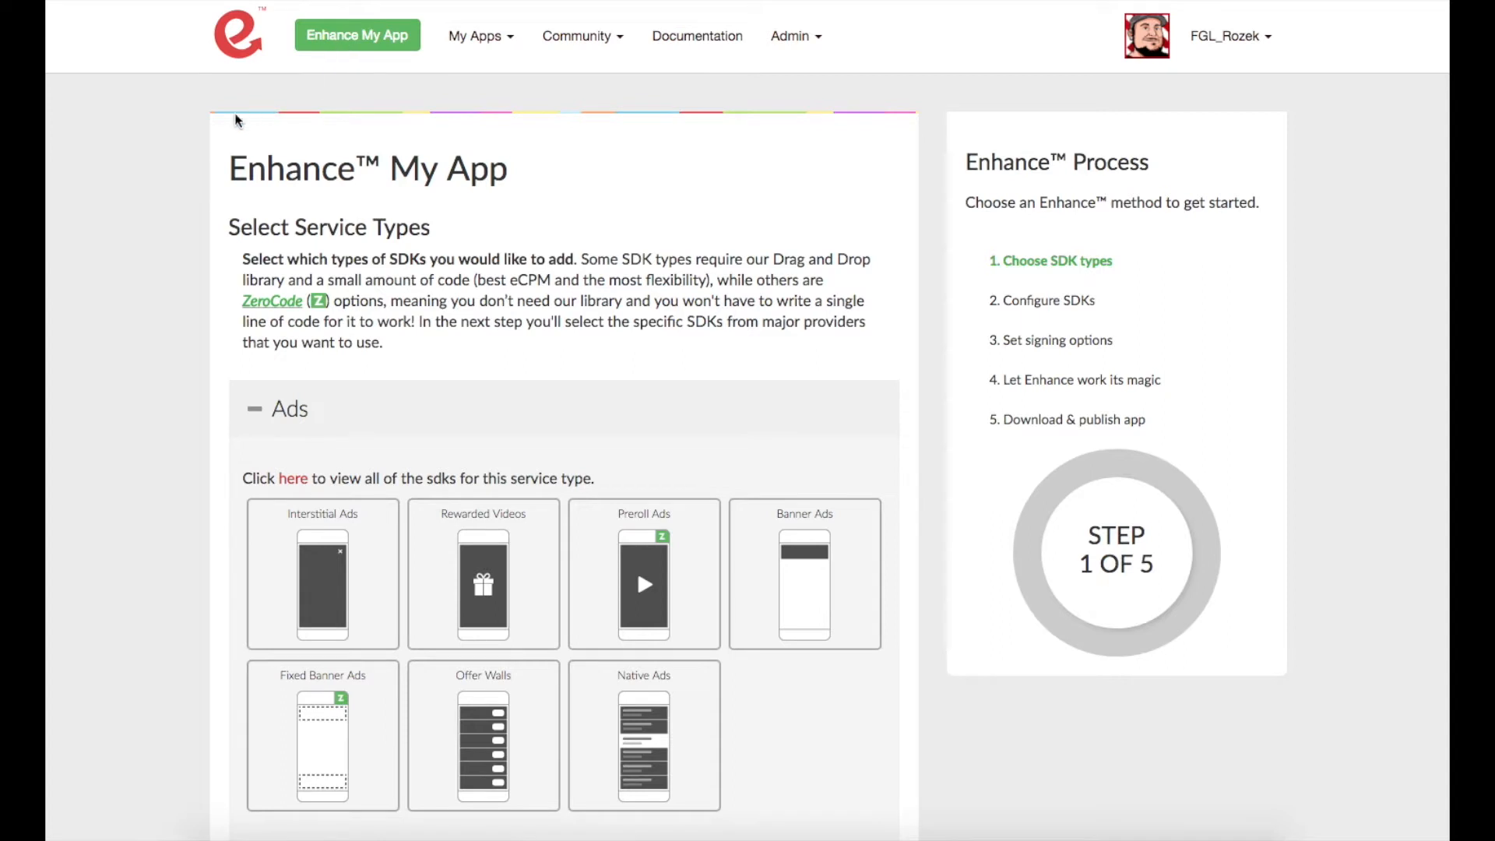
pyautogui.moveTo(167, 173)
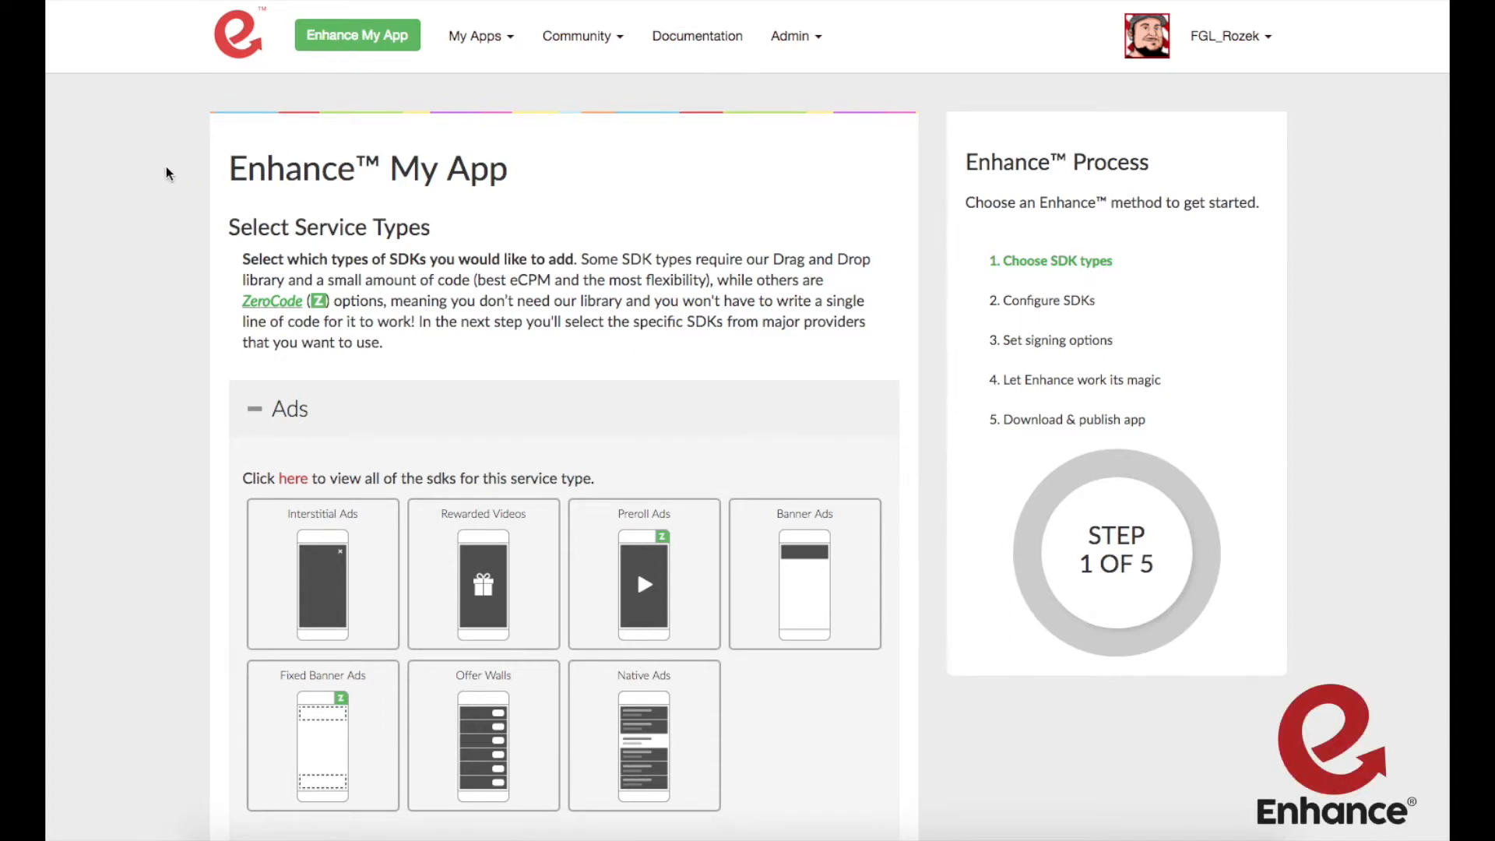
pyautogui.moveTo(141, 198)
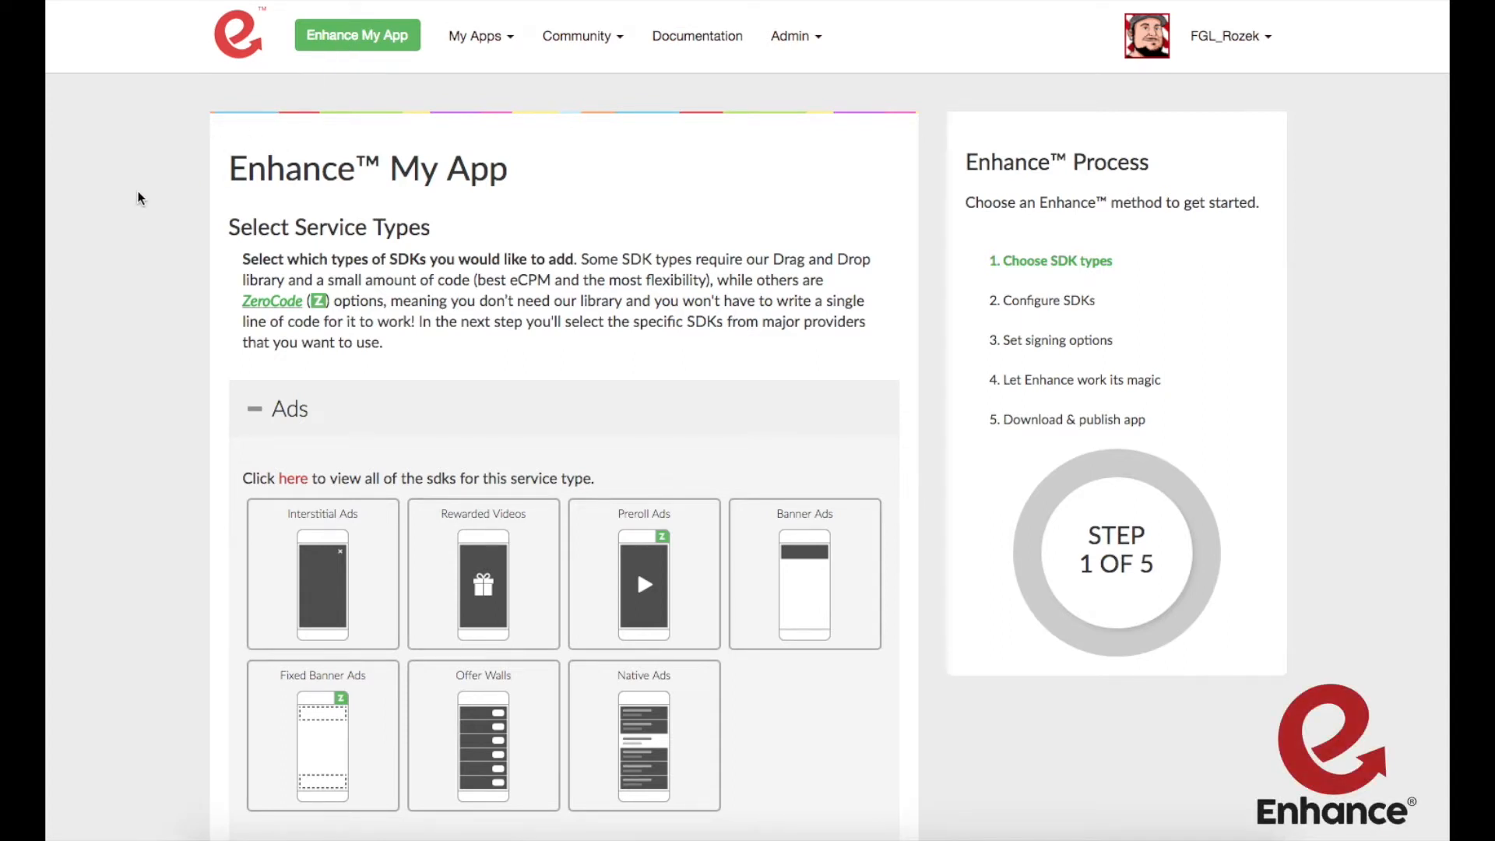
# - Choose the Interstitial Ads tile under Ads and reach the Drag and Drop Library section
pyautogui.scroll(-3)
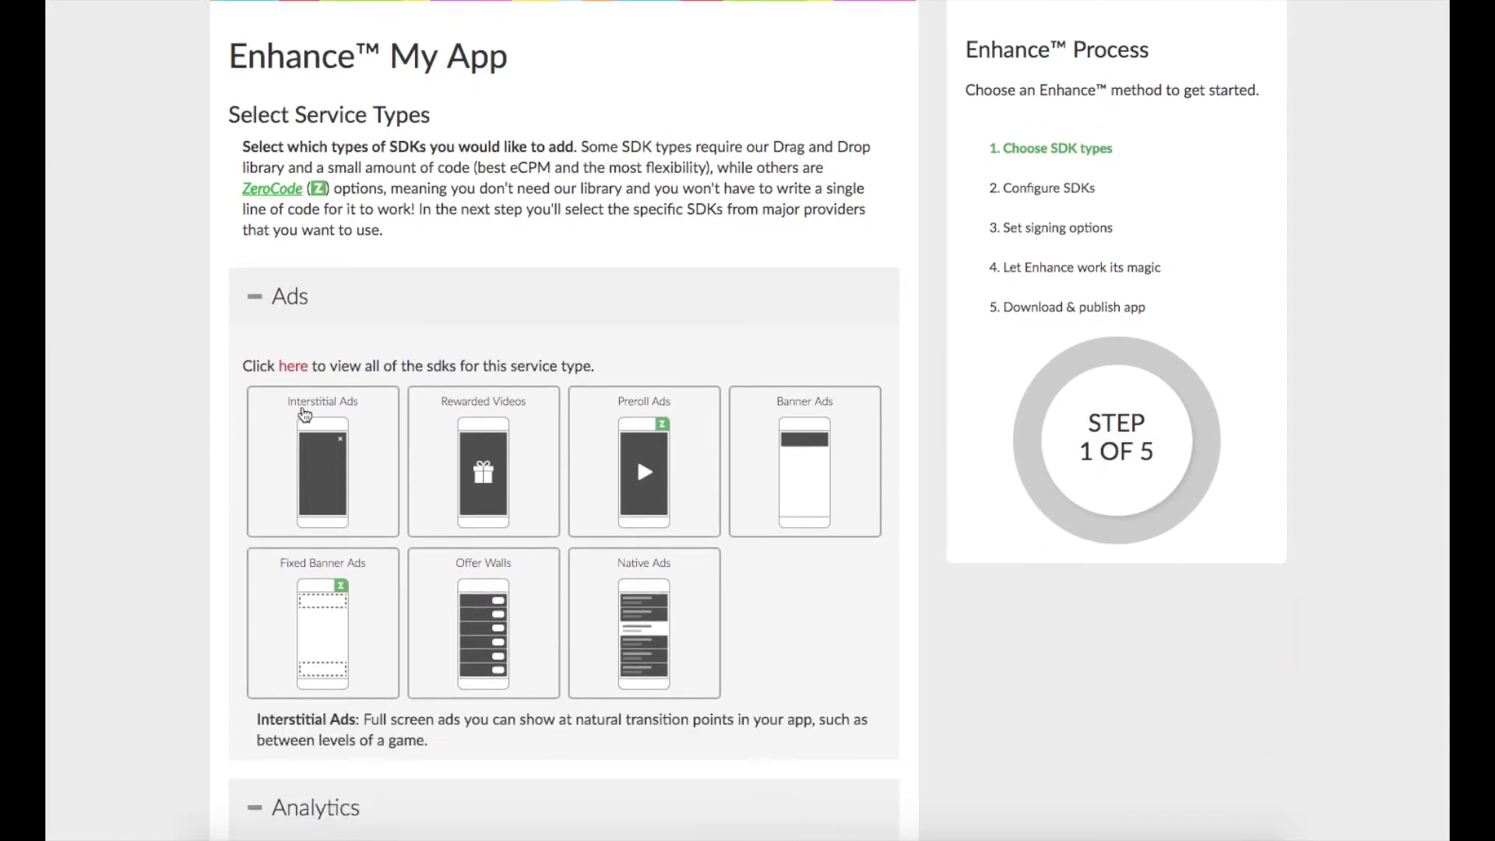
pyautogui.click(323, 461)
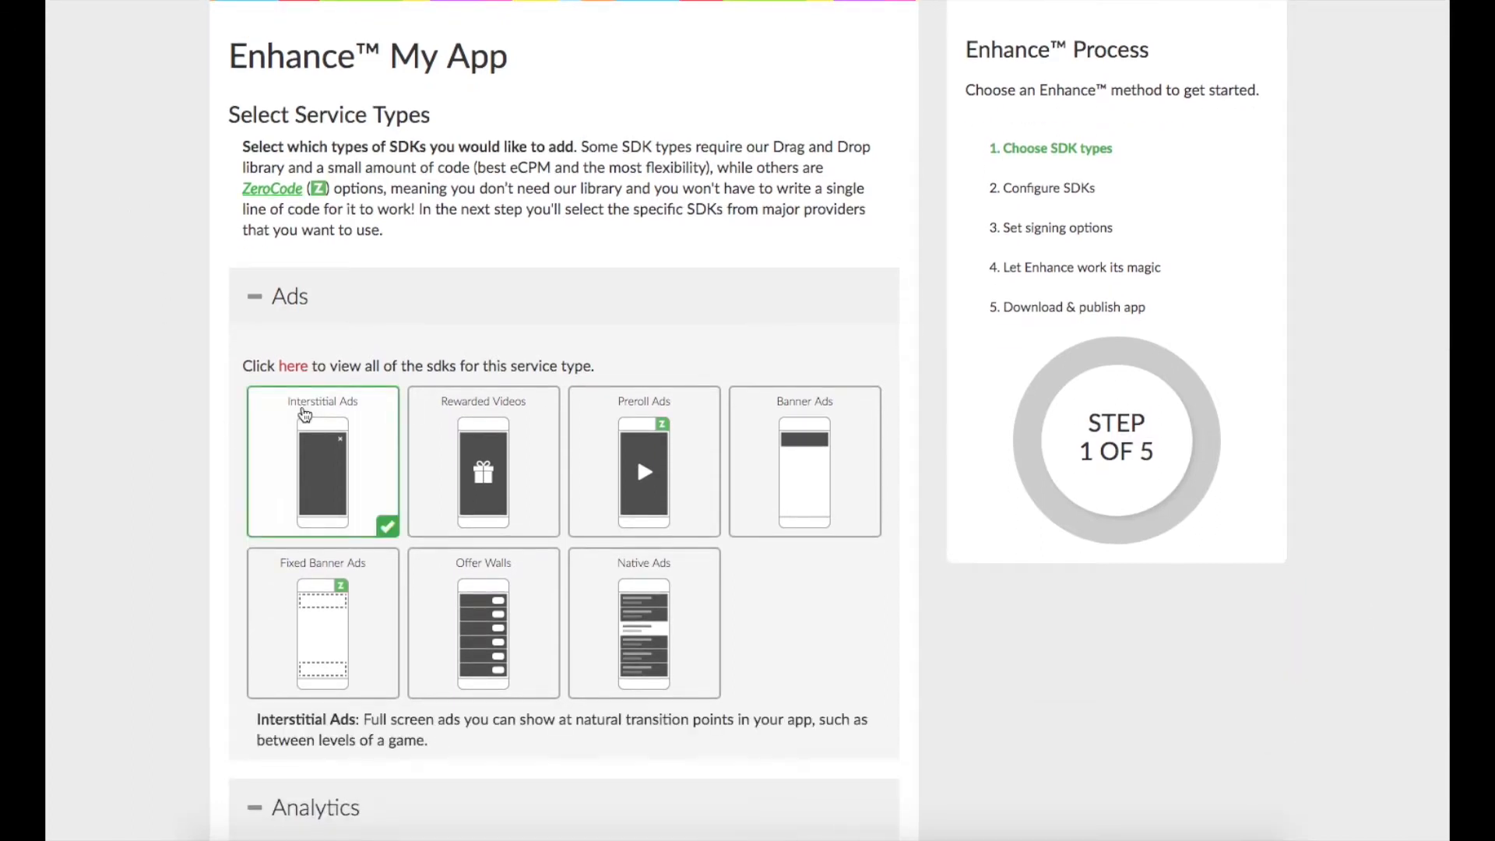
pyautogui.scroll(-3)
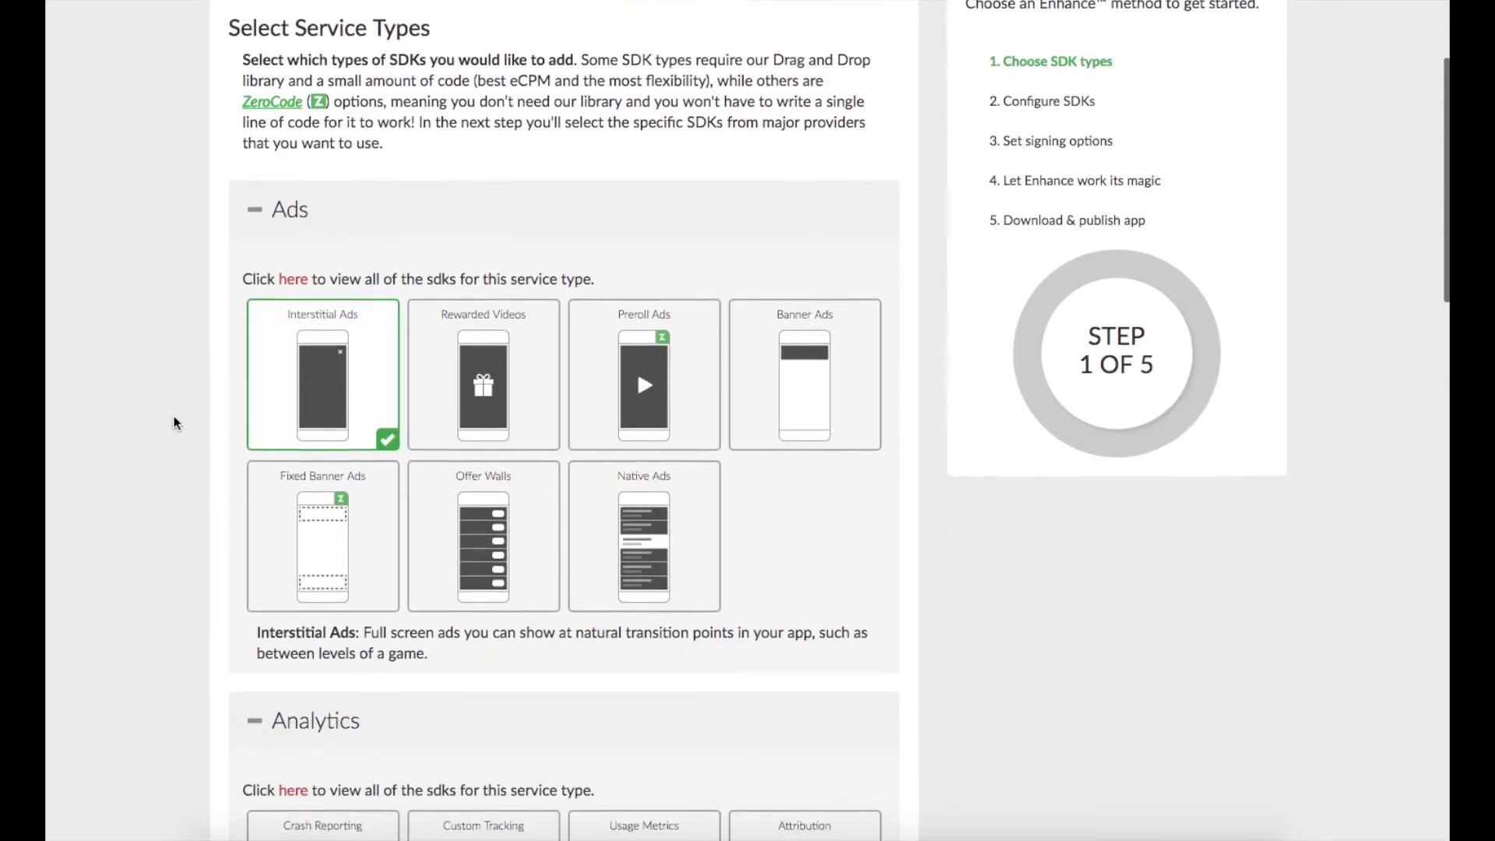
pyautogui.scroll(-3)
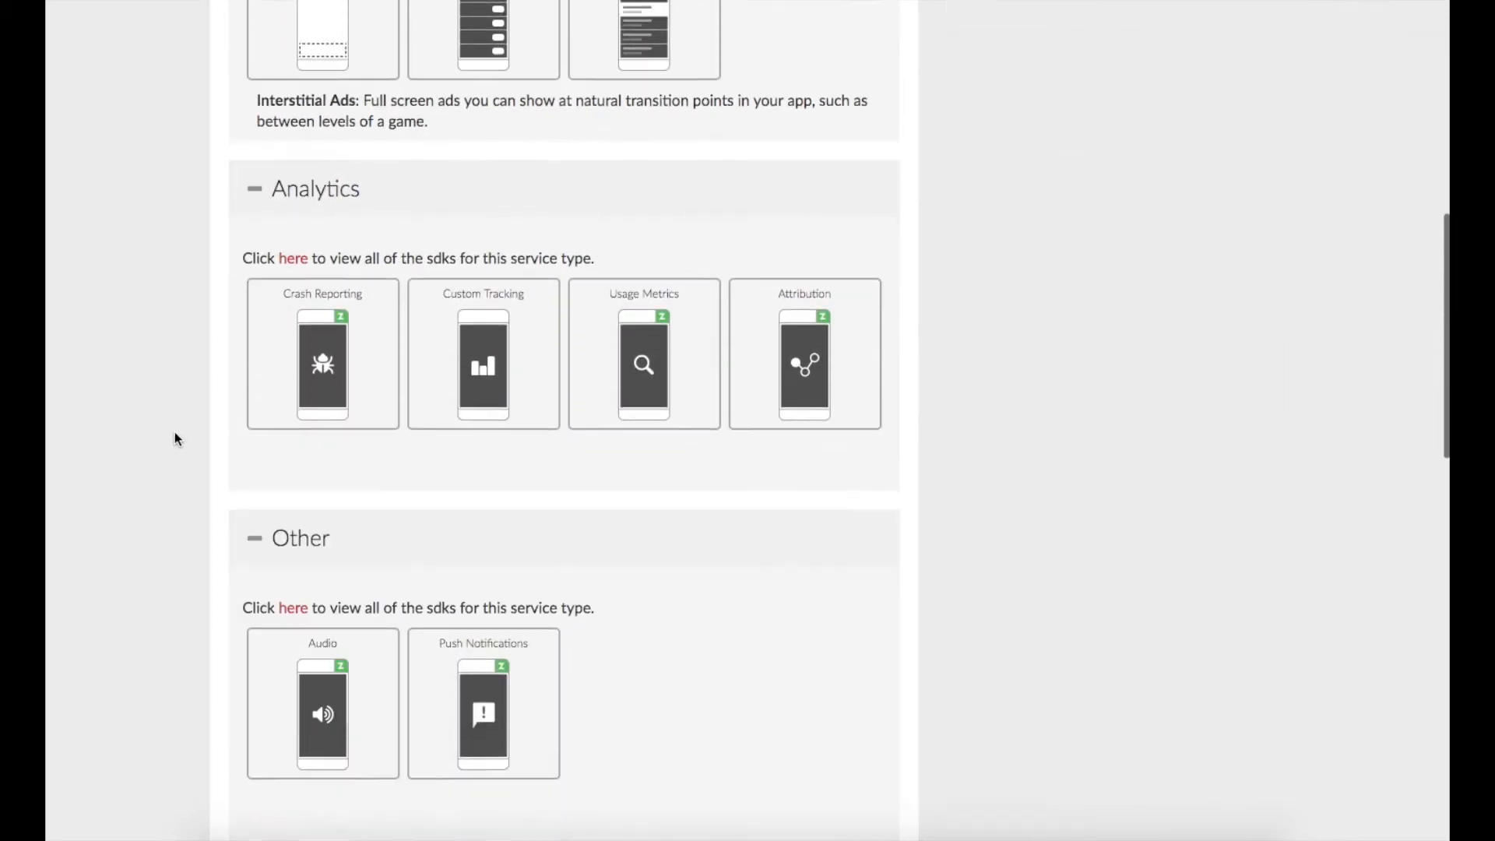
pyautogui.scroll(-3)
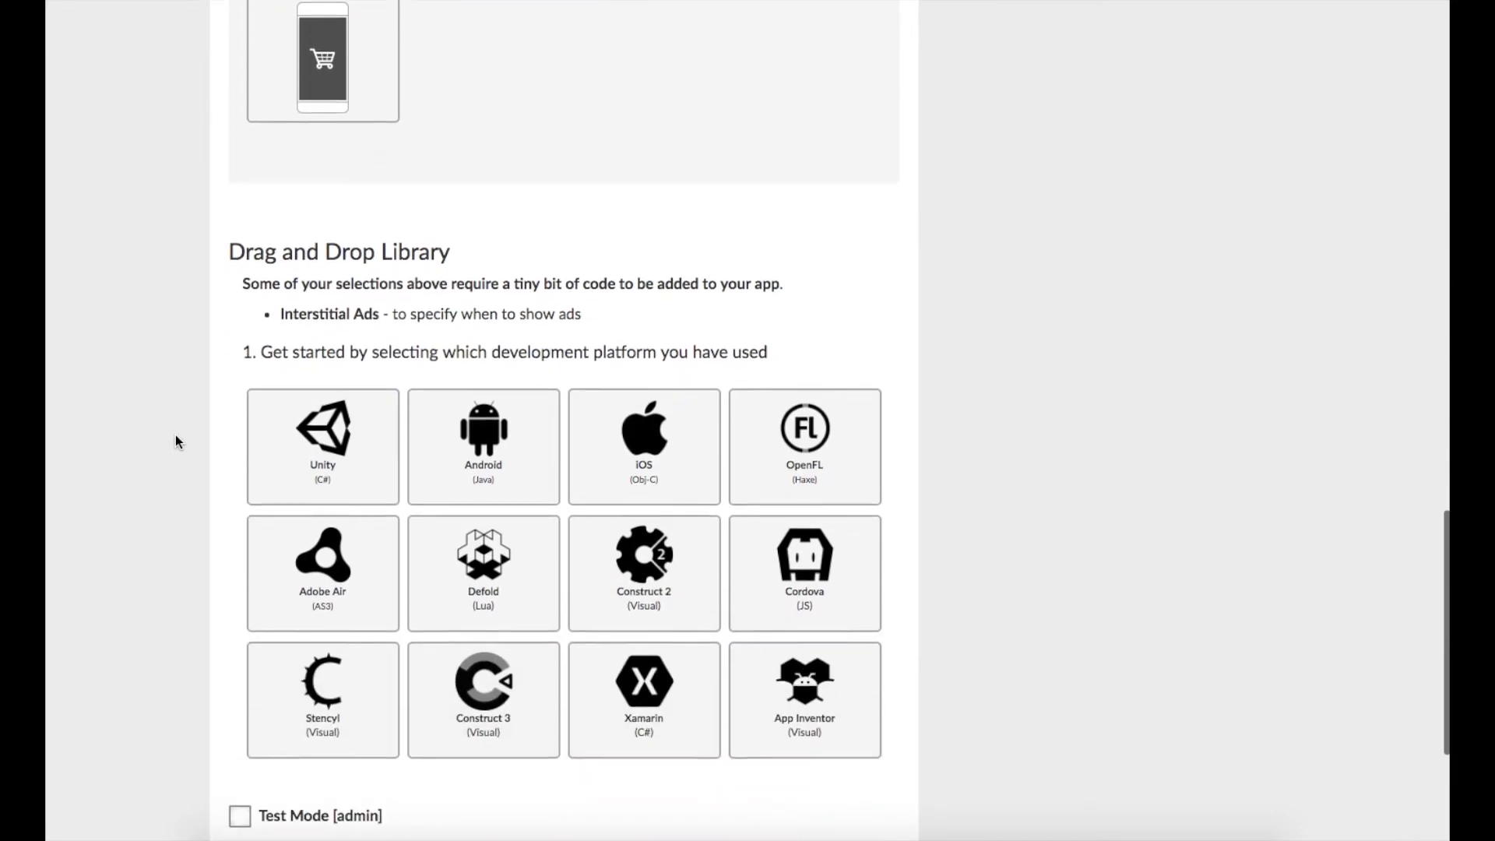
pyautogui.scroll(-3)
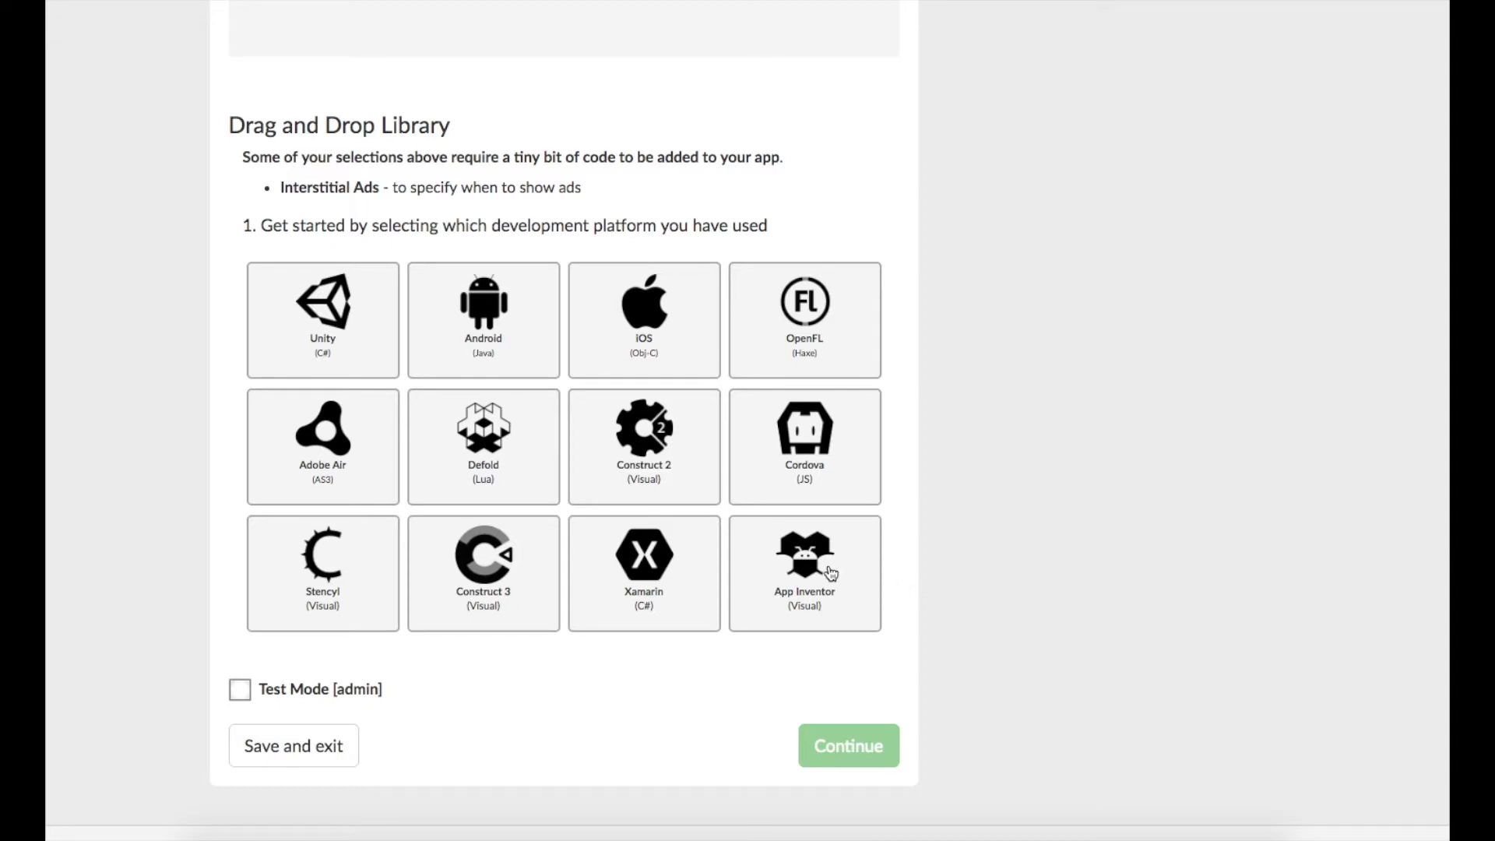
# - Pick the App Inventor tile and reach its code examples and App File upload section
pyautogui.click(804, 571)
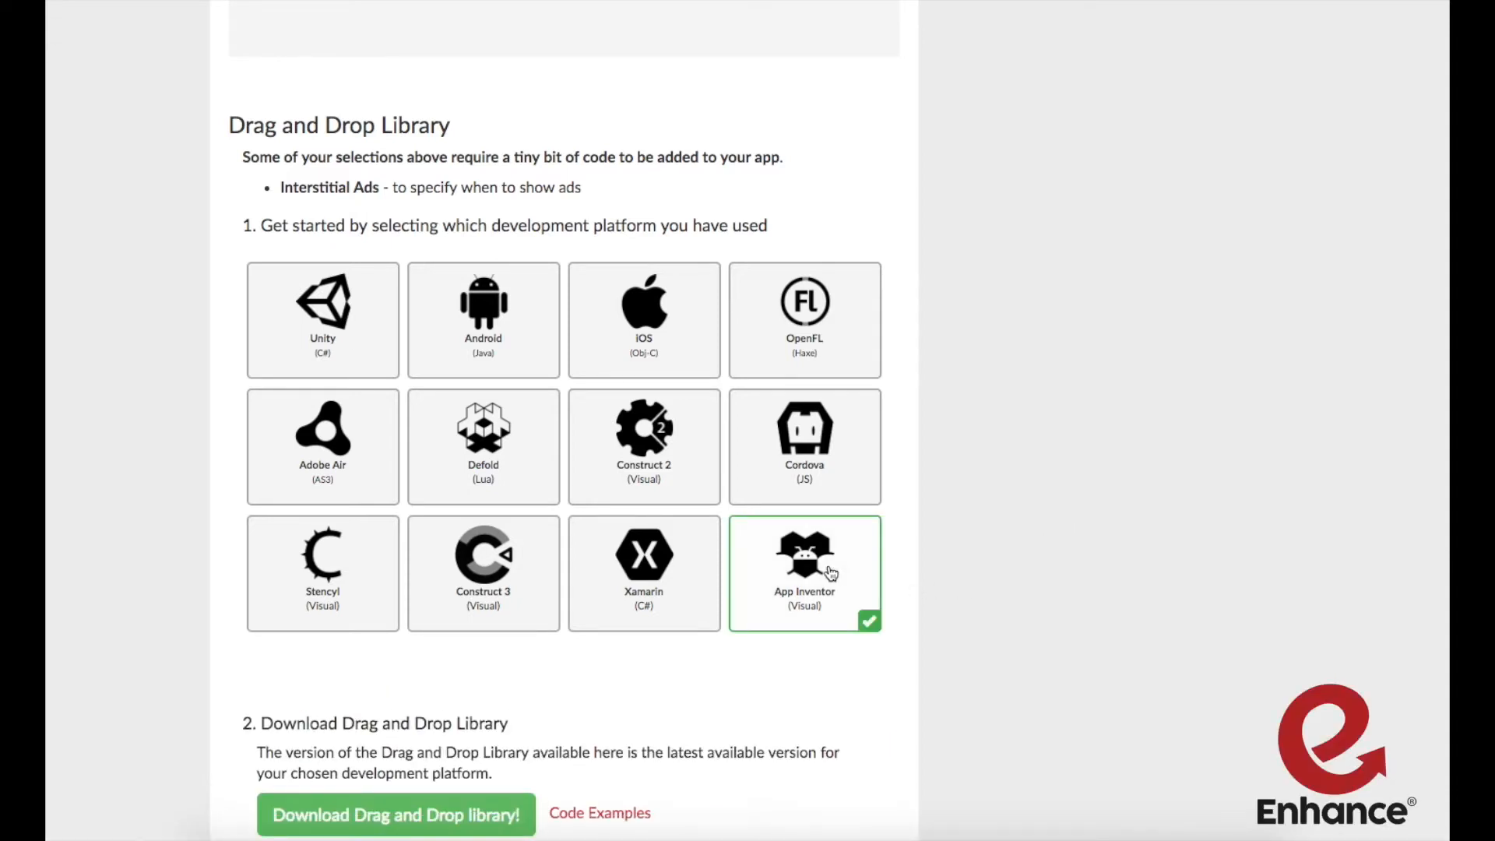
pyautogui.scroll(-3)
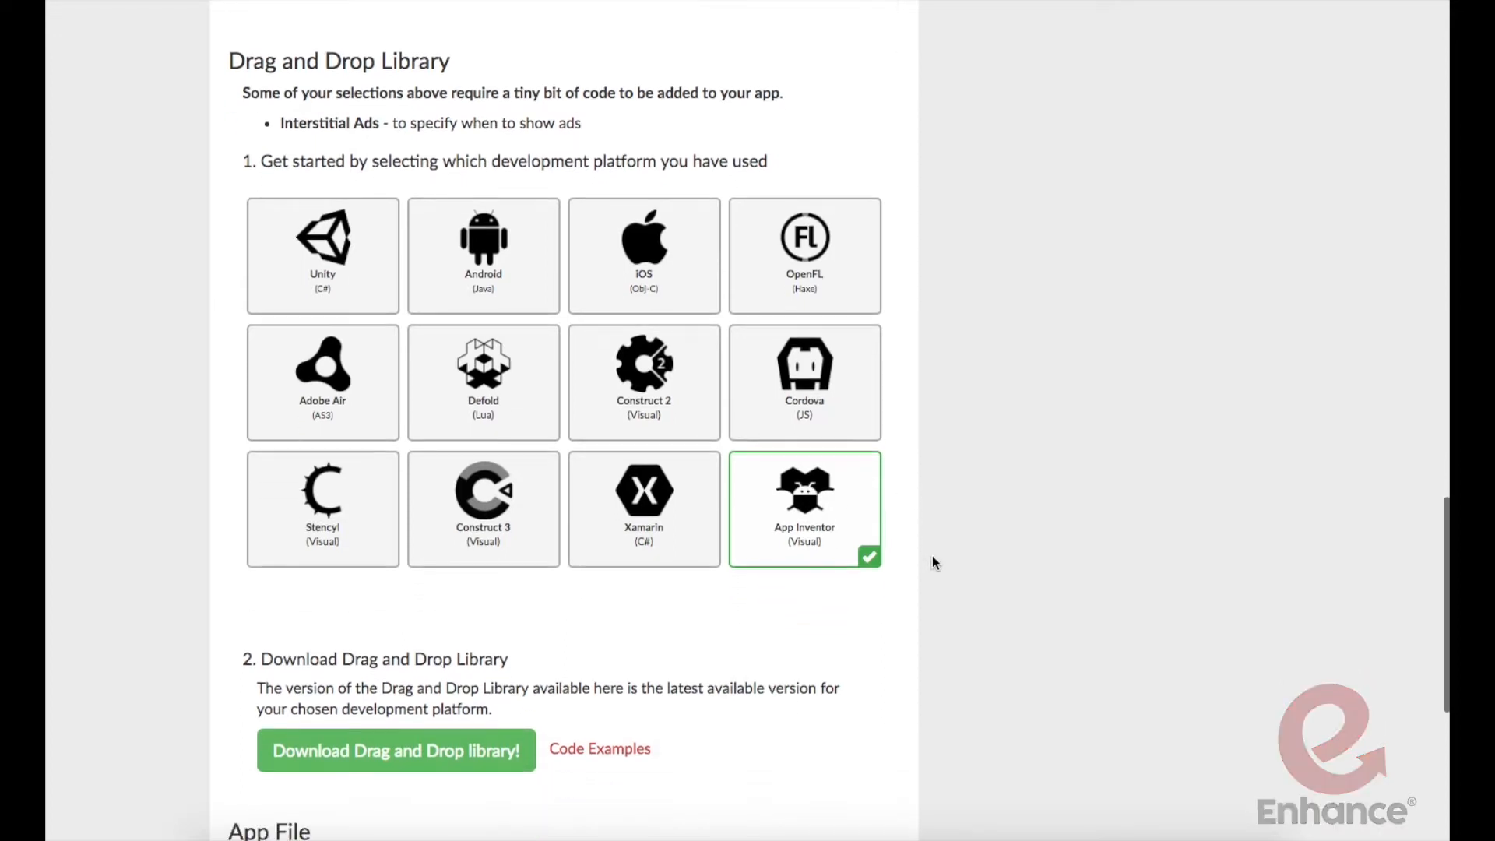
pyautogui.scroll(-3)
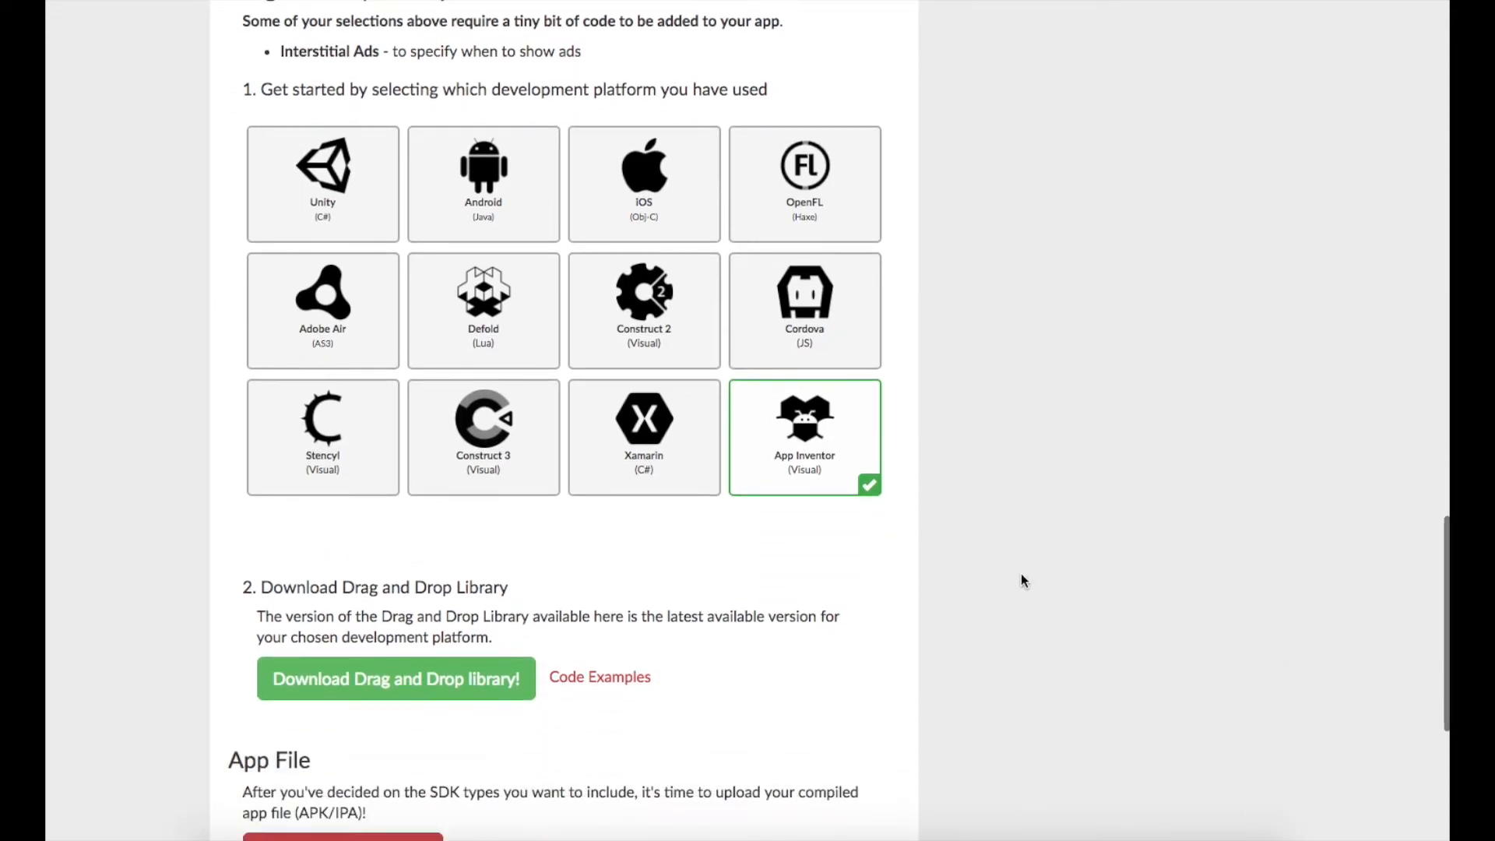
pyautogui.moveTo(782, 712)
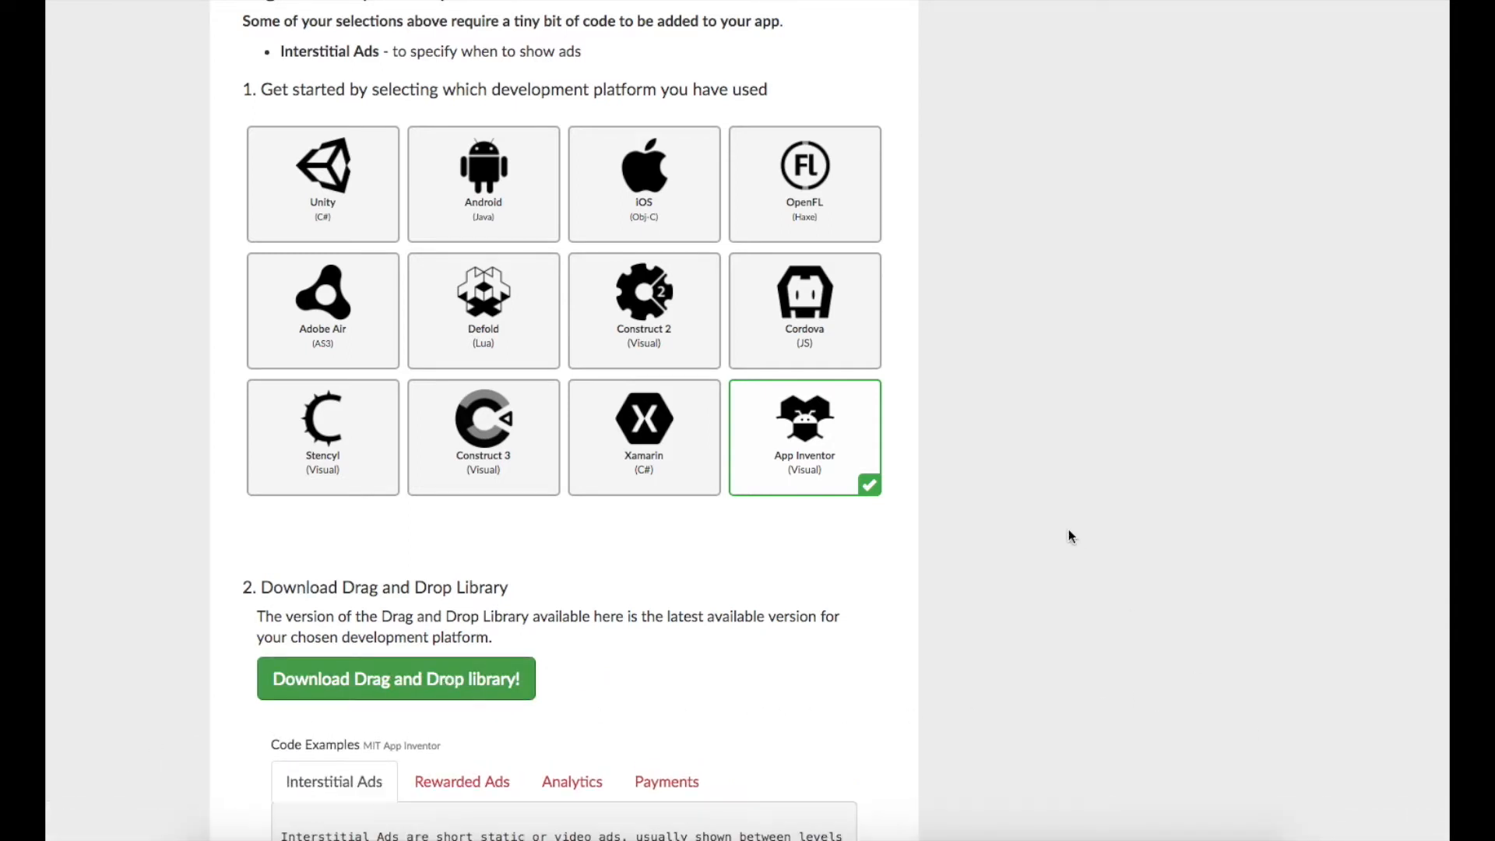
pyautogui.scroll(-3)
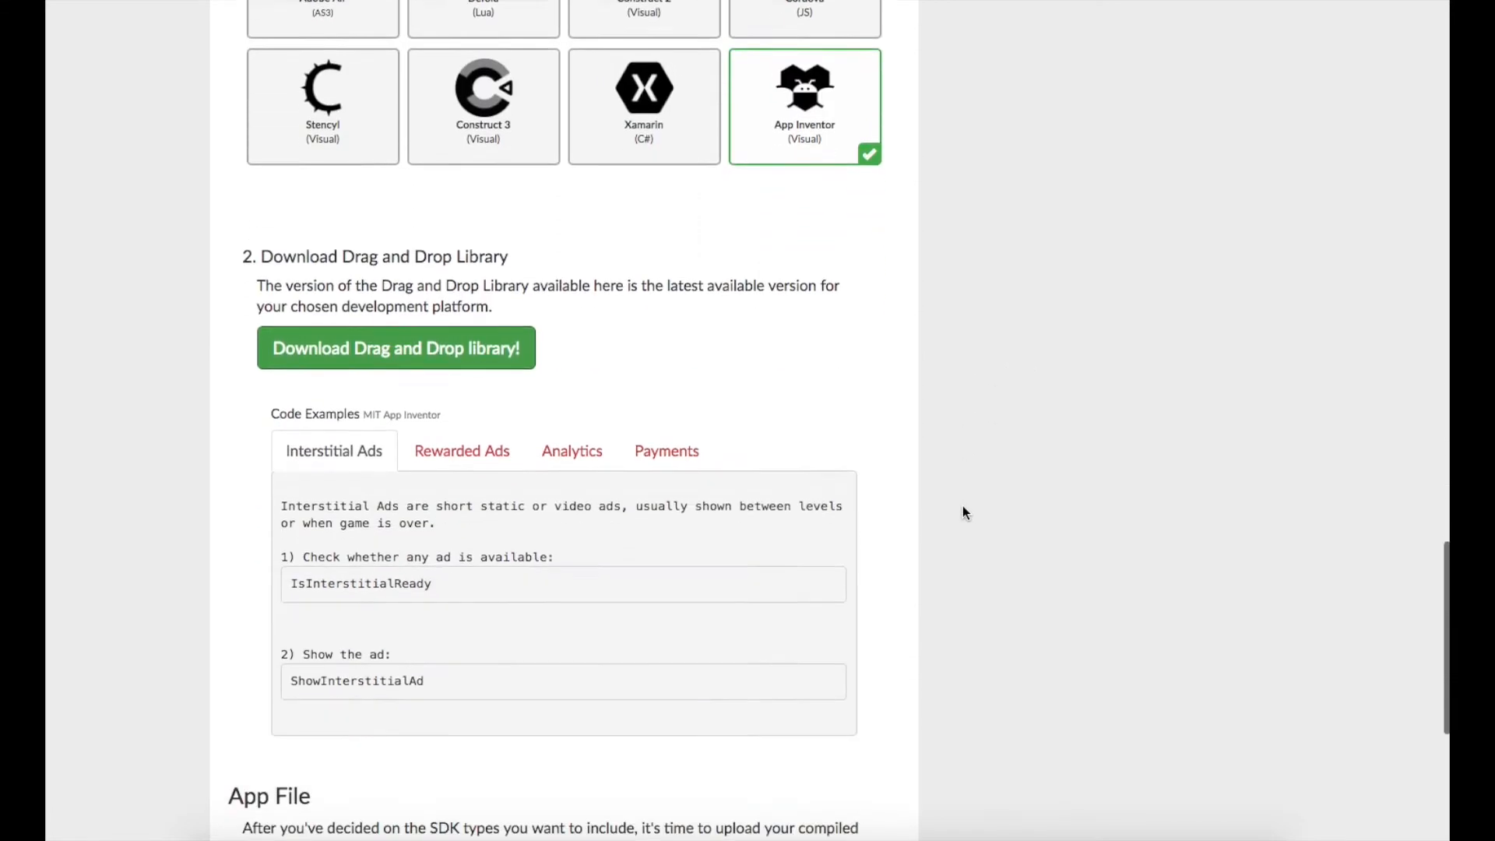
pyautogui.scroll(-3)
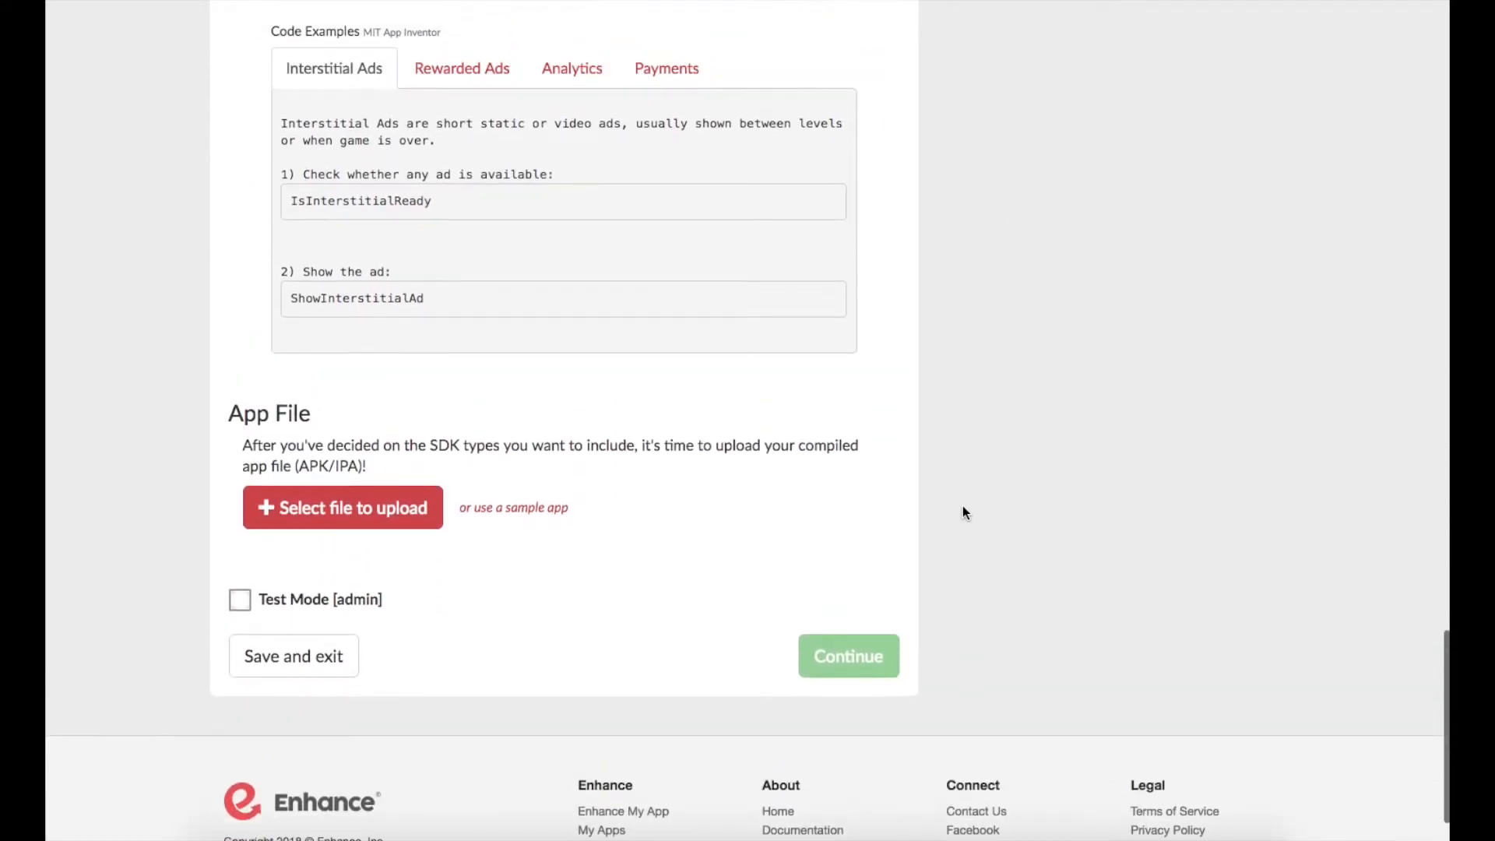
pyautogui.moveTo(626, 441)
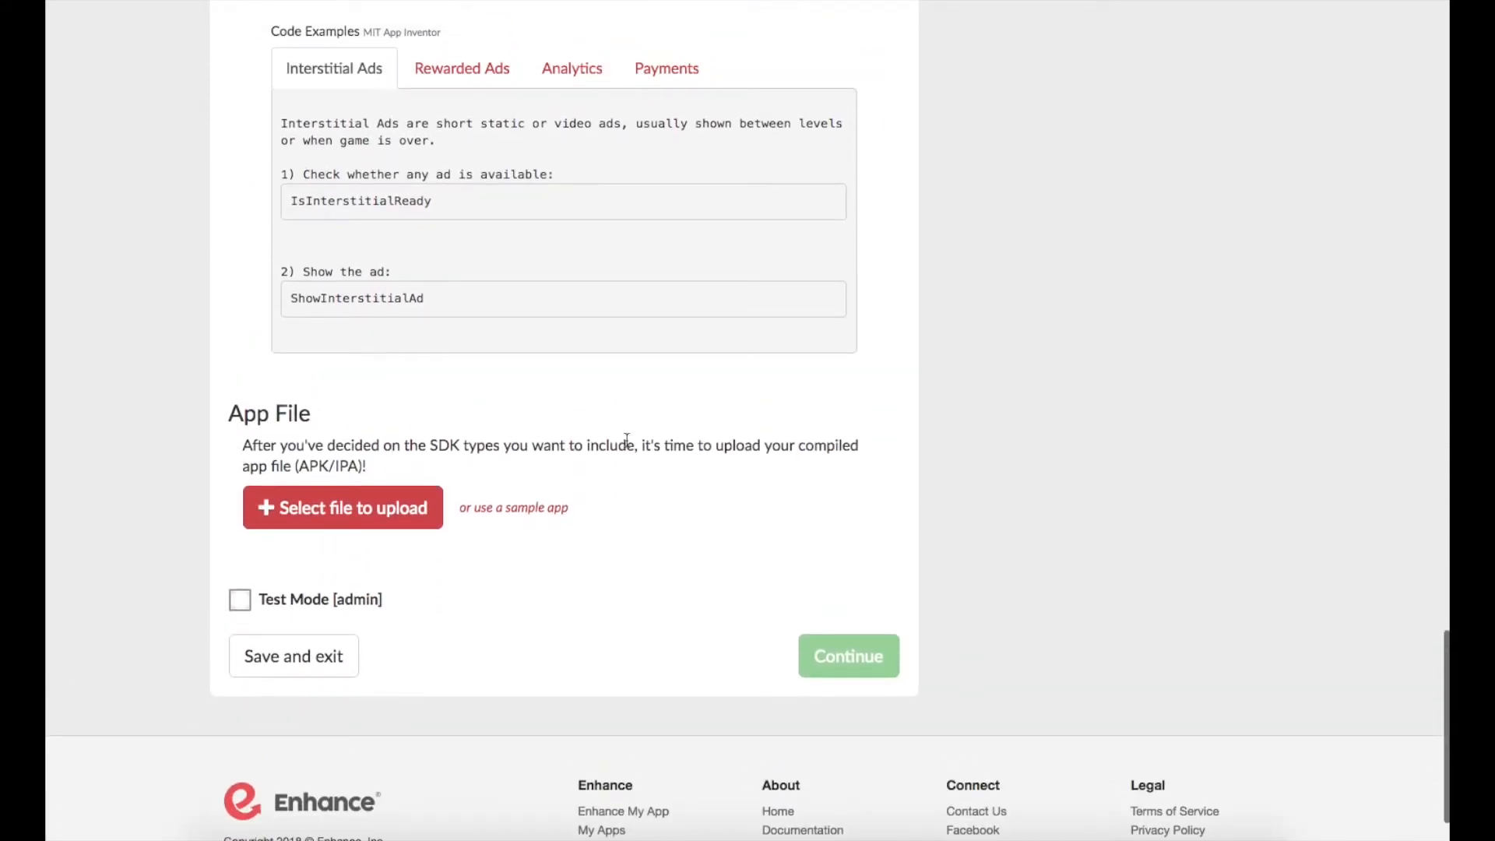
pyautogui.moveTo(733, 441)
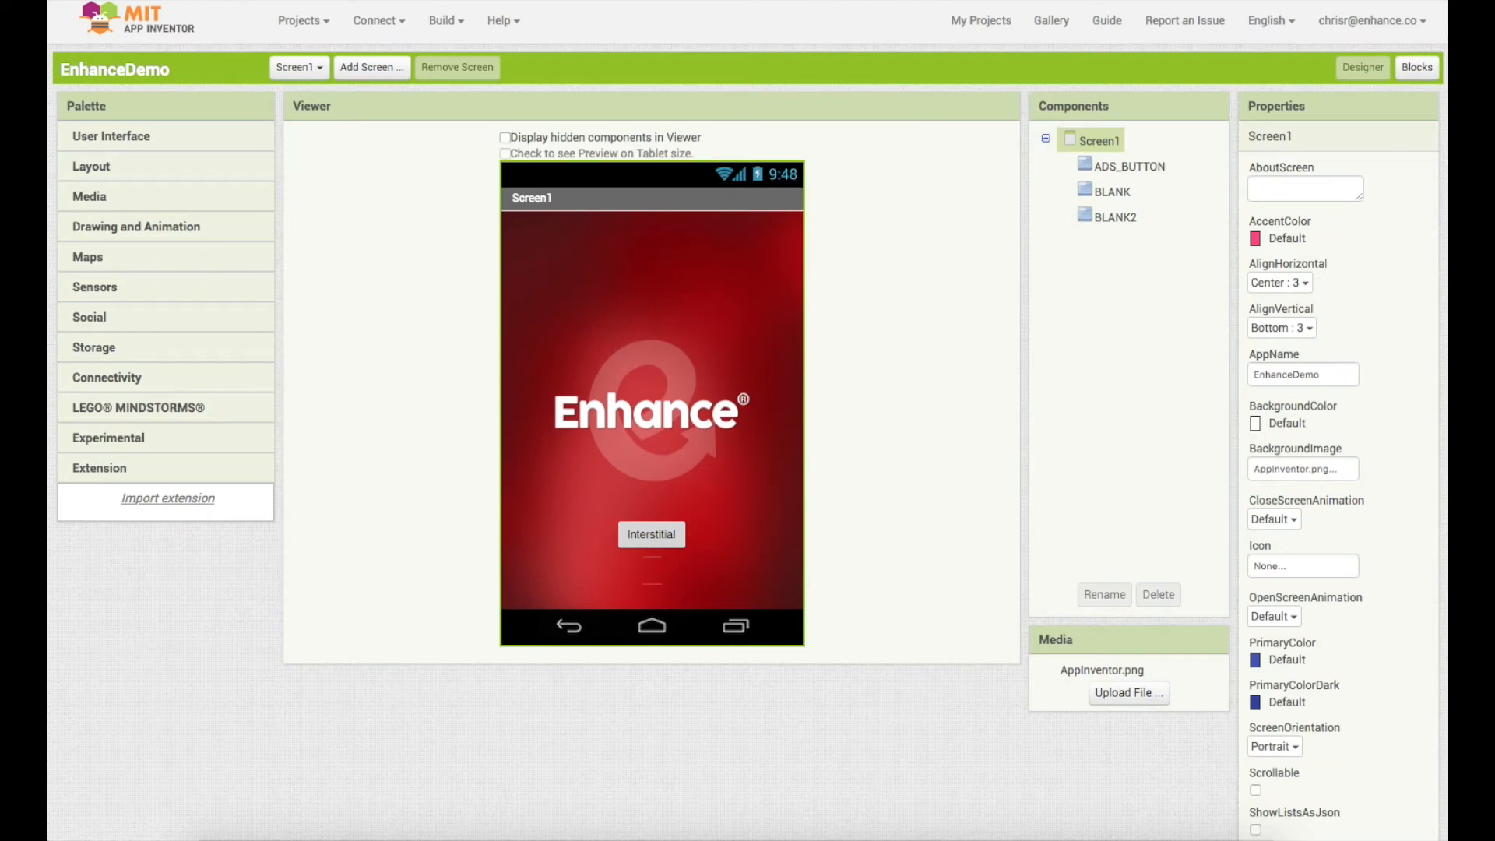
pyautogui.moveTo(920, 353)
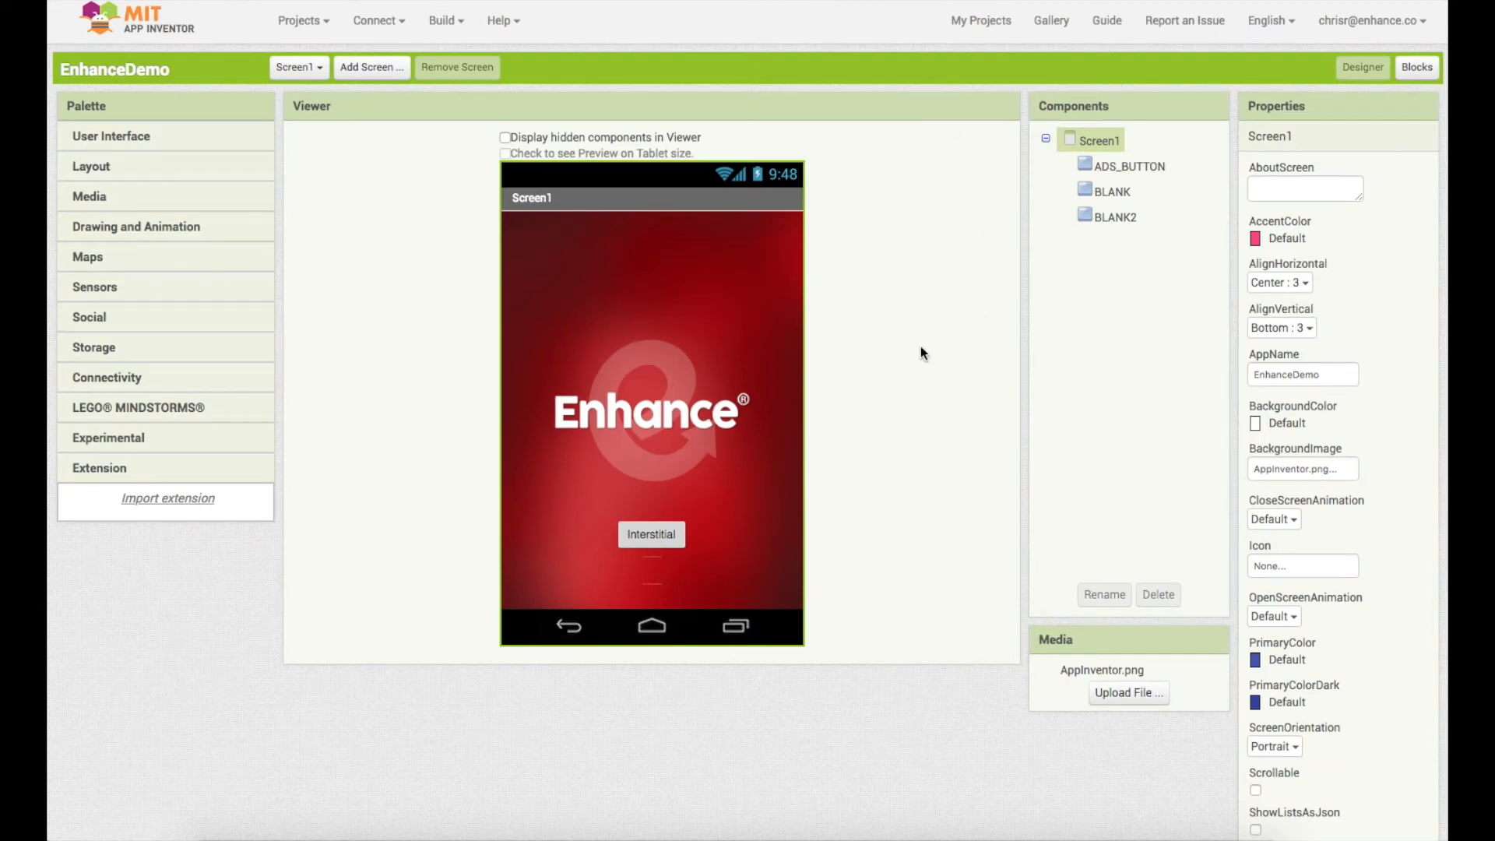
pyautogui.moveTo(424, 218)
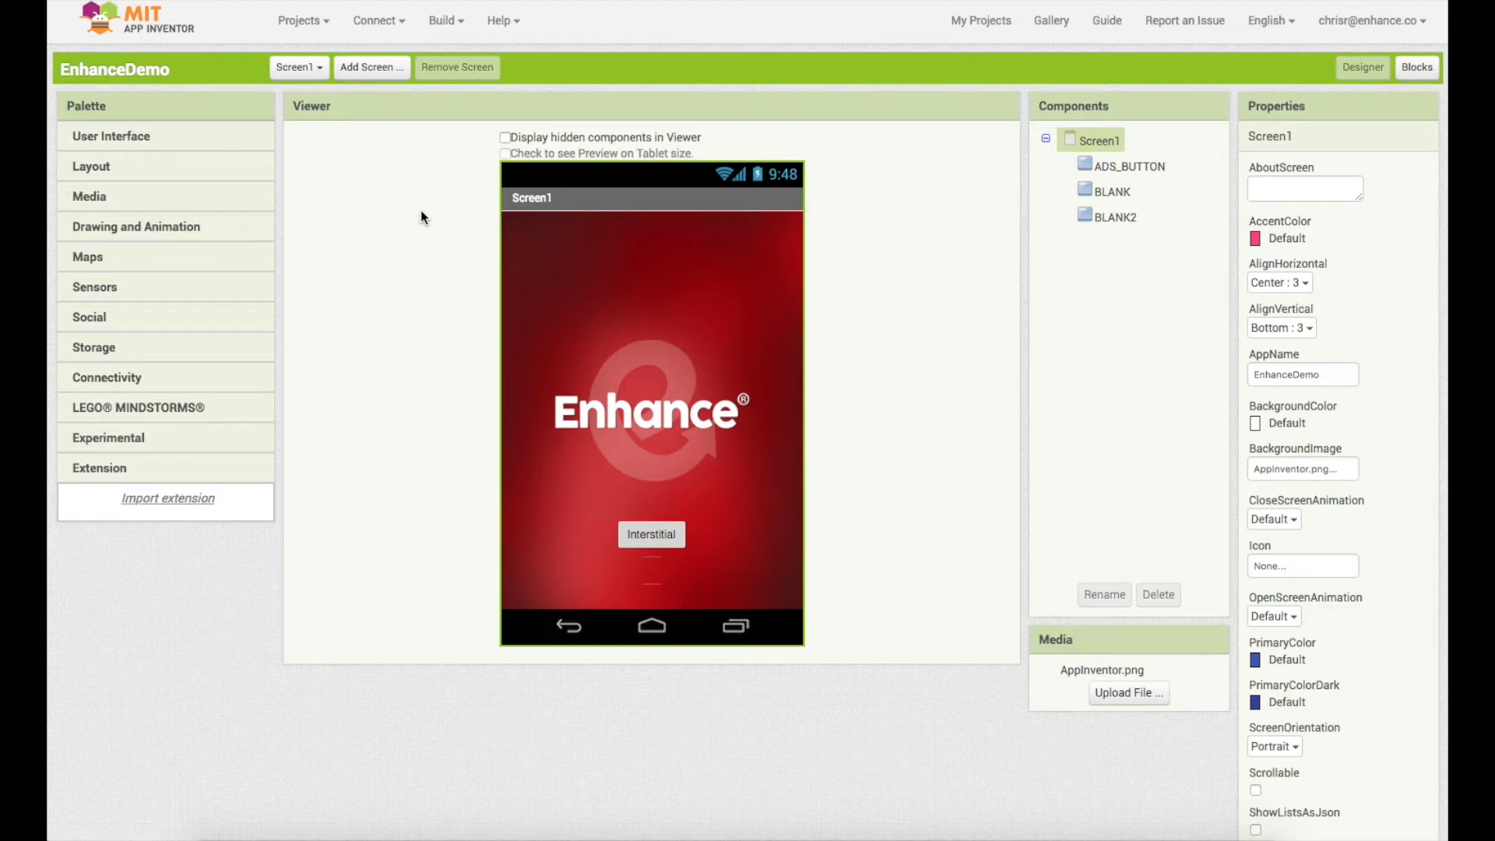
pyautogui.moveTo(653, 534)
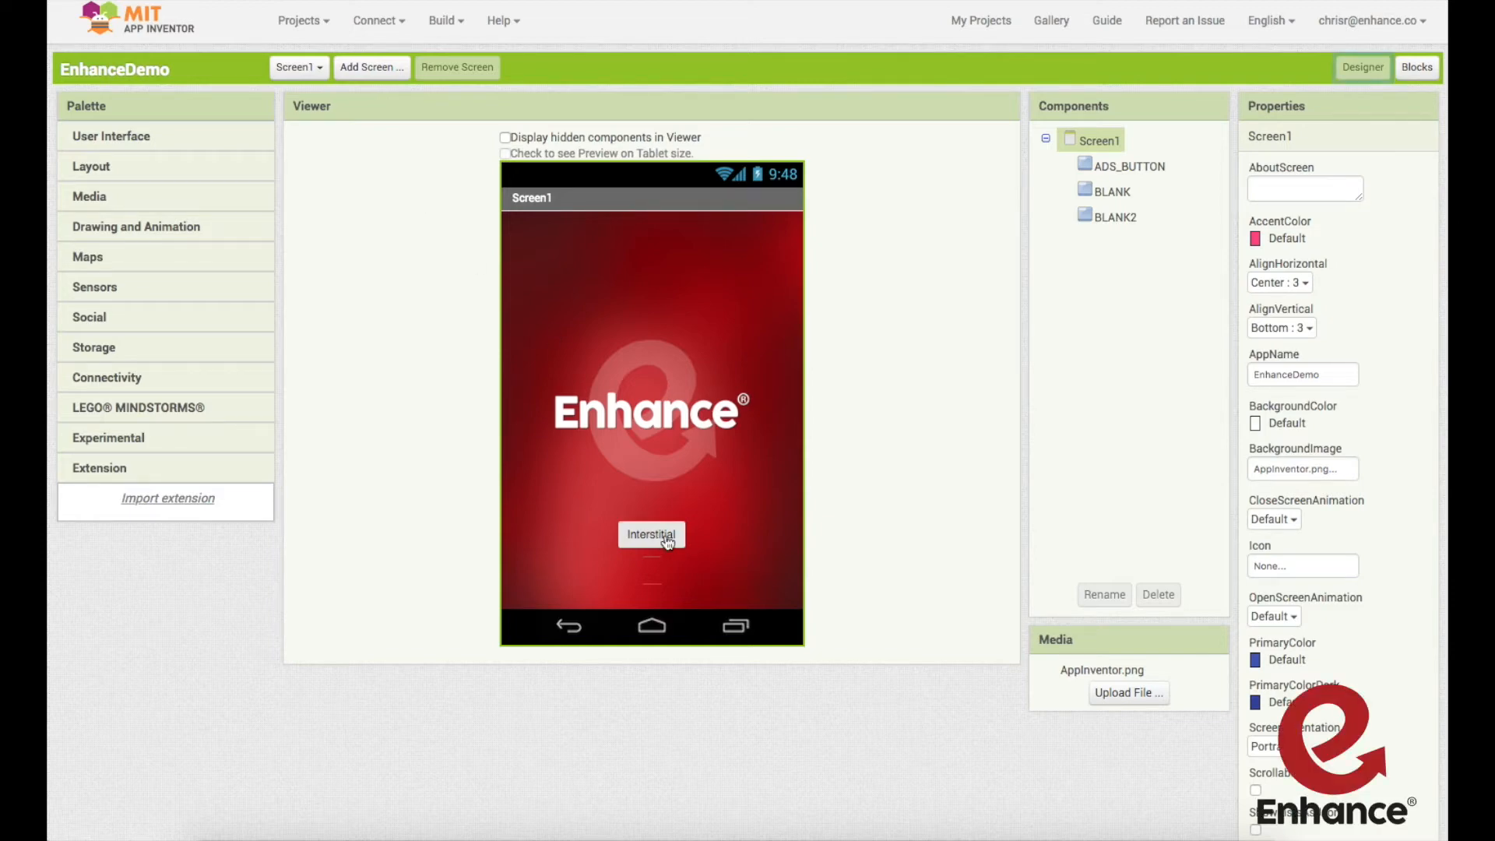
pyautogui.moveTo(939, 402)
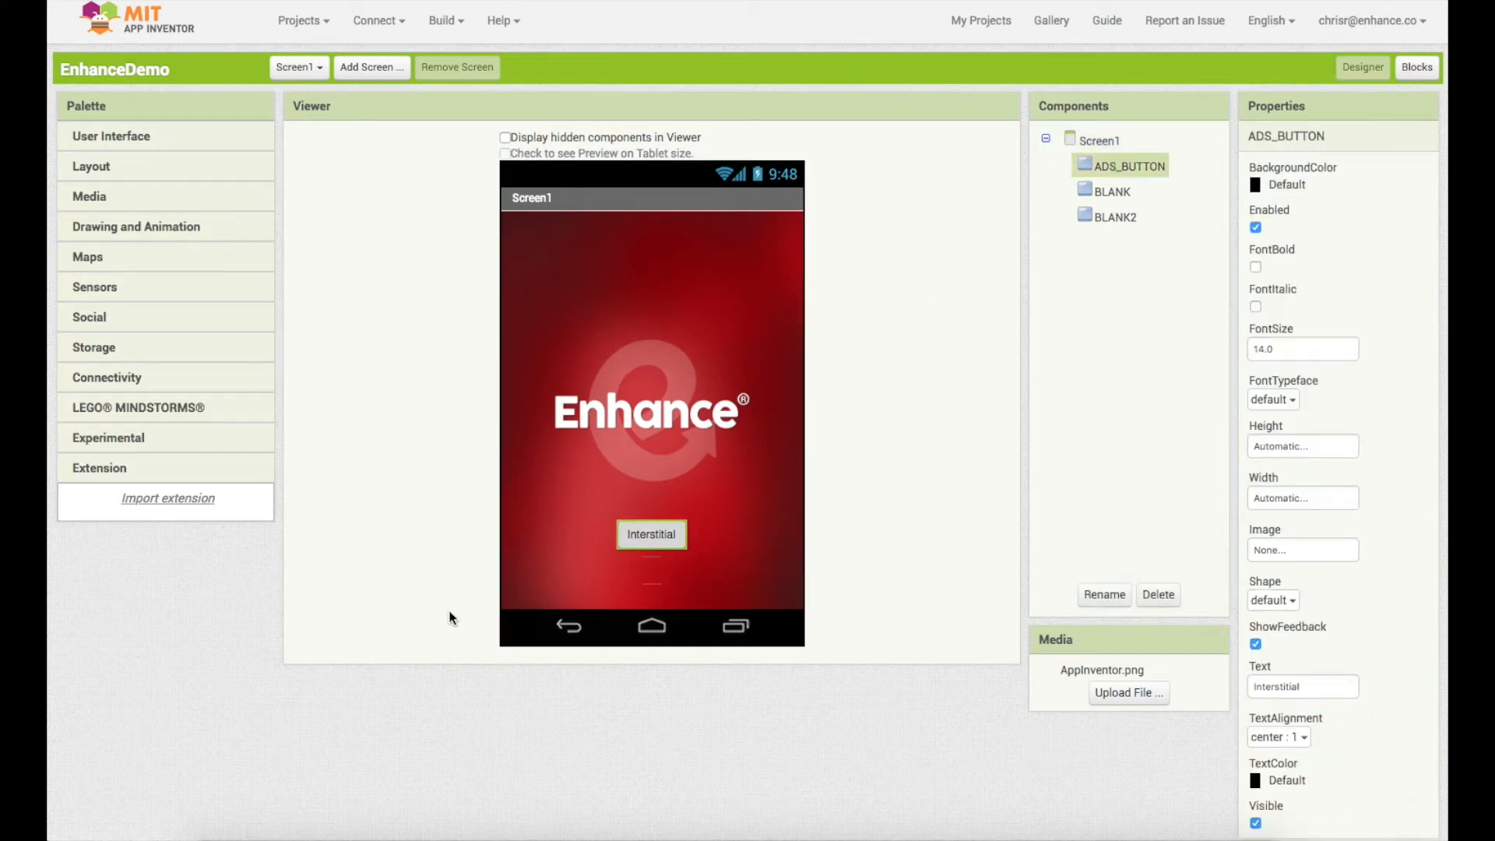
pyautogui.moveTo(656, 508)
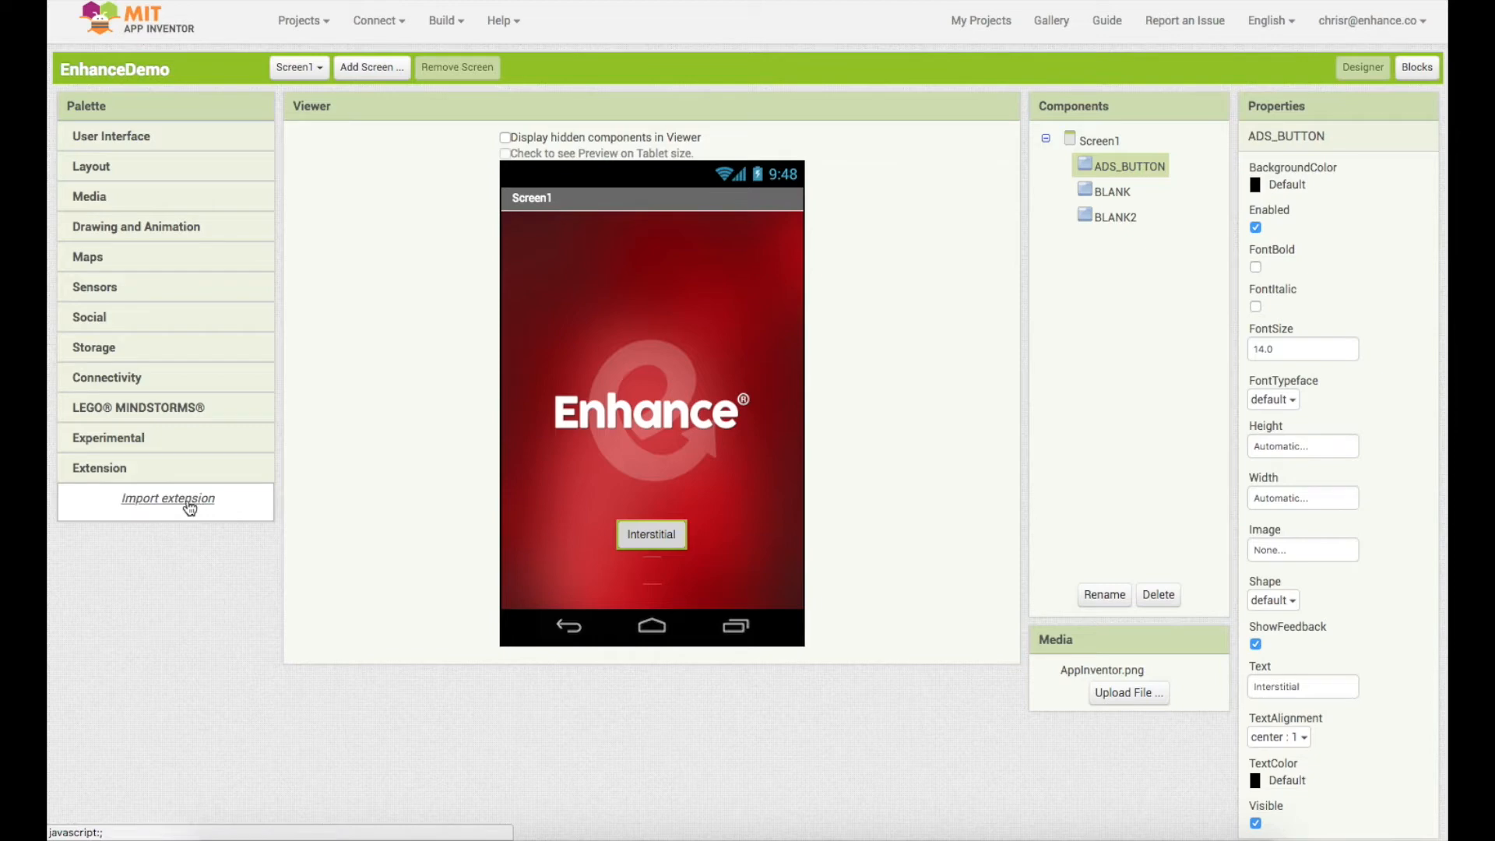
# - Import co.enhance.aix from the computer and drop EnhanceConnector1 onto Screen1
pyautogui.click(166, 498)
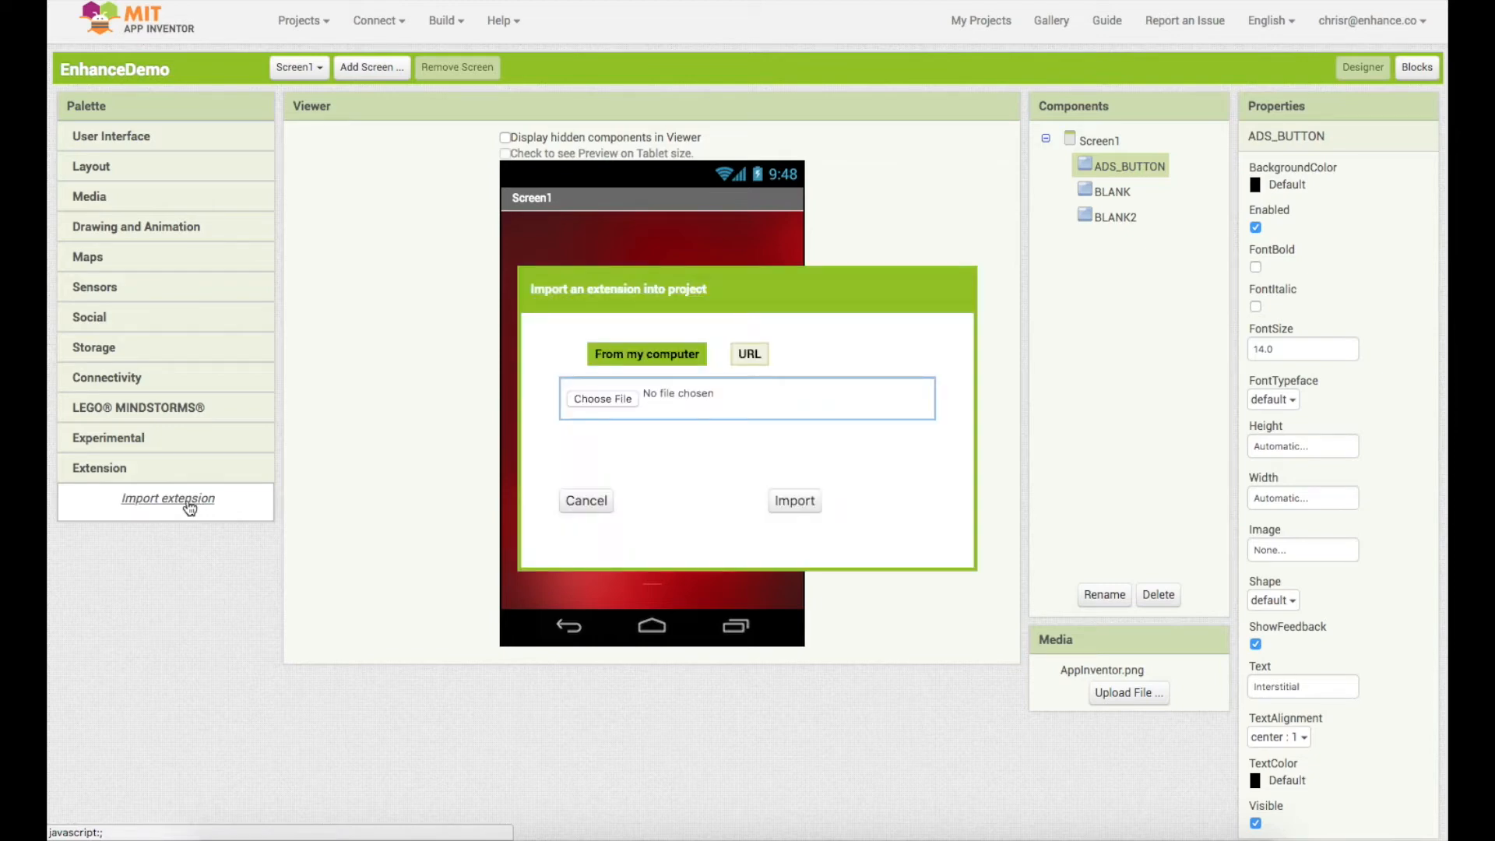
pyautogui.moveTo(608, 399)
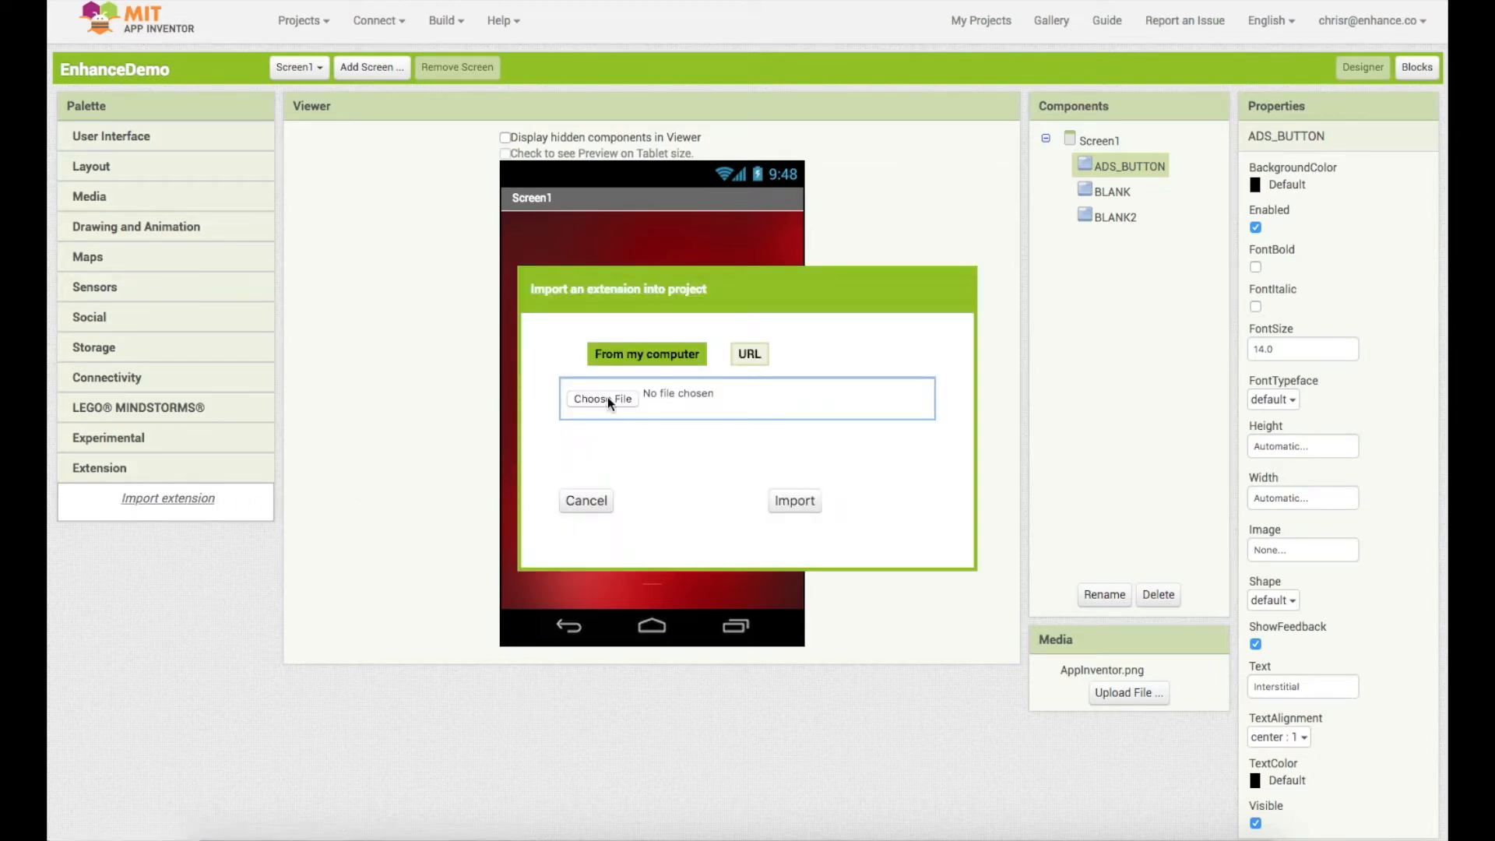
pyautogui.click(603, 399)
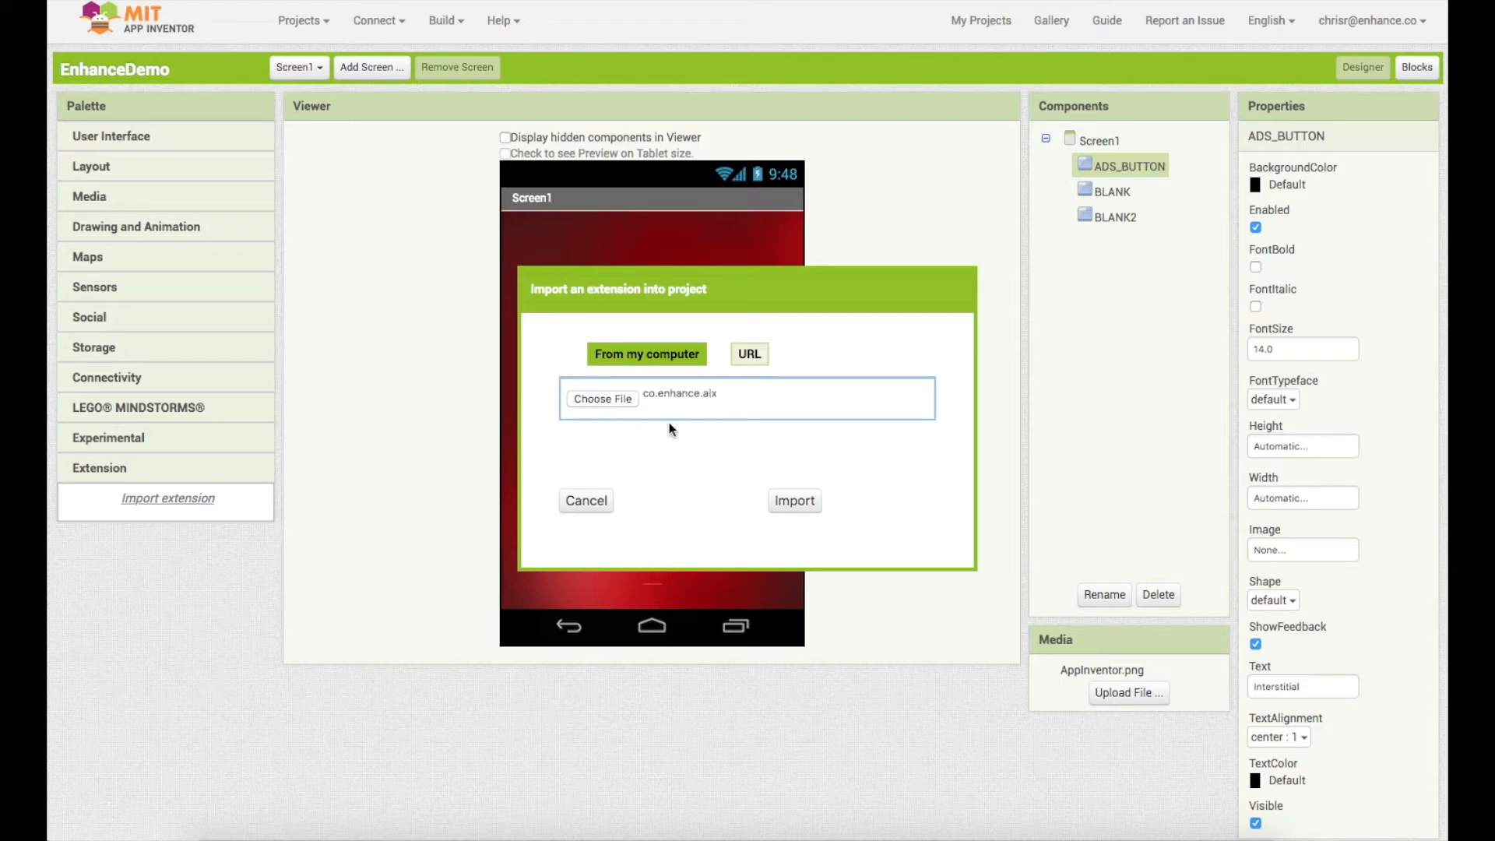
pyautogui.moveTo(795, 500)
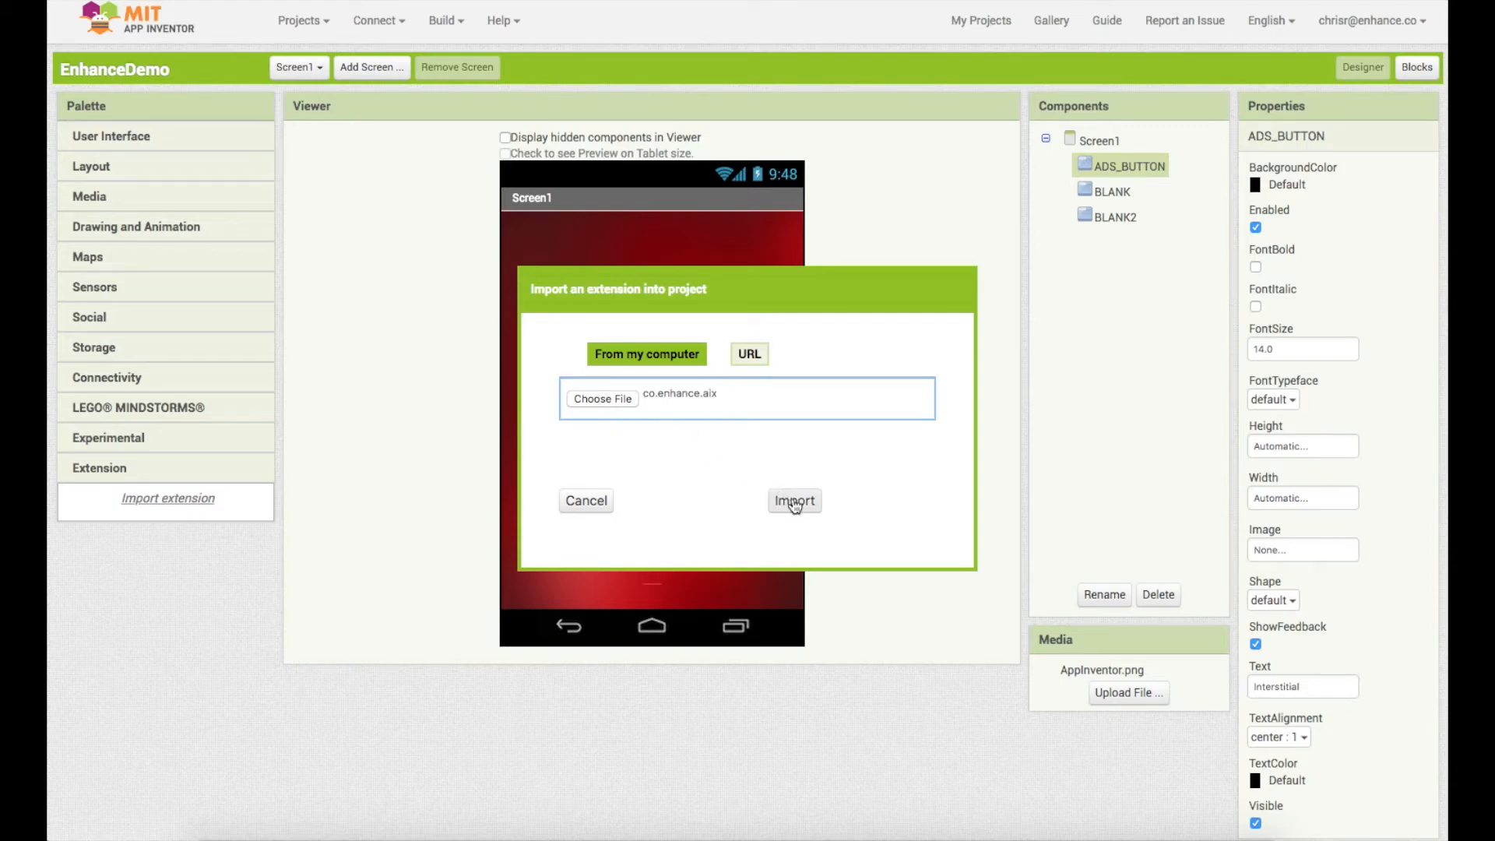
pyautogui.click(793, 500)
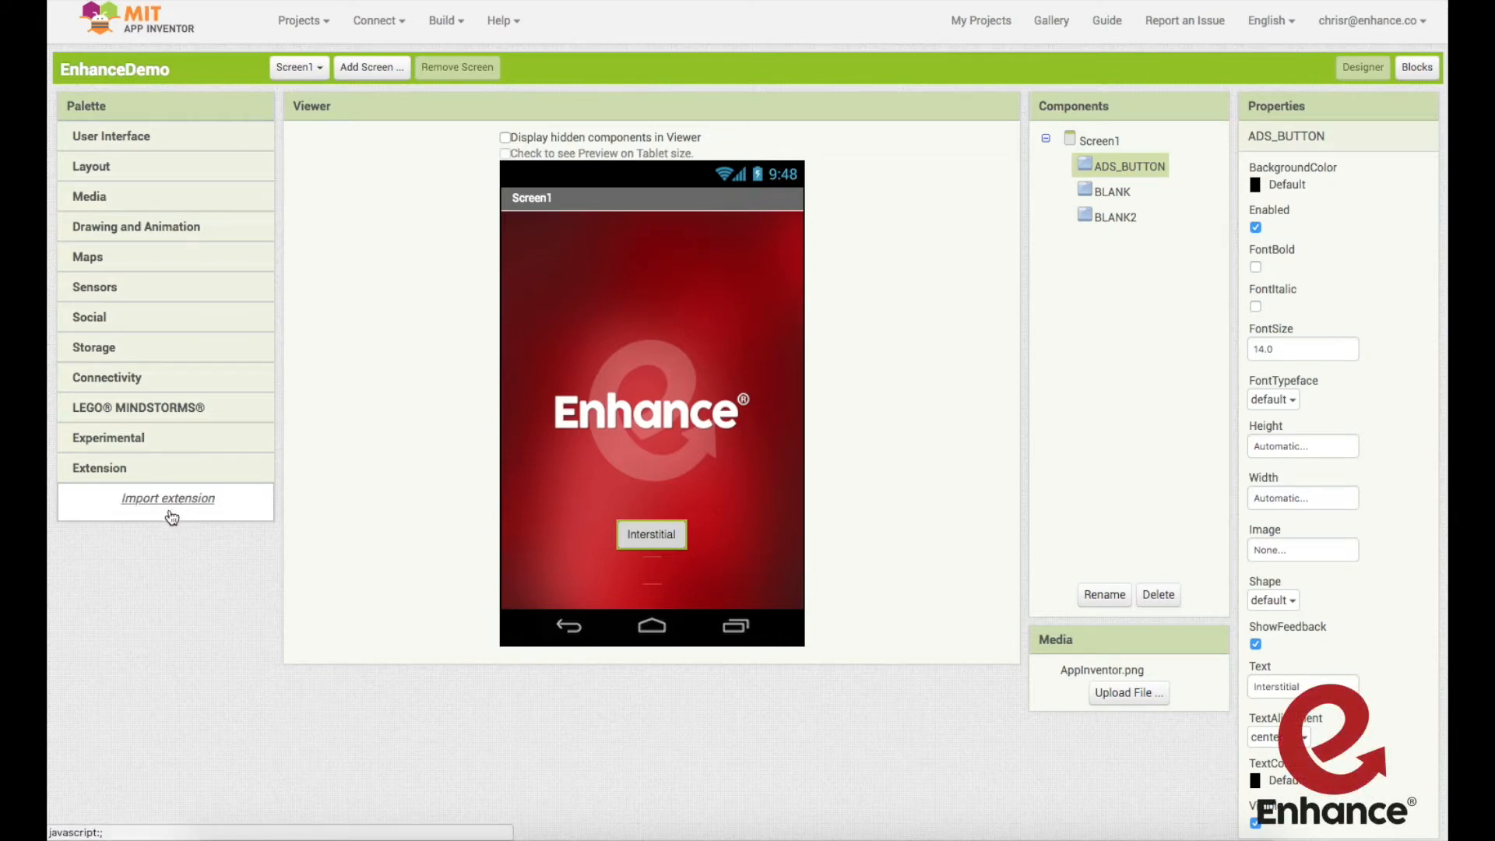
pyautogui.click(168, 516)
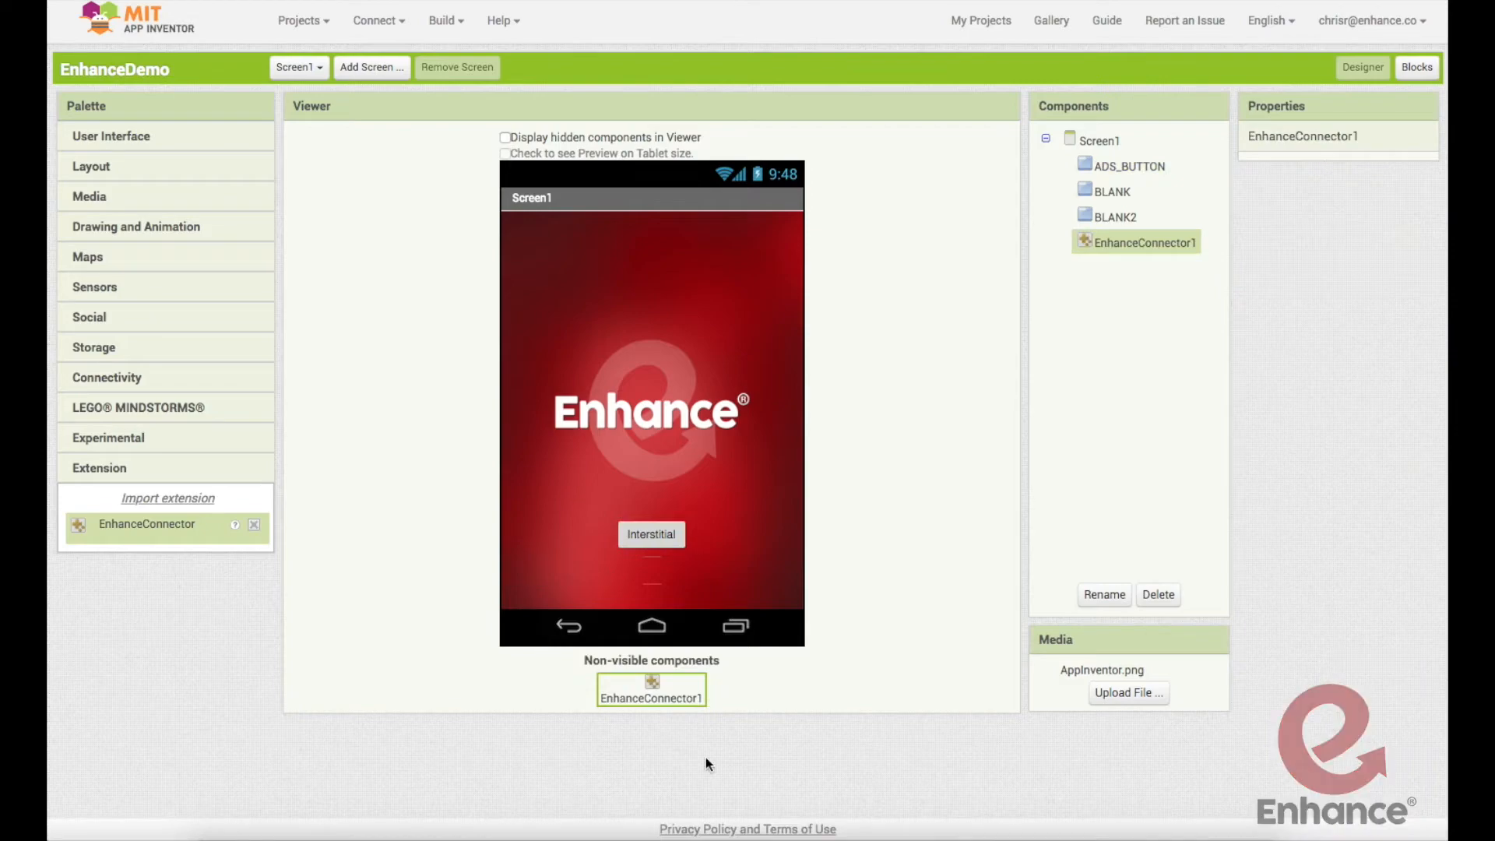
pyautogui.click(1416, 67)
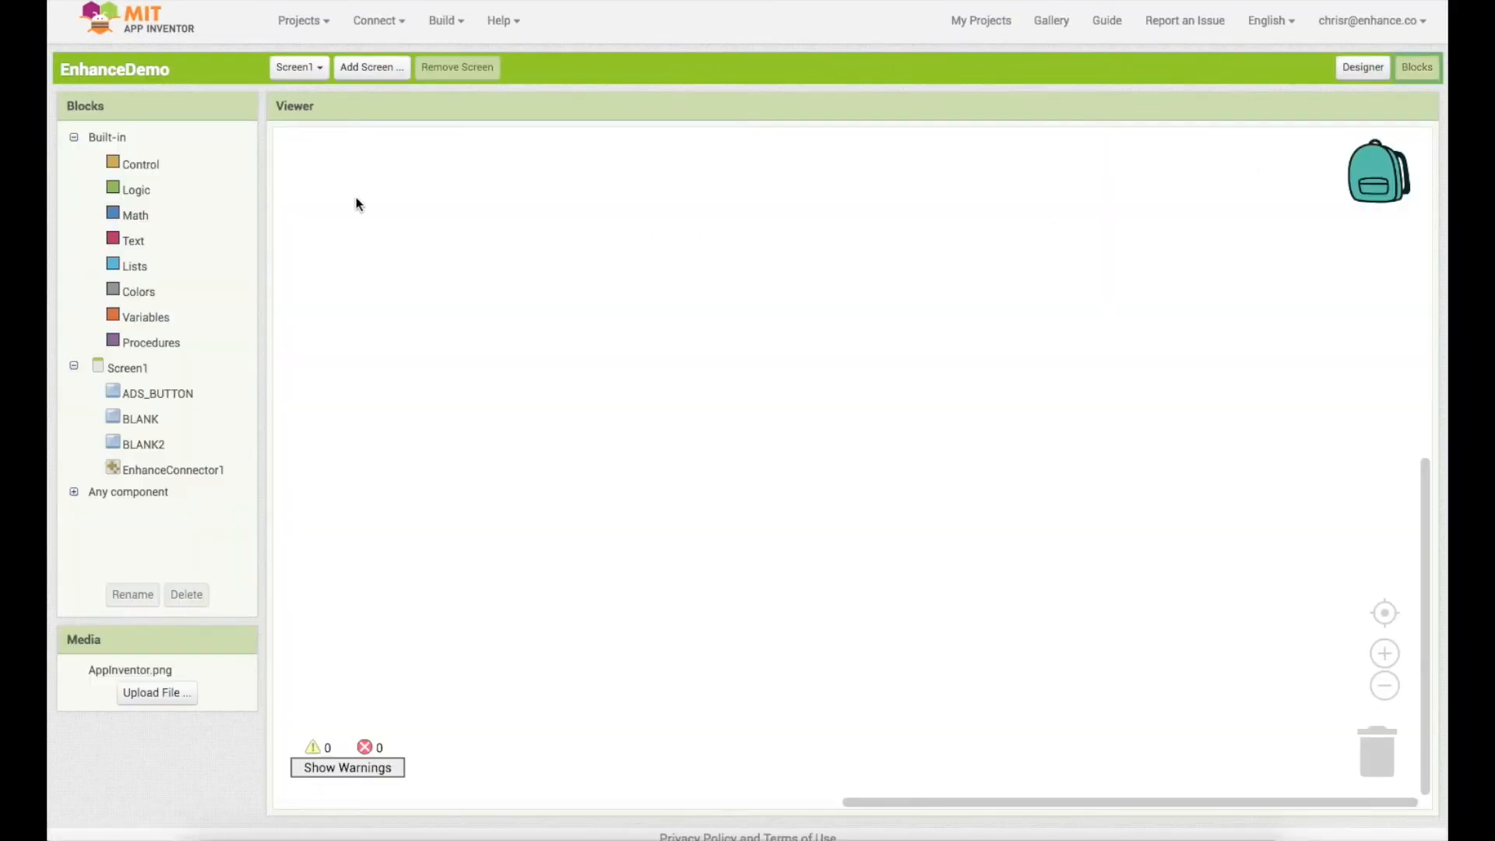
pyautogui.moveTo(390, 242)
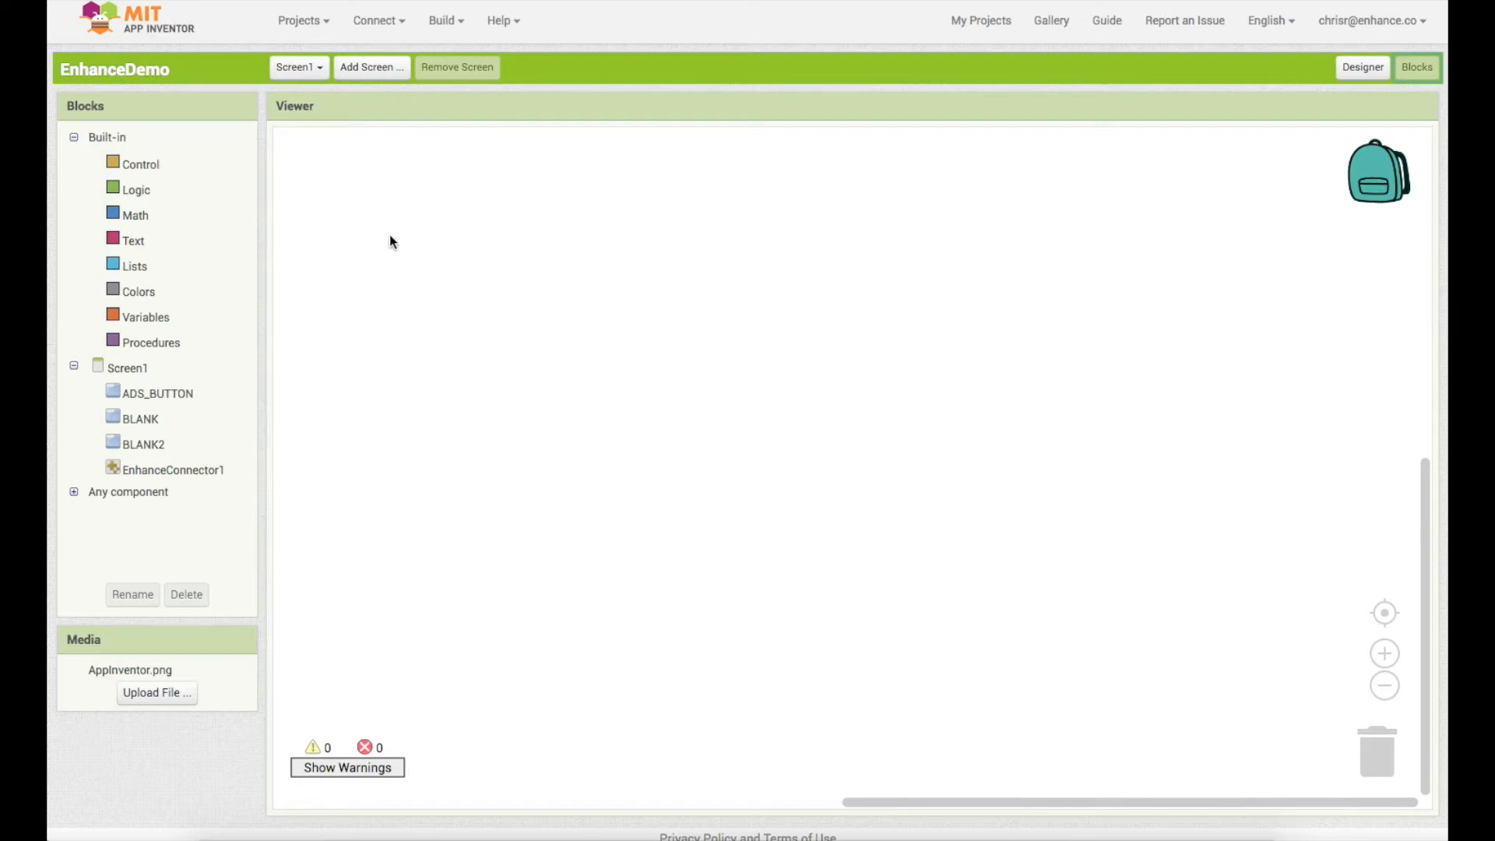
pyautogui.moveTo(242, 360)
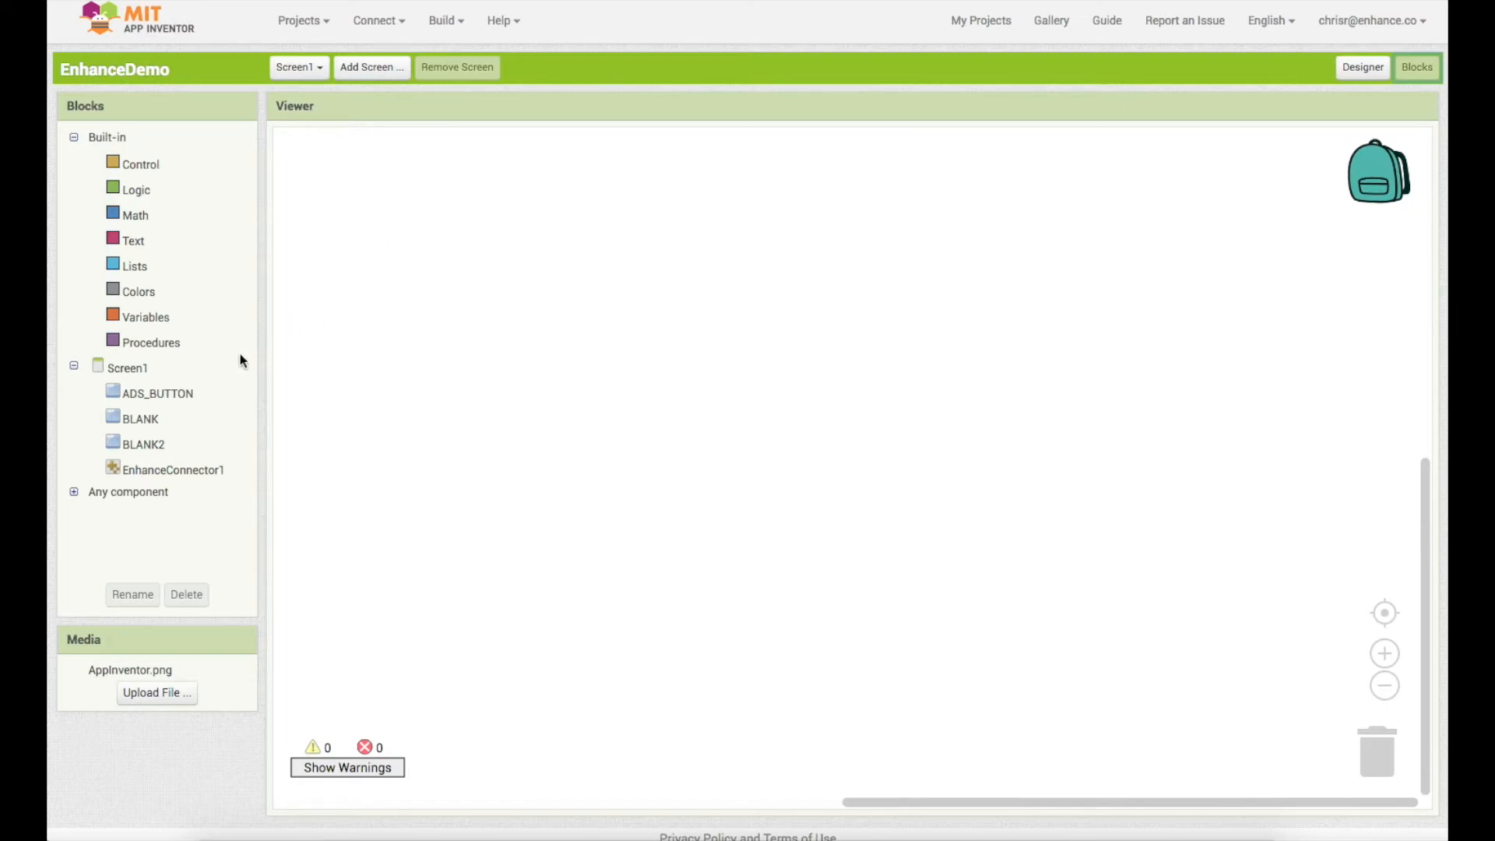
# - Create a 'when ADS_BUTTON.Click' handler holding an empty if-then block from Control
pyautogui.click(157, 392)
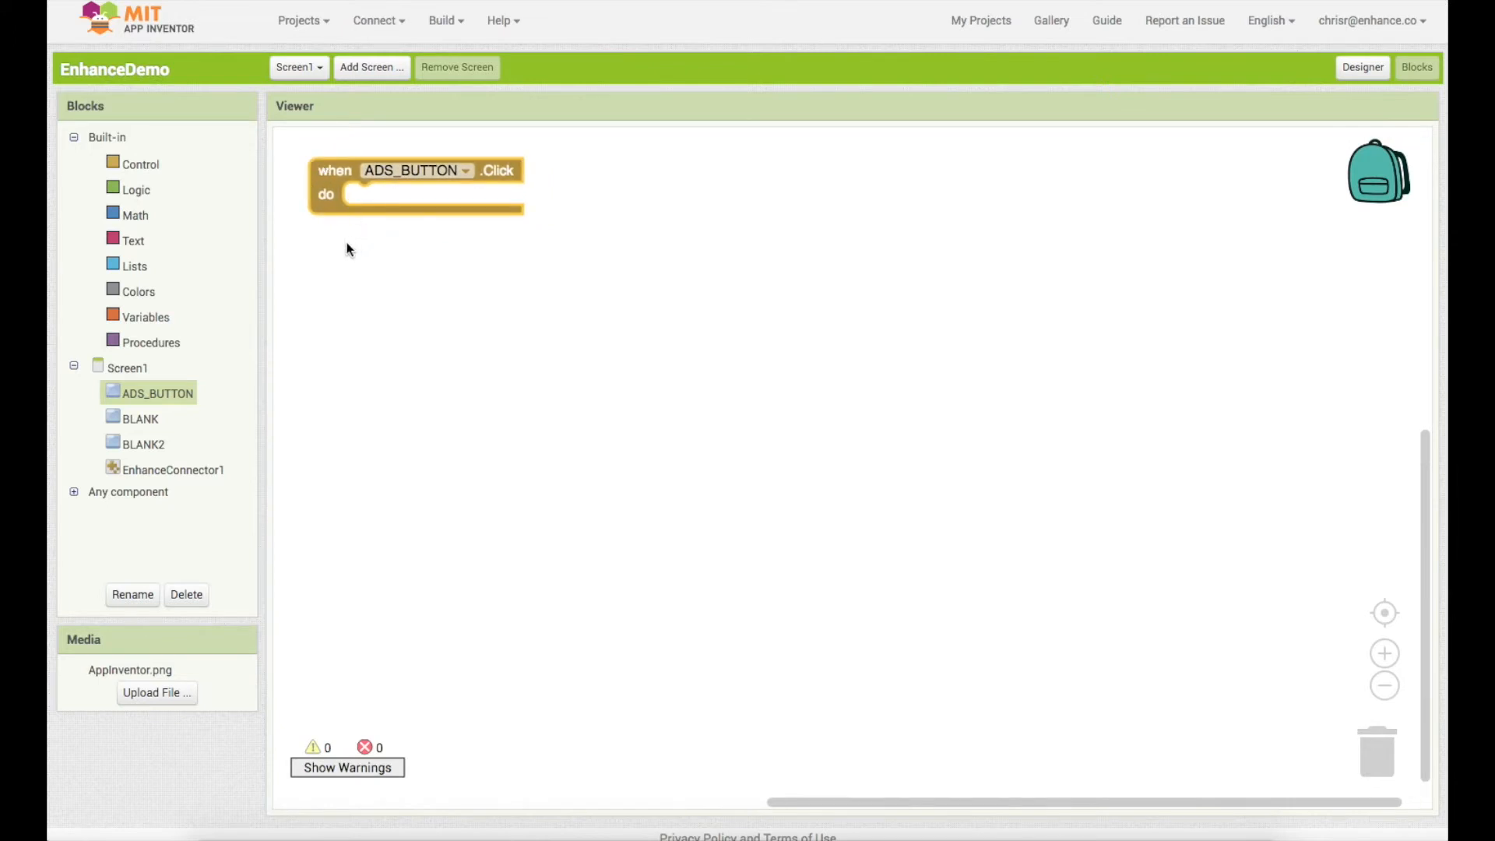
pyautogui.click(140, 163)
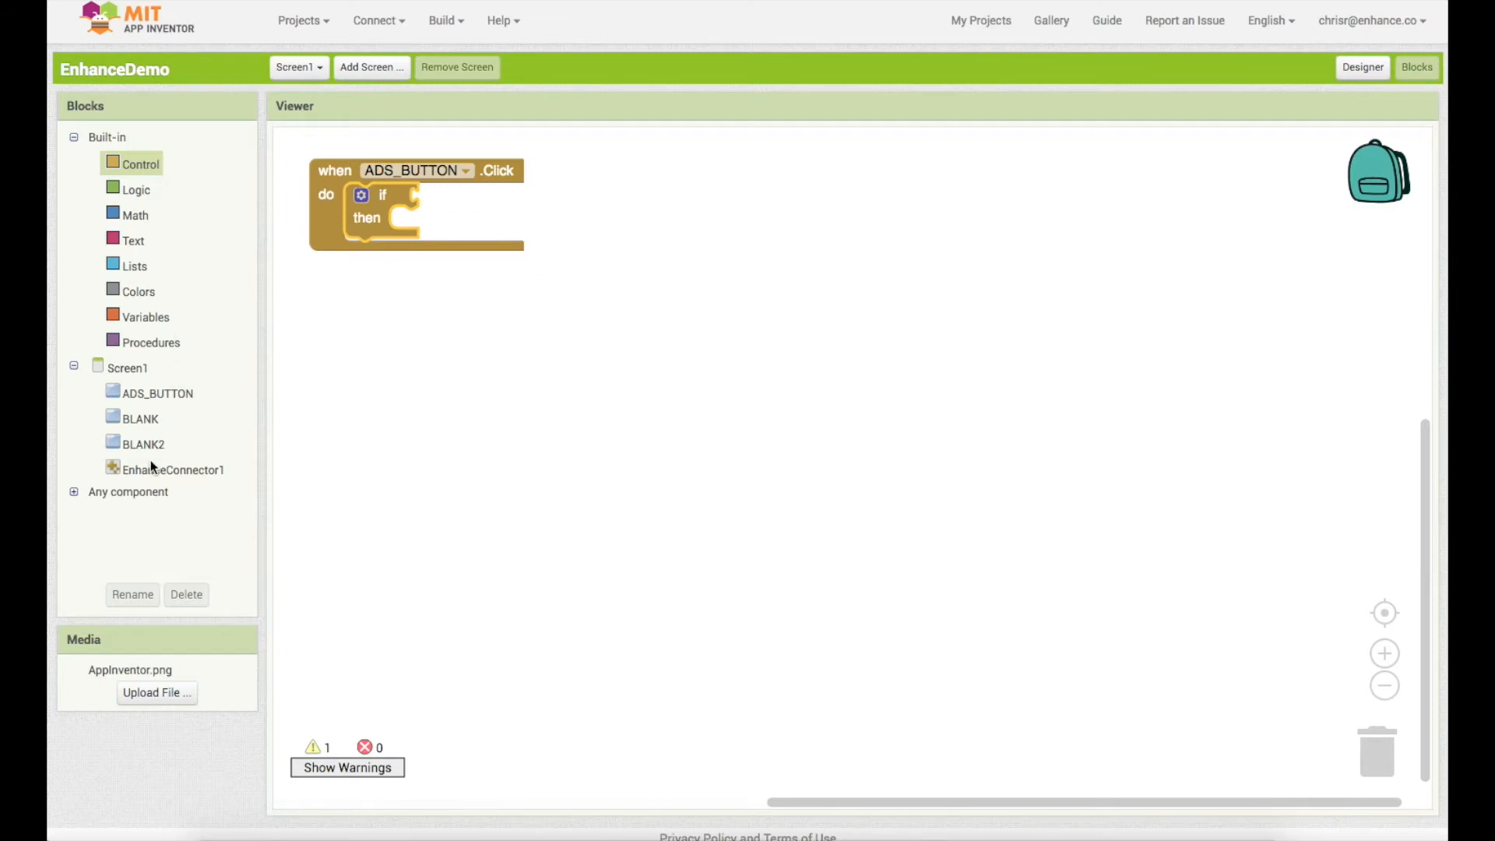
pyautogui.moveTo(151, 473)
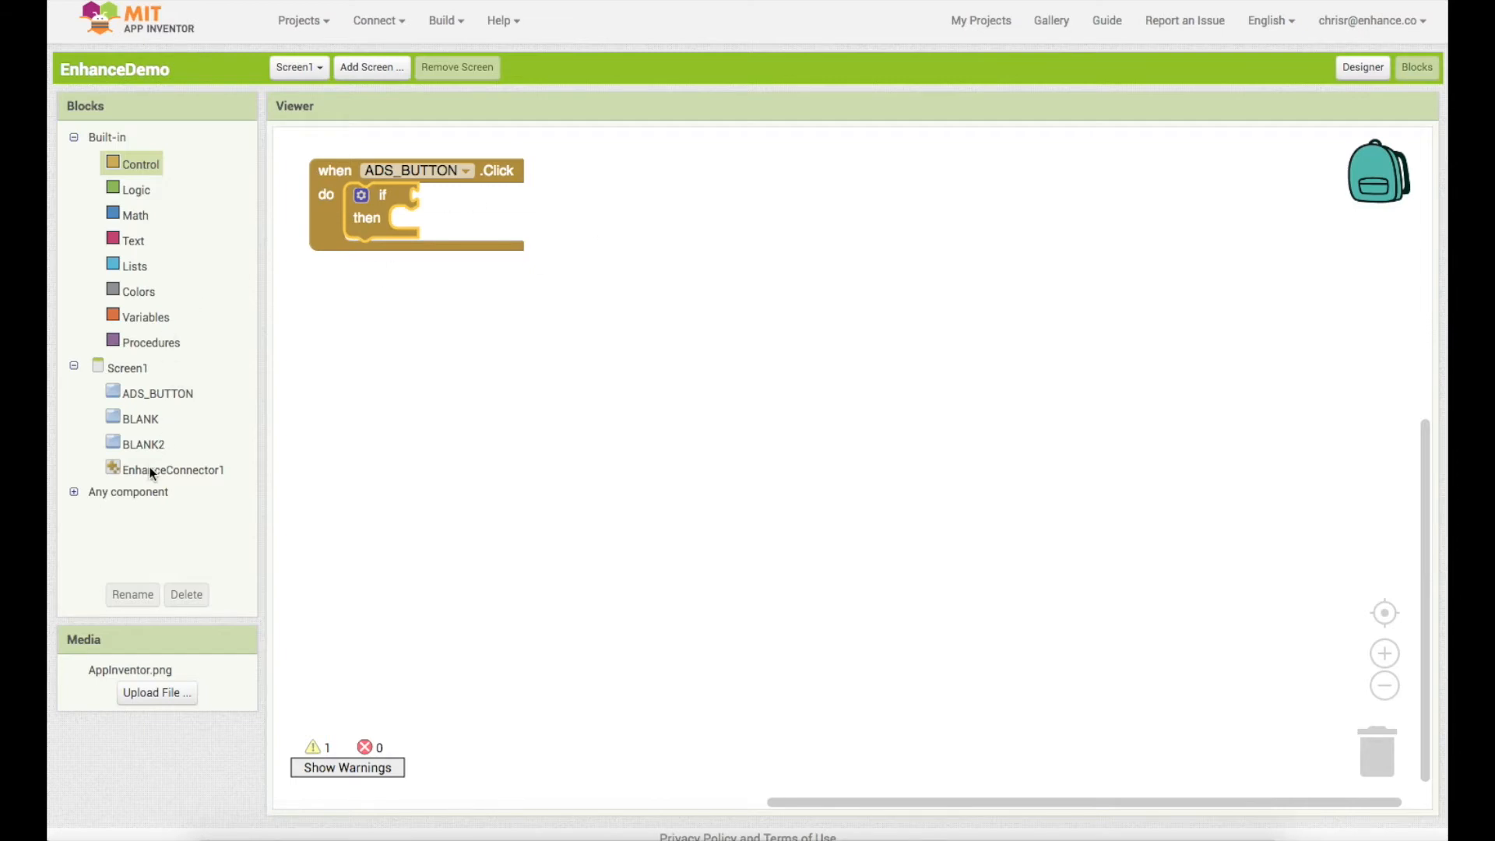
# - Fill the if with EnhanceConnector1.IsInterstitialReady and the then with ShowInterstitialAd
pyautogui.click(174, 469)
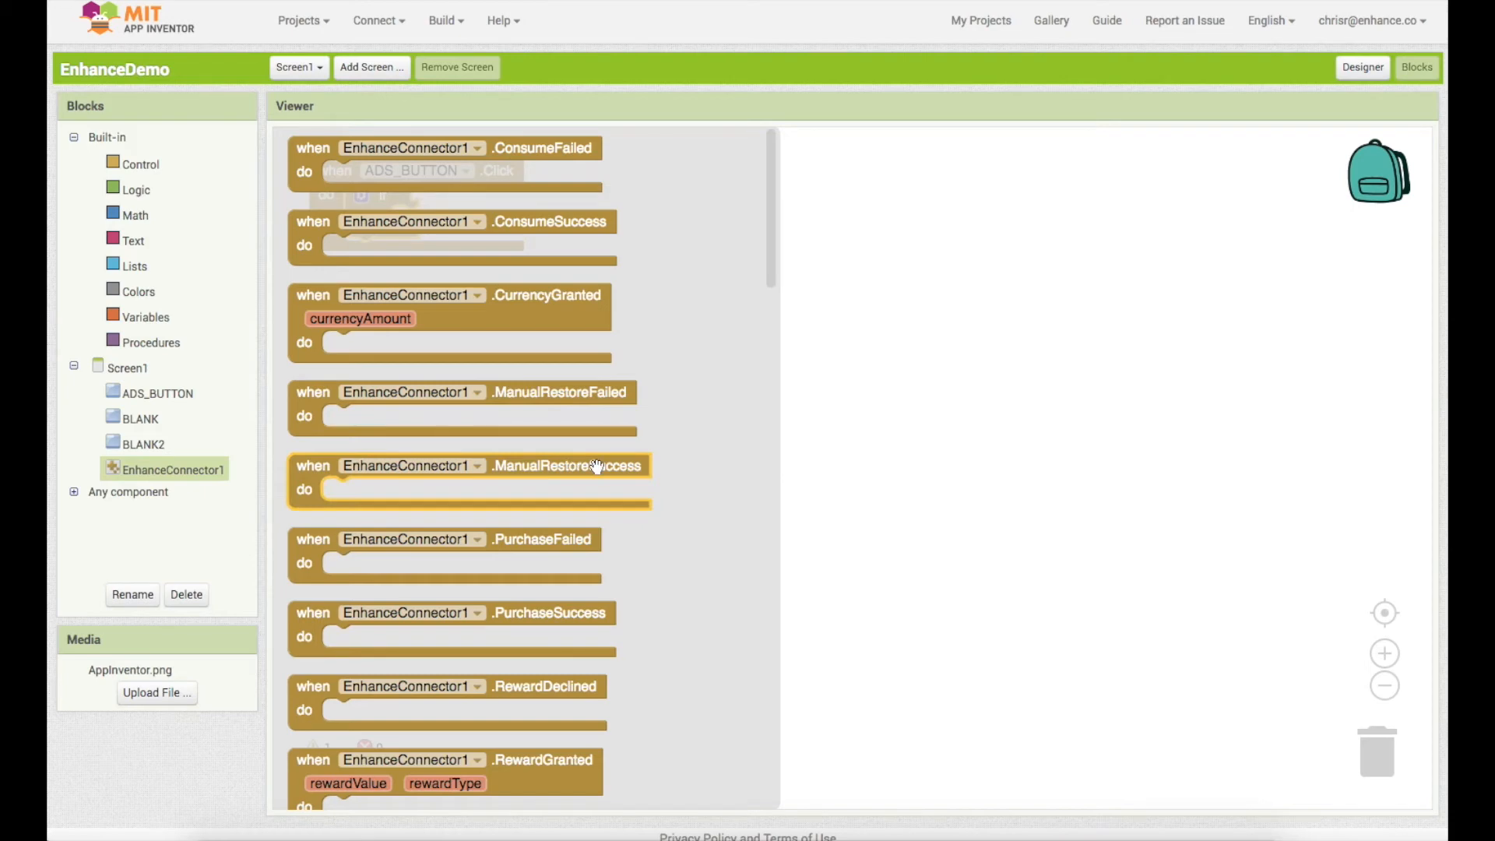
pyautogui.scroll(-3)
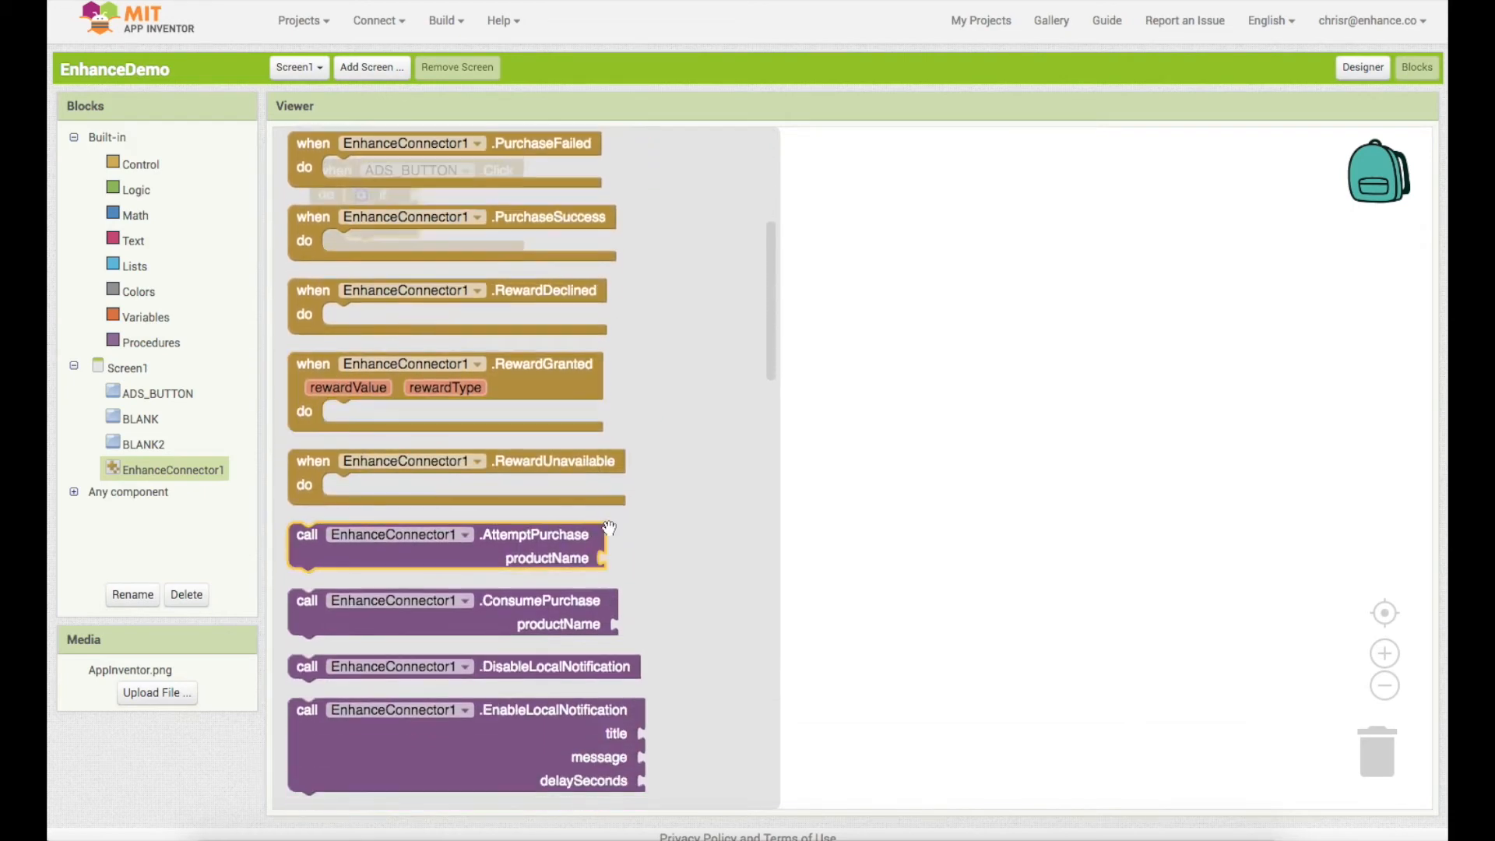
pyautogui.scroll(-3)
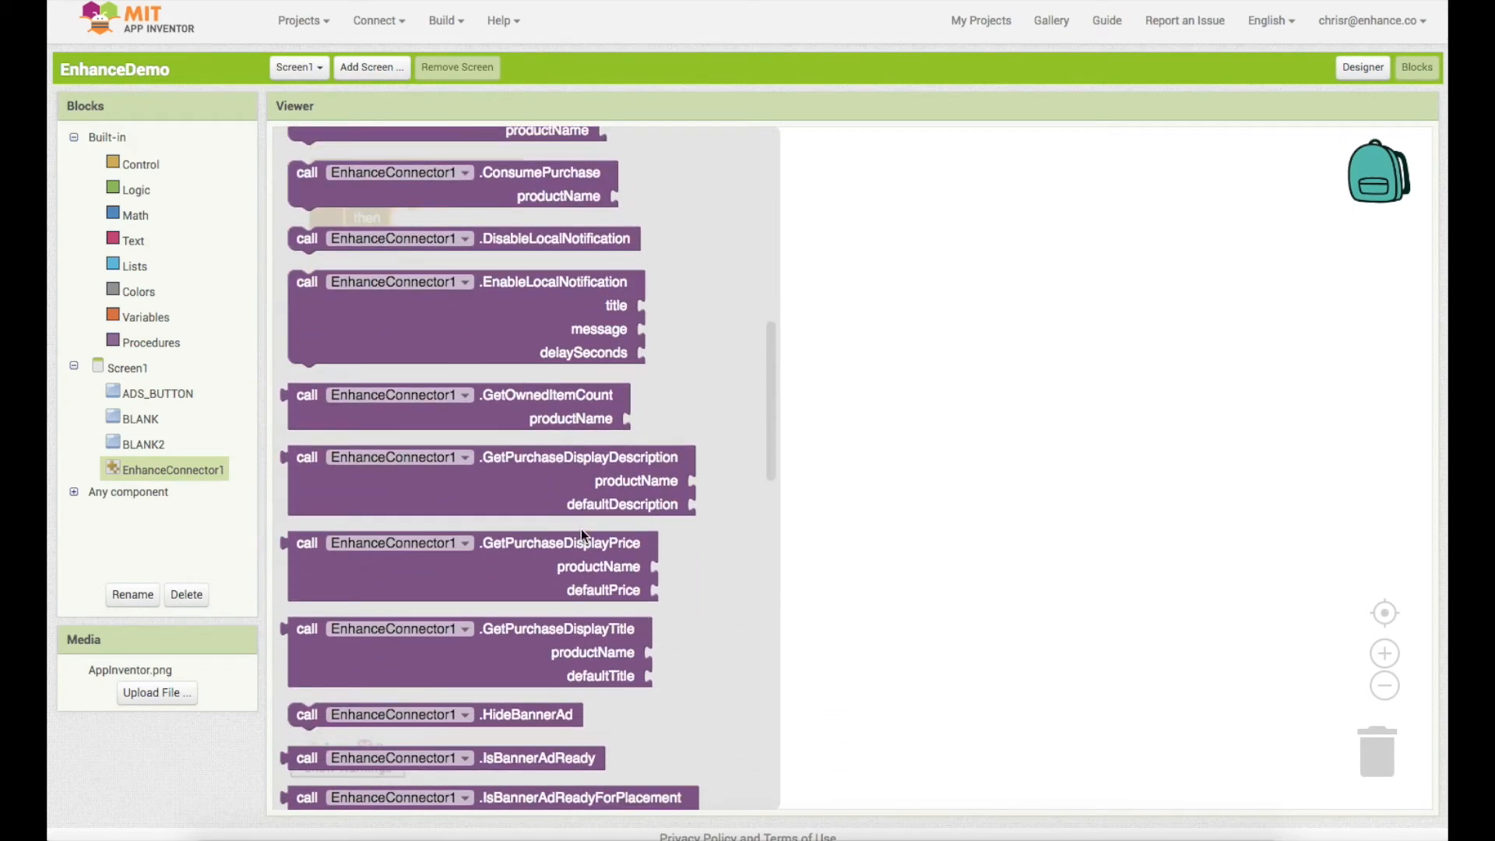
pyautogui.scroll(-3)
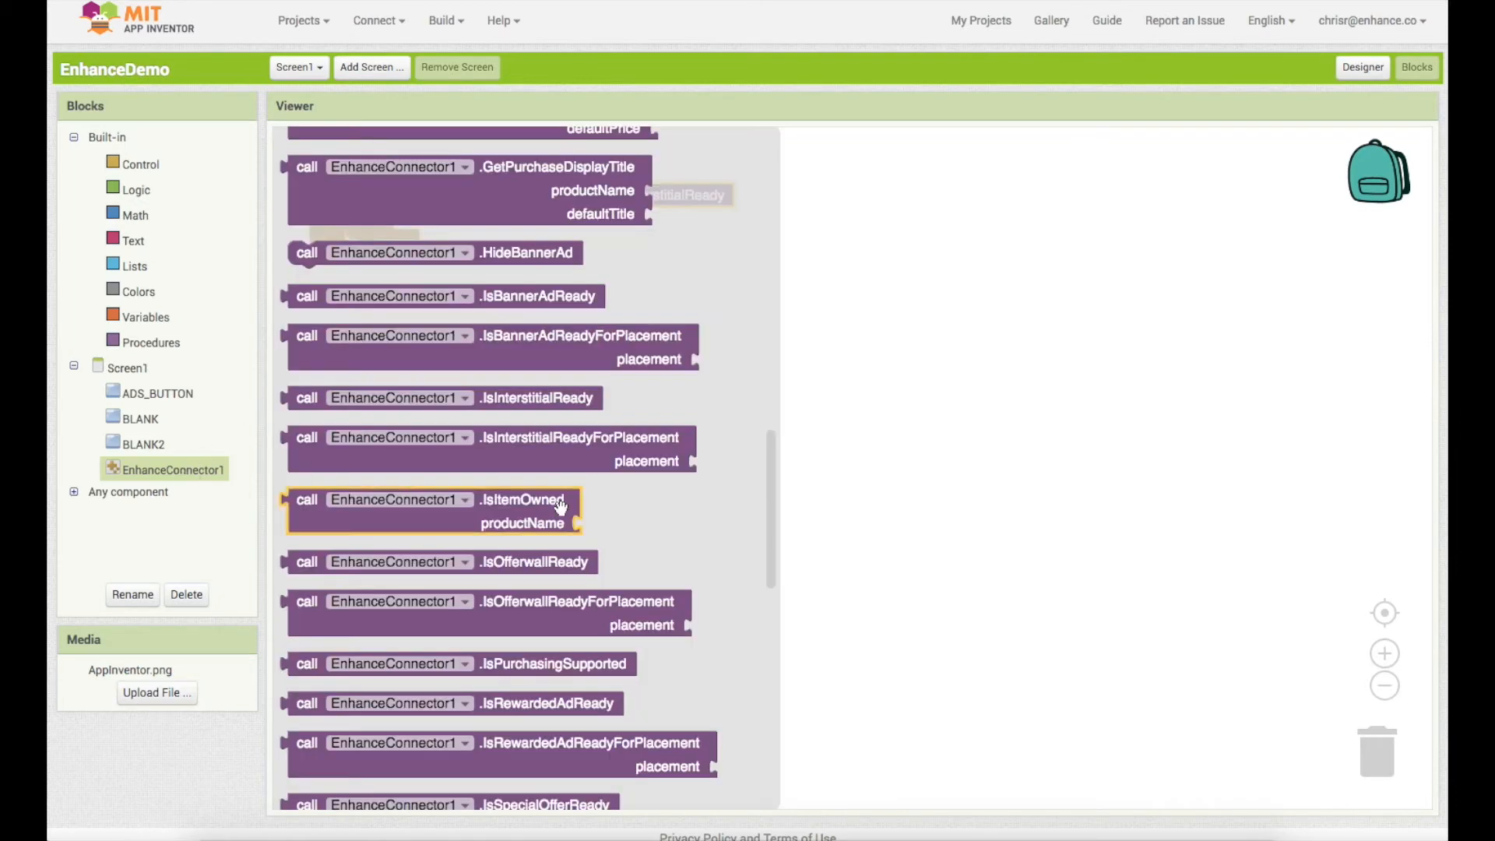
pyautogui.scroll(-3)
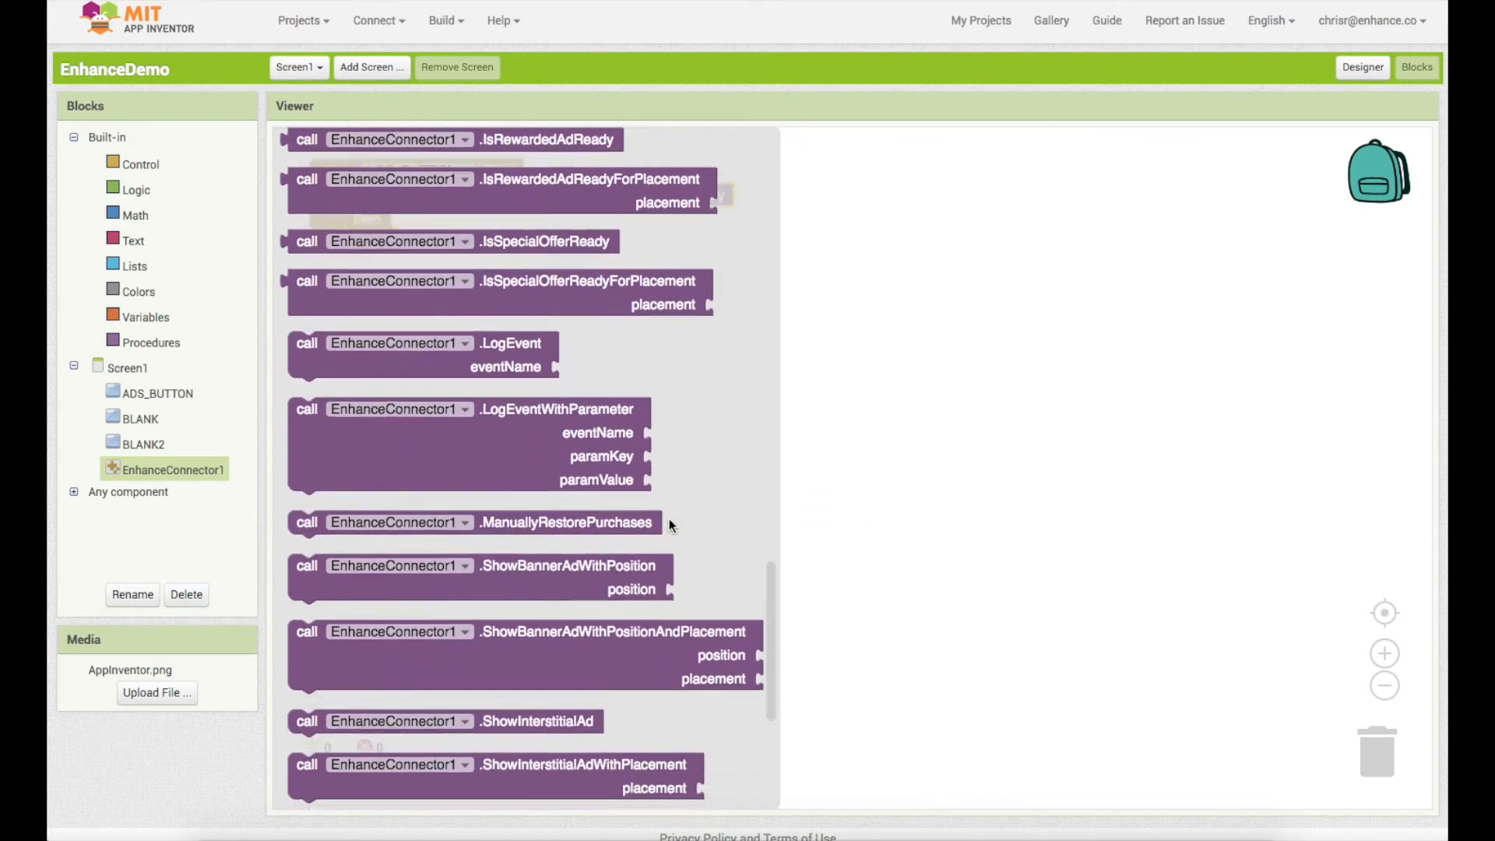
pyautogui.scroll(-3)
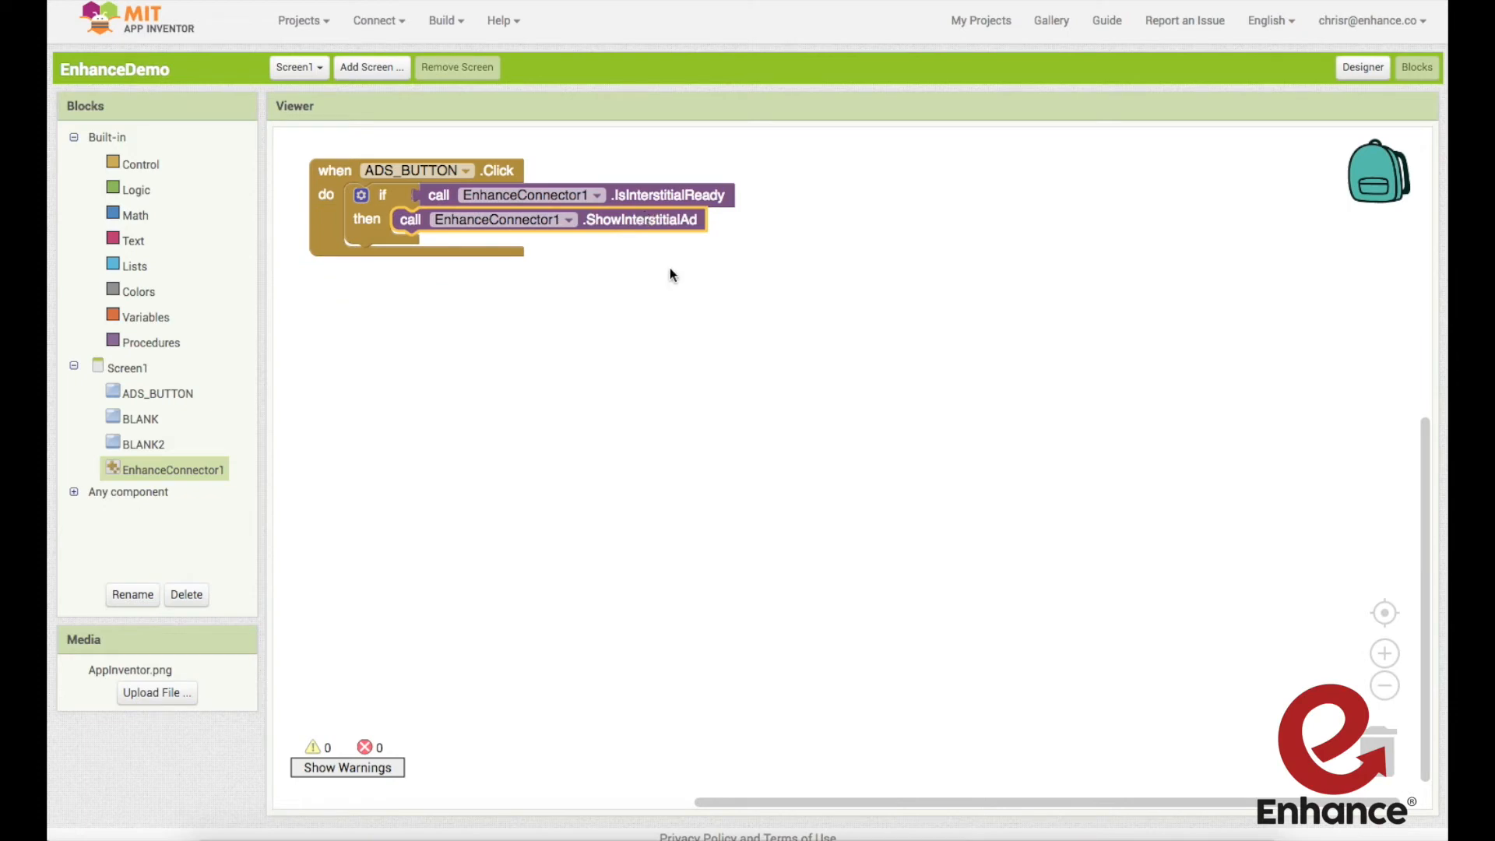
pyautogui.moveTo(1243, 164)
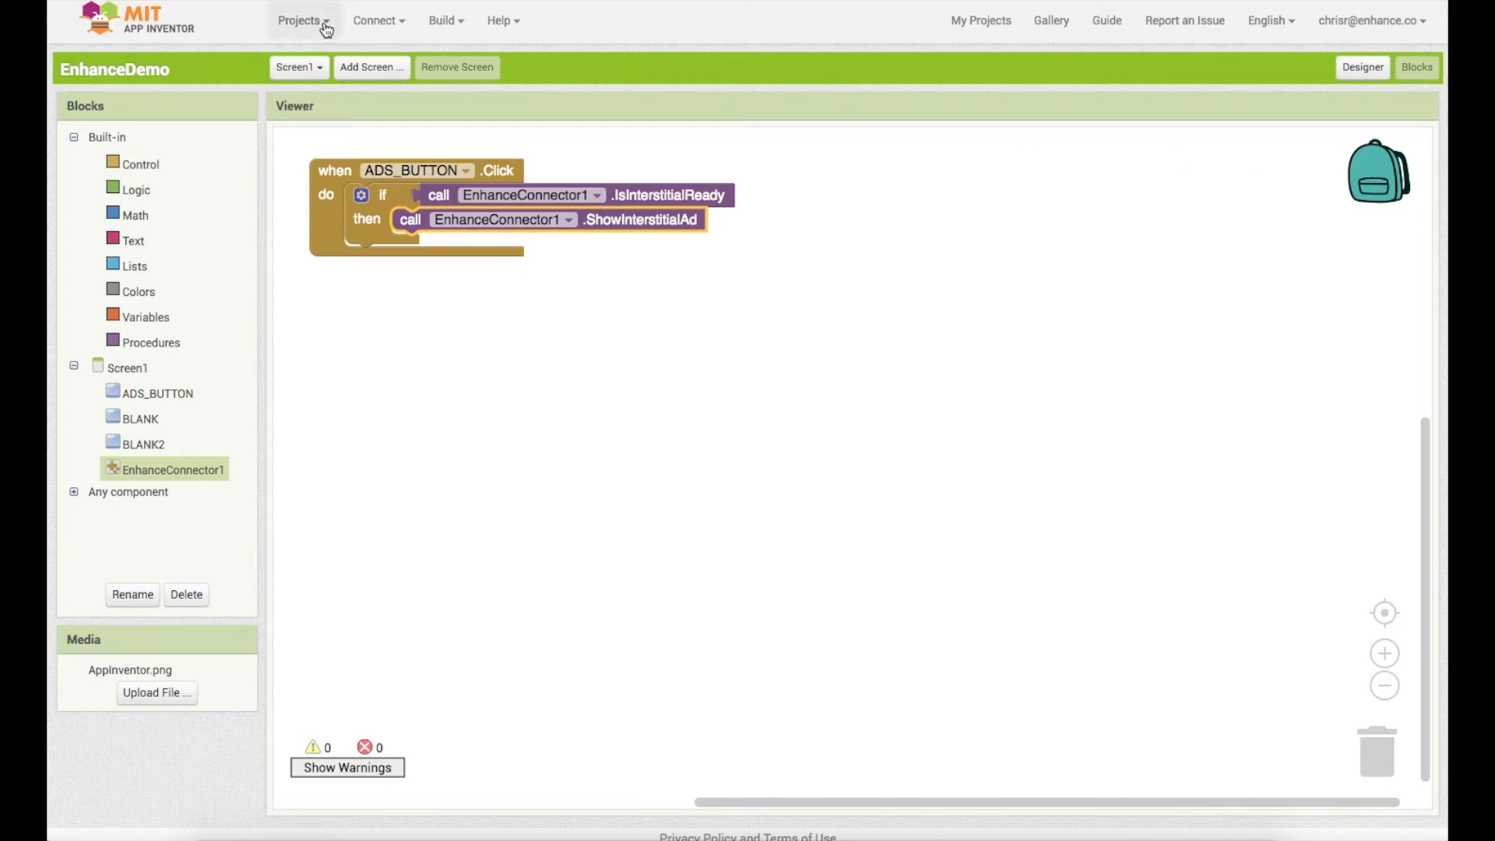
# - Show the Projects menu with its Export keystore option
pyautogui.click(299, 21)
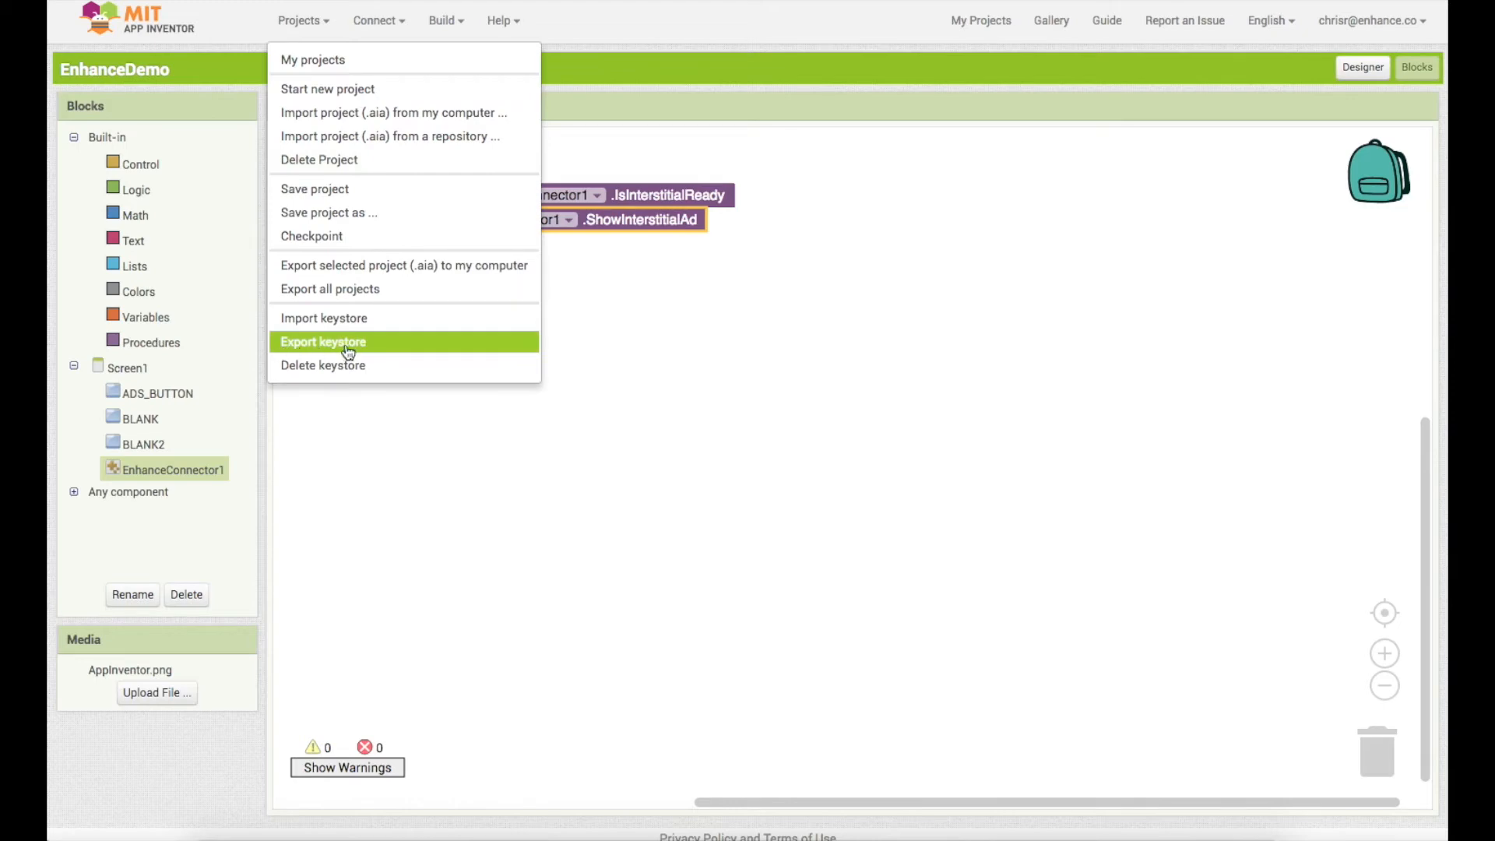
pyautogui.moveTo(315, 346)
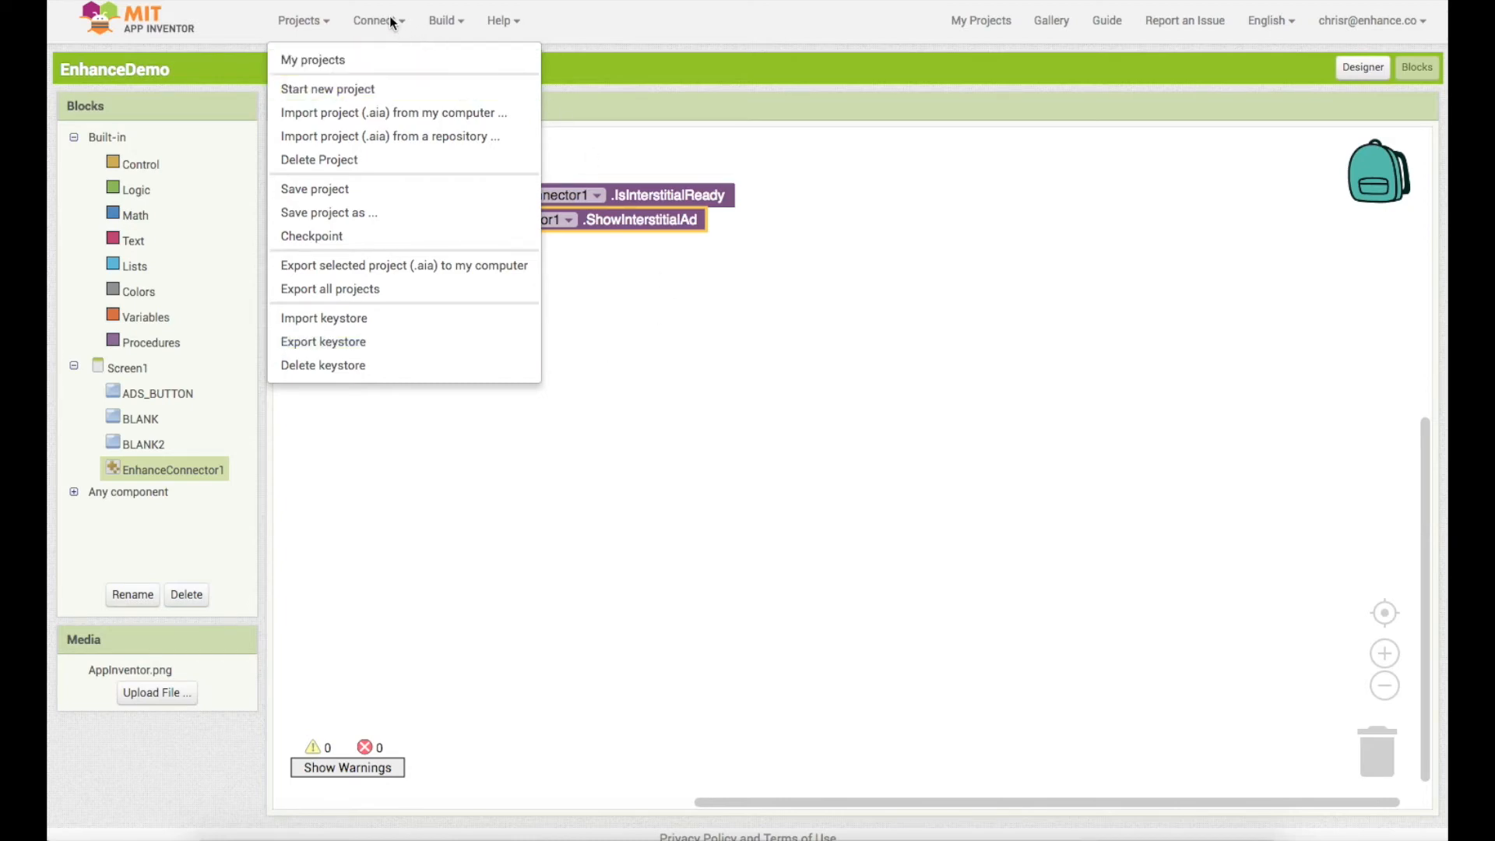
# - Build EnhanceDemo via 'App (save .apk to my computer)' from the Build menu
pyautogui.click(442, 20)
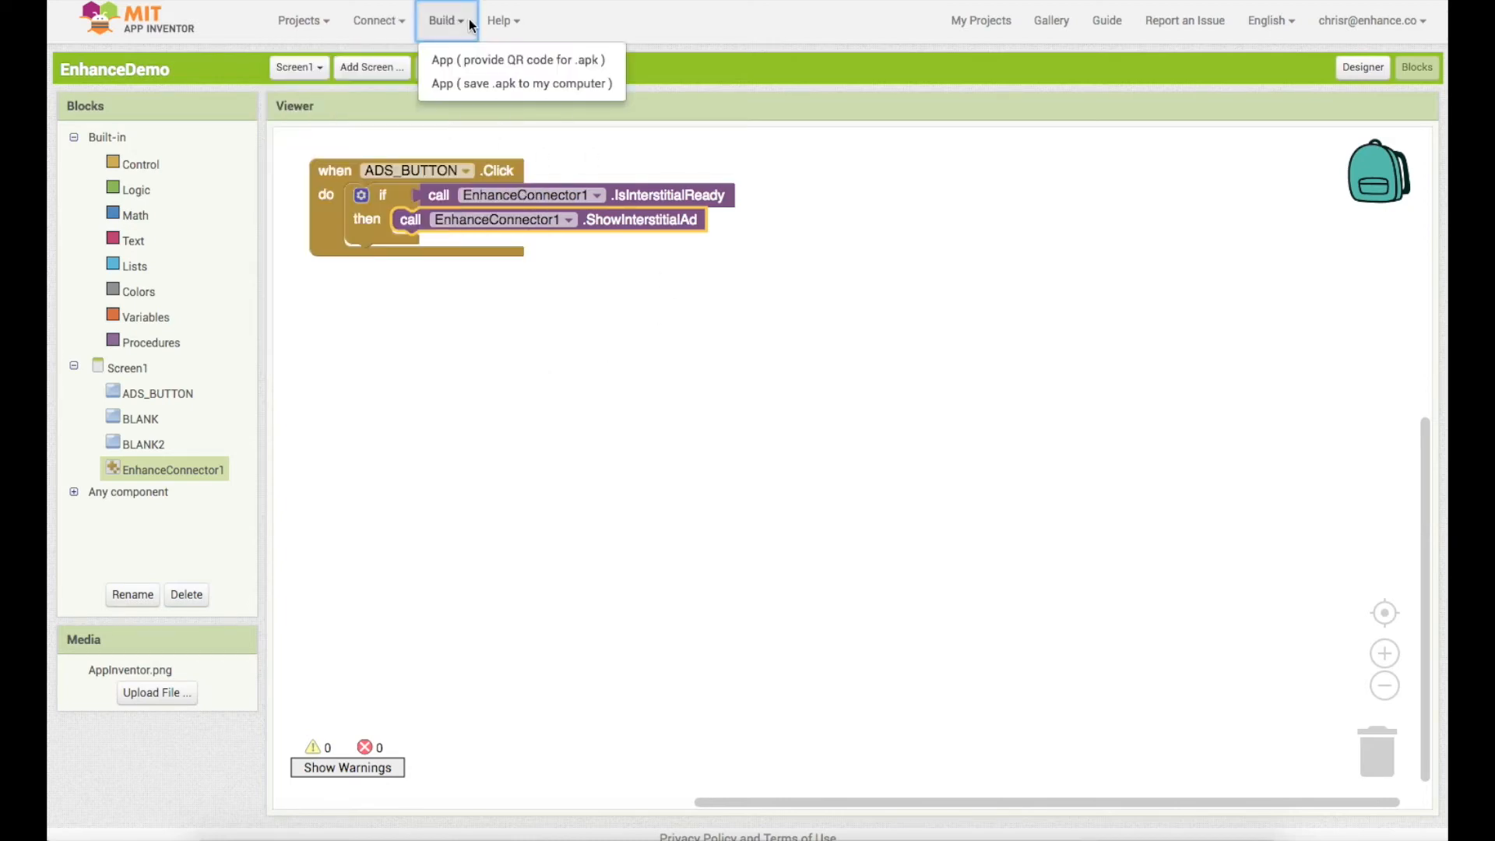
pyautogui.moveTo(522, 83)
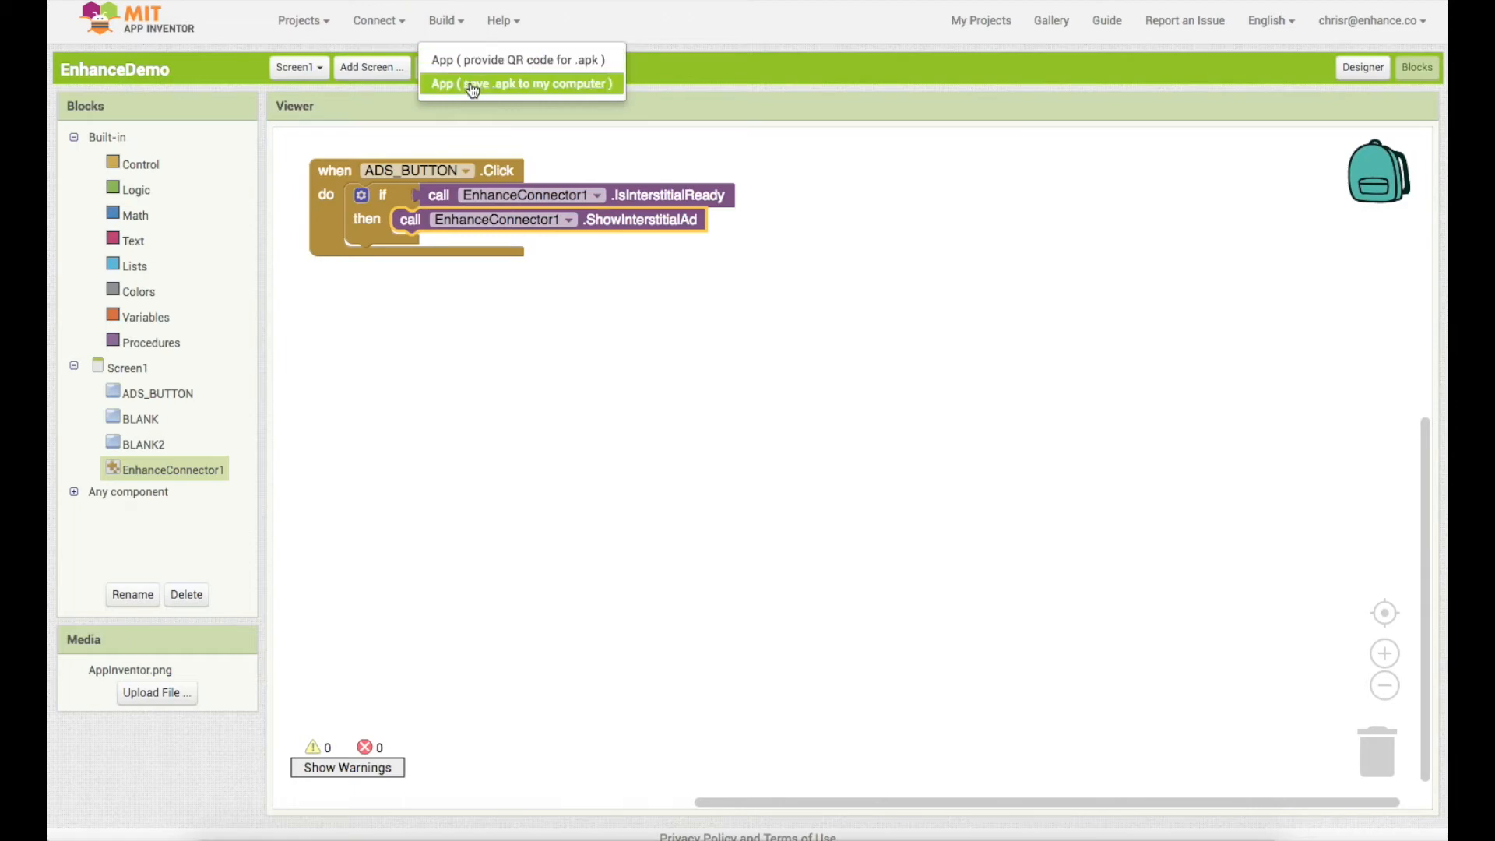
pyautogui.moveTo(750, 296)
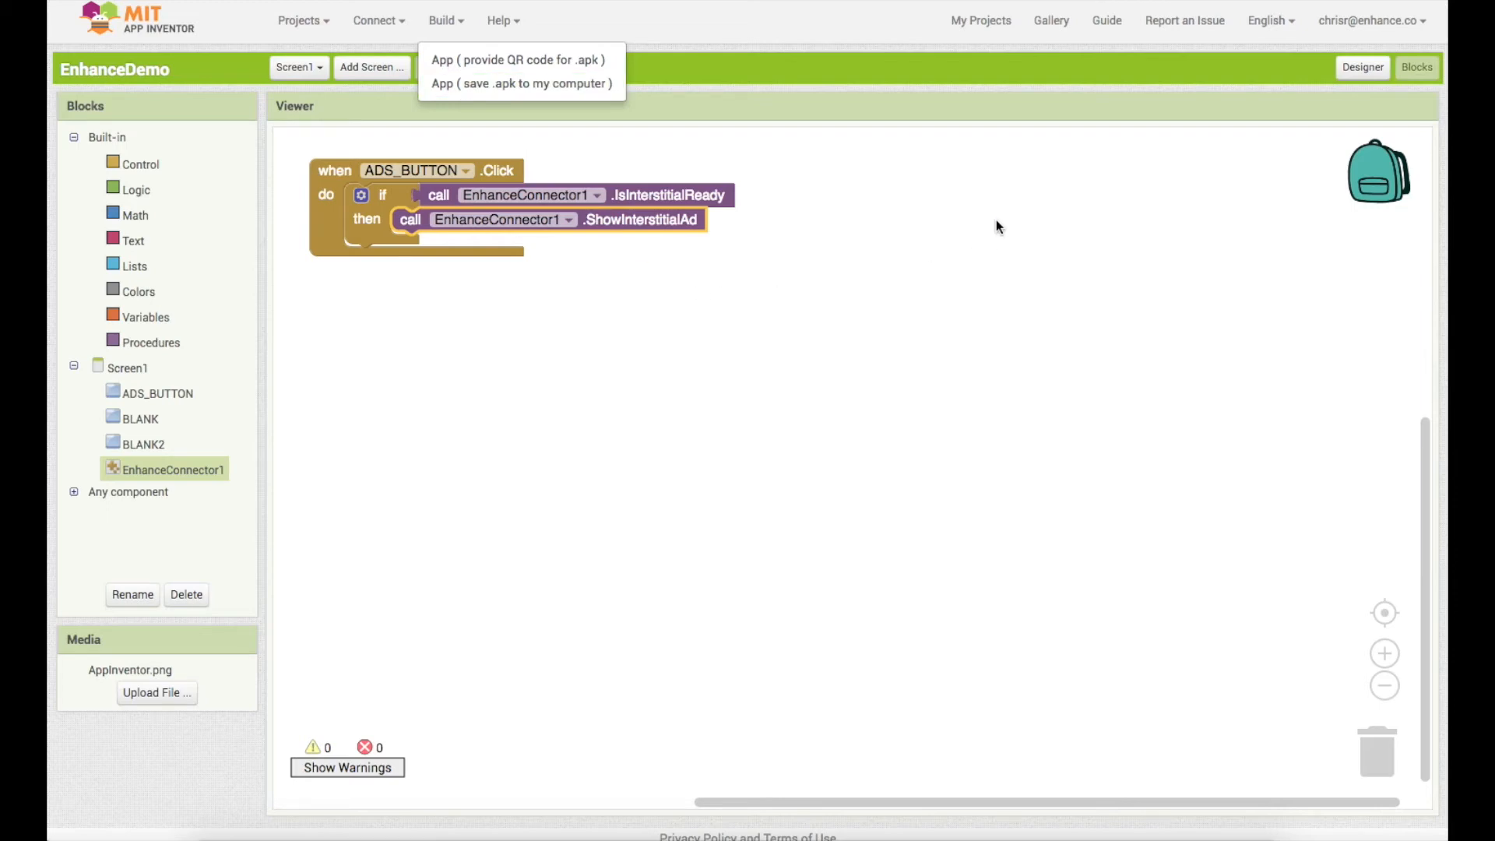
pyautogui.click(444, 20)
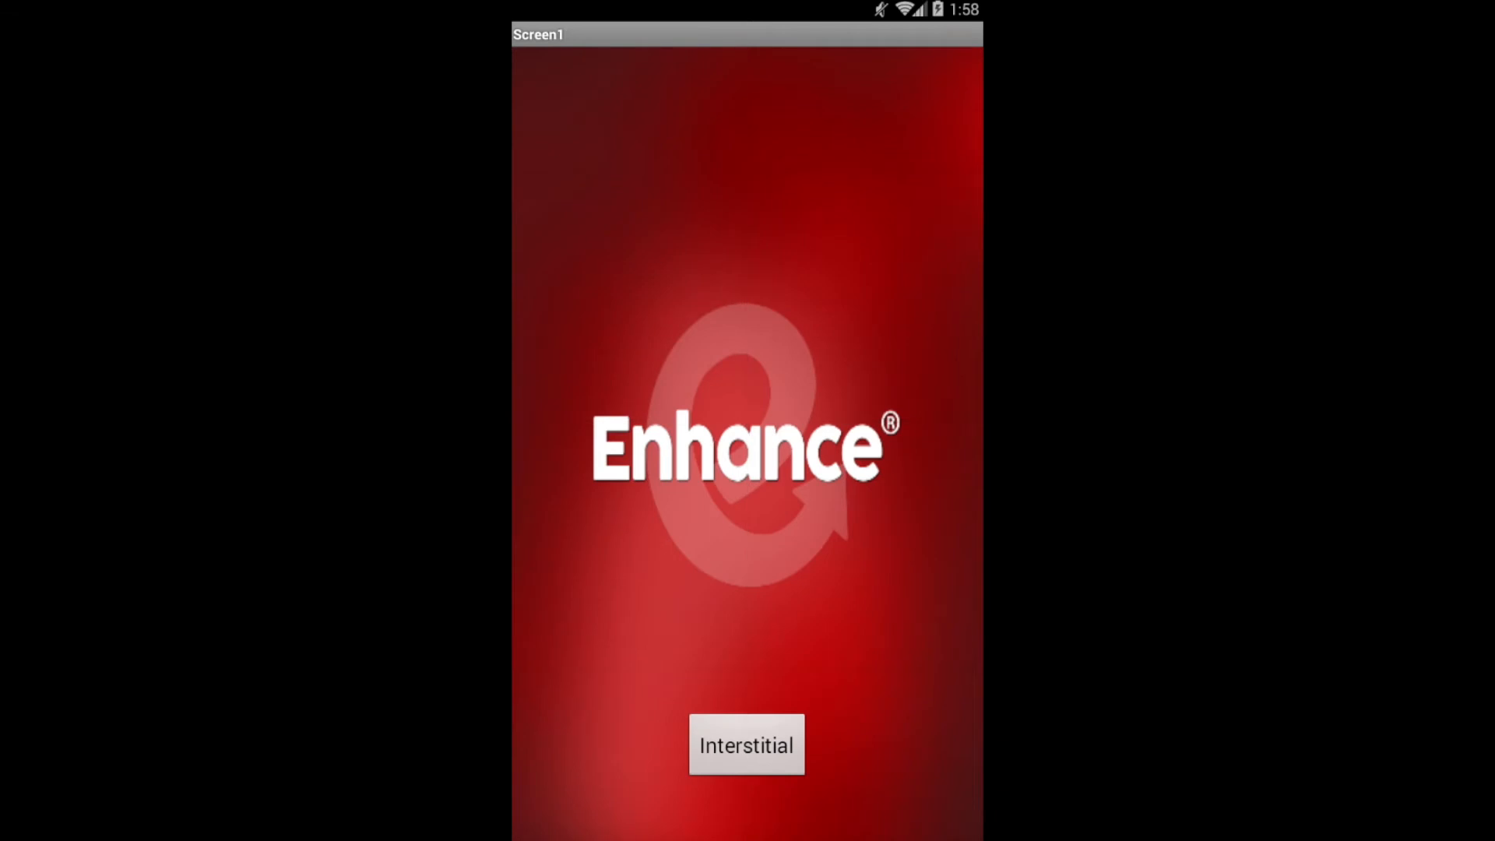
pyautogui.moveTo(880, 296)
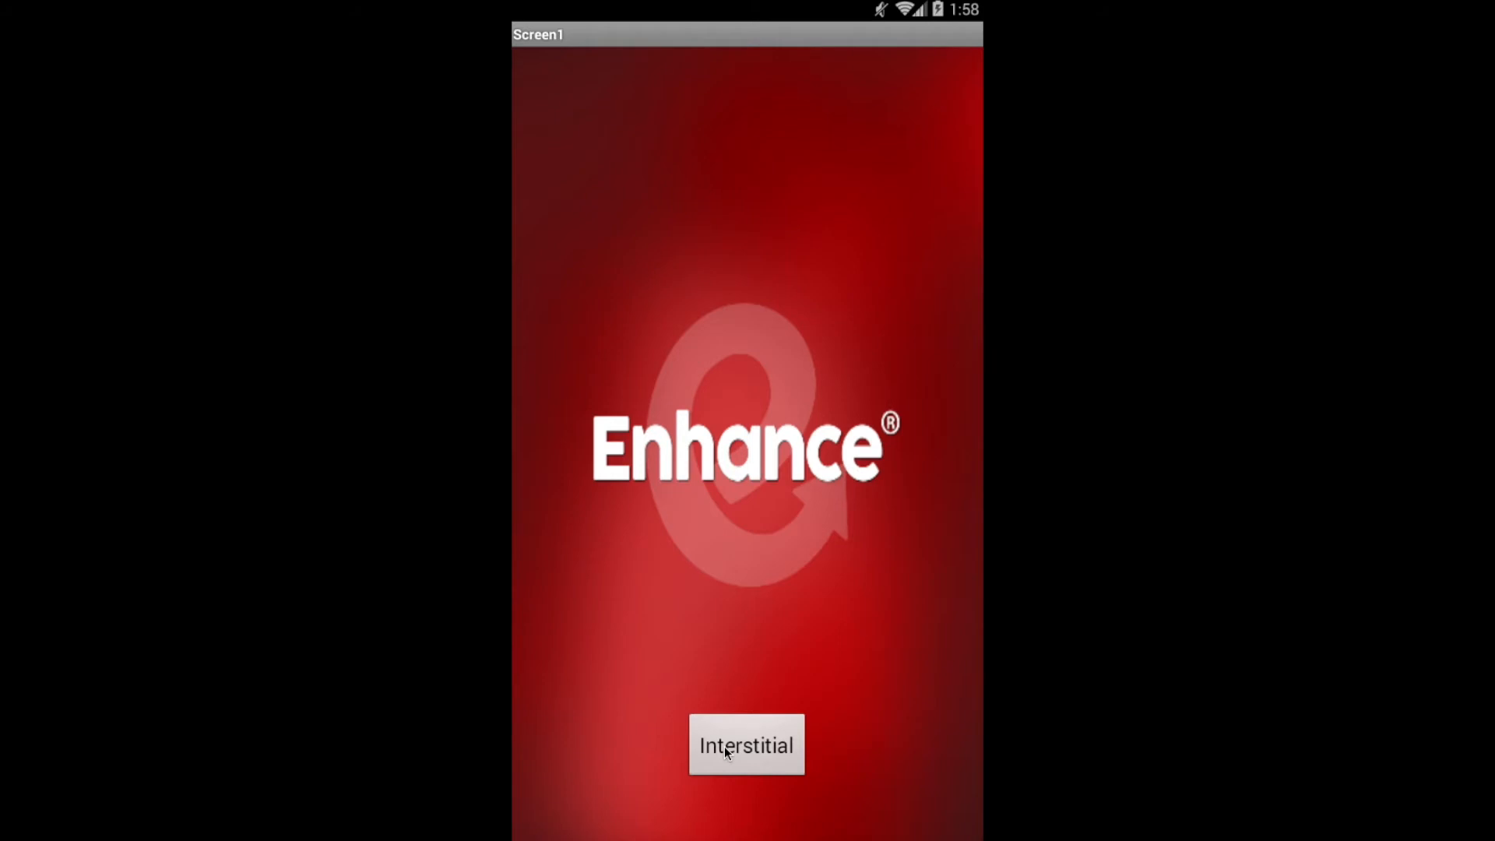
pyautogui.moveTo(726, 724)
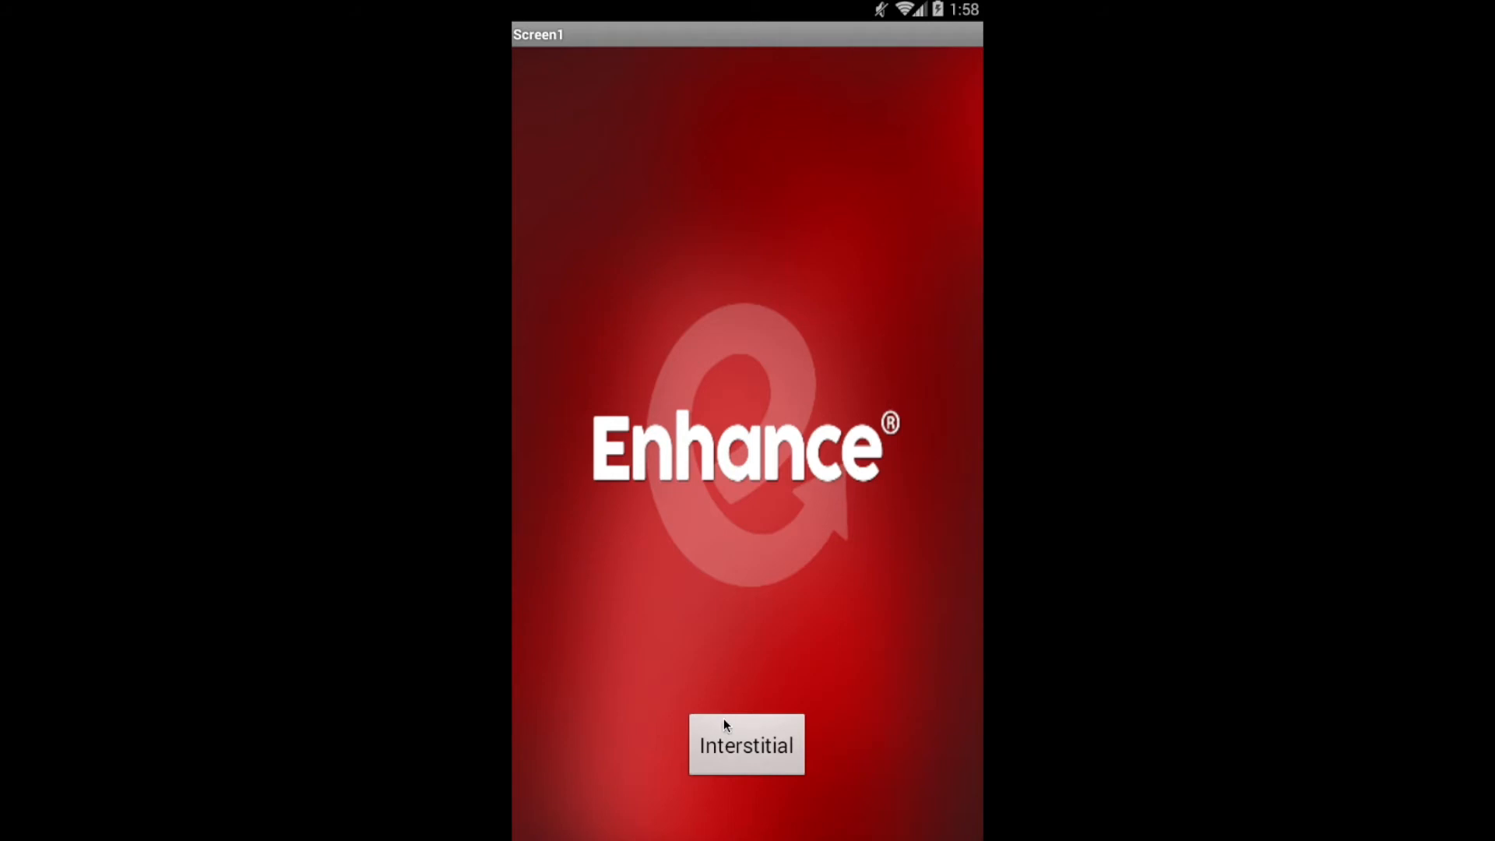
# - Tap the Interstitial button on the phone to show the Enhance dummy interstitial
pyautogui.click(746, 745)
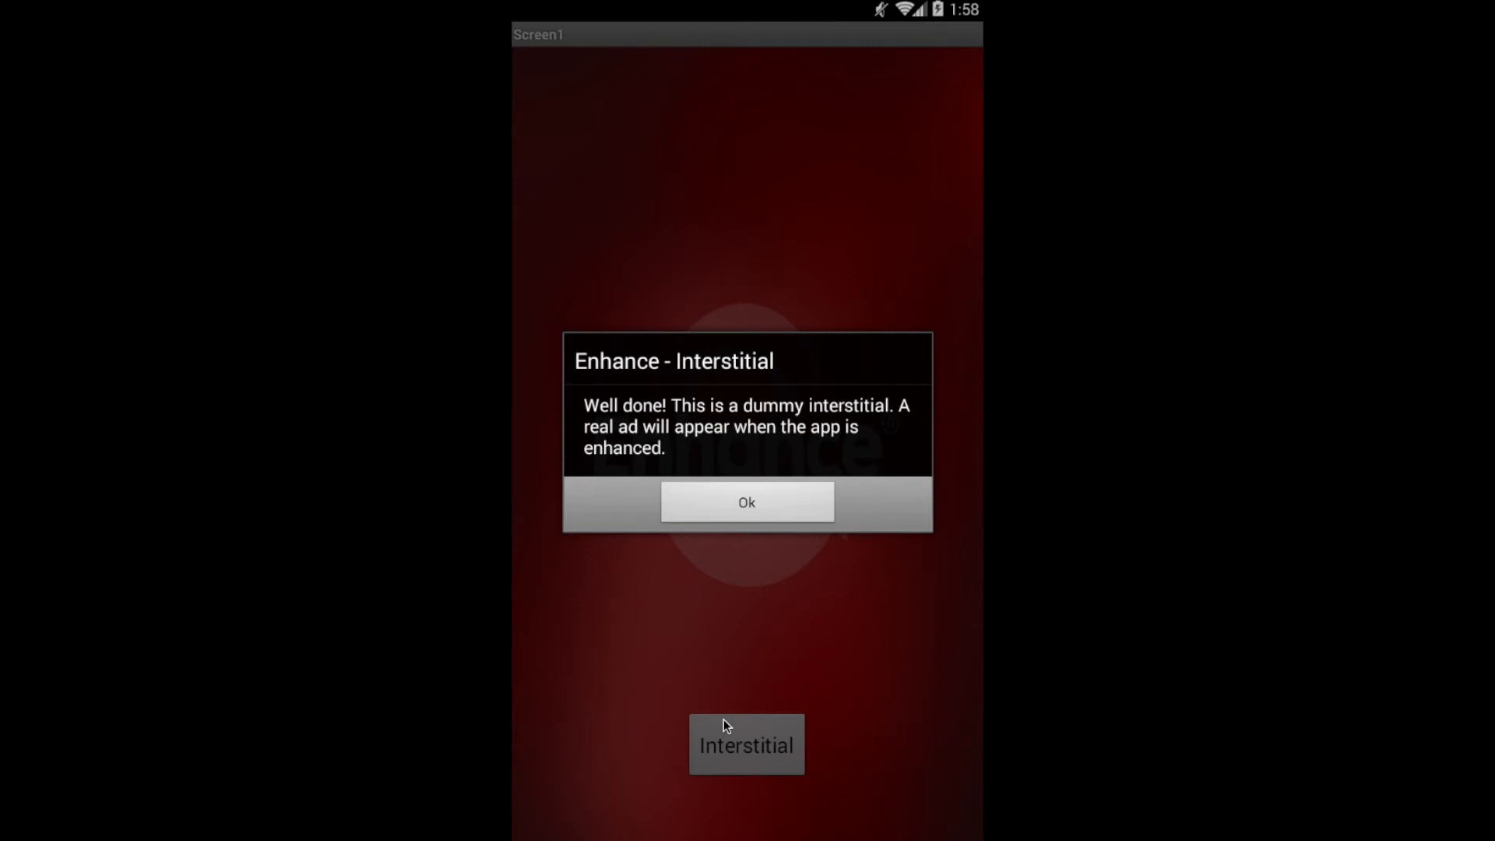
pyautogui.moveTo(737, 606)
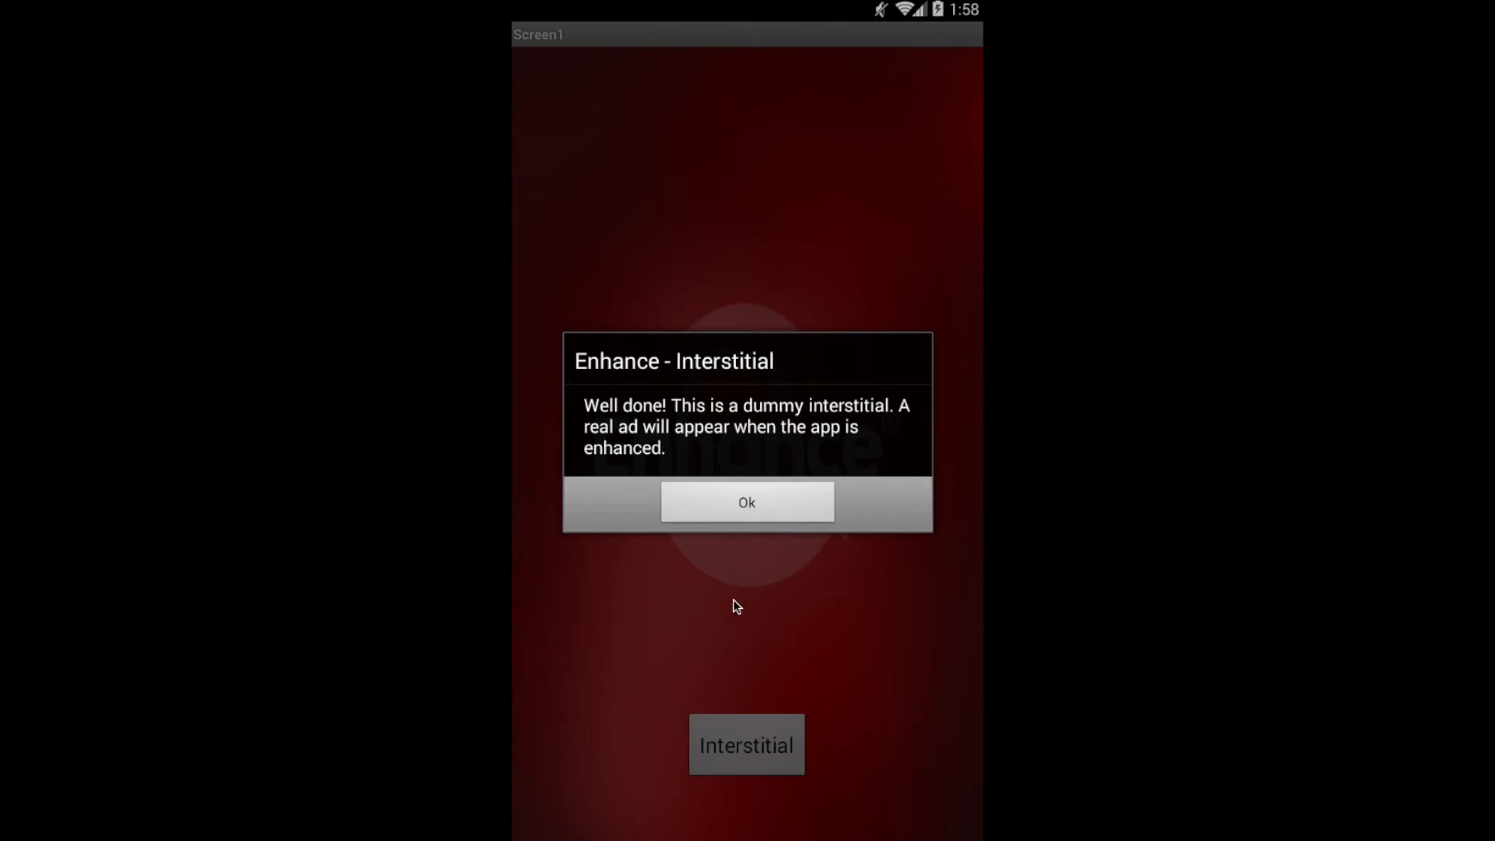
pyautogui.moveTo(729, 550)
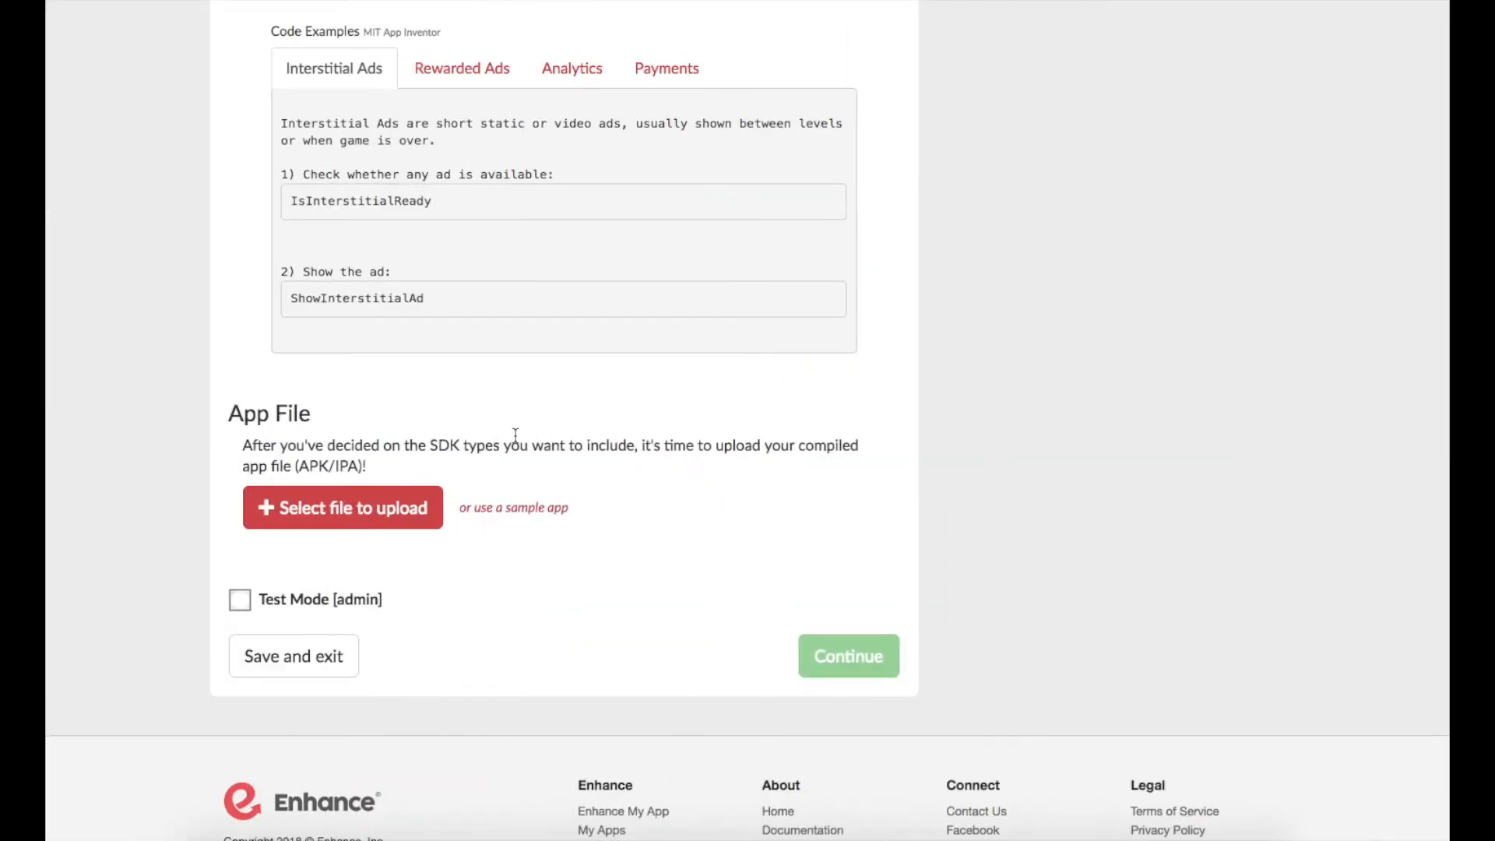
pyautogui.moveTo(343, 506)
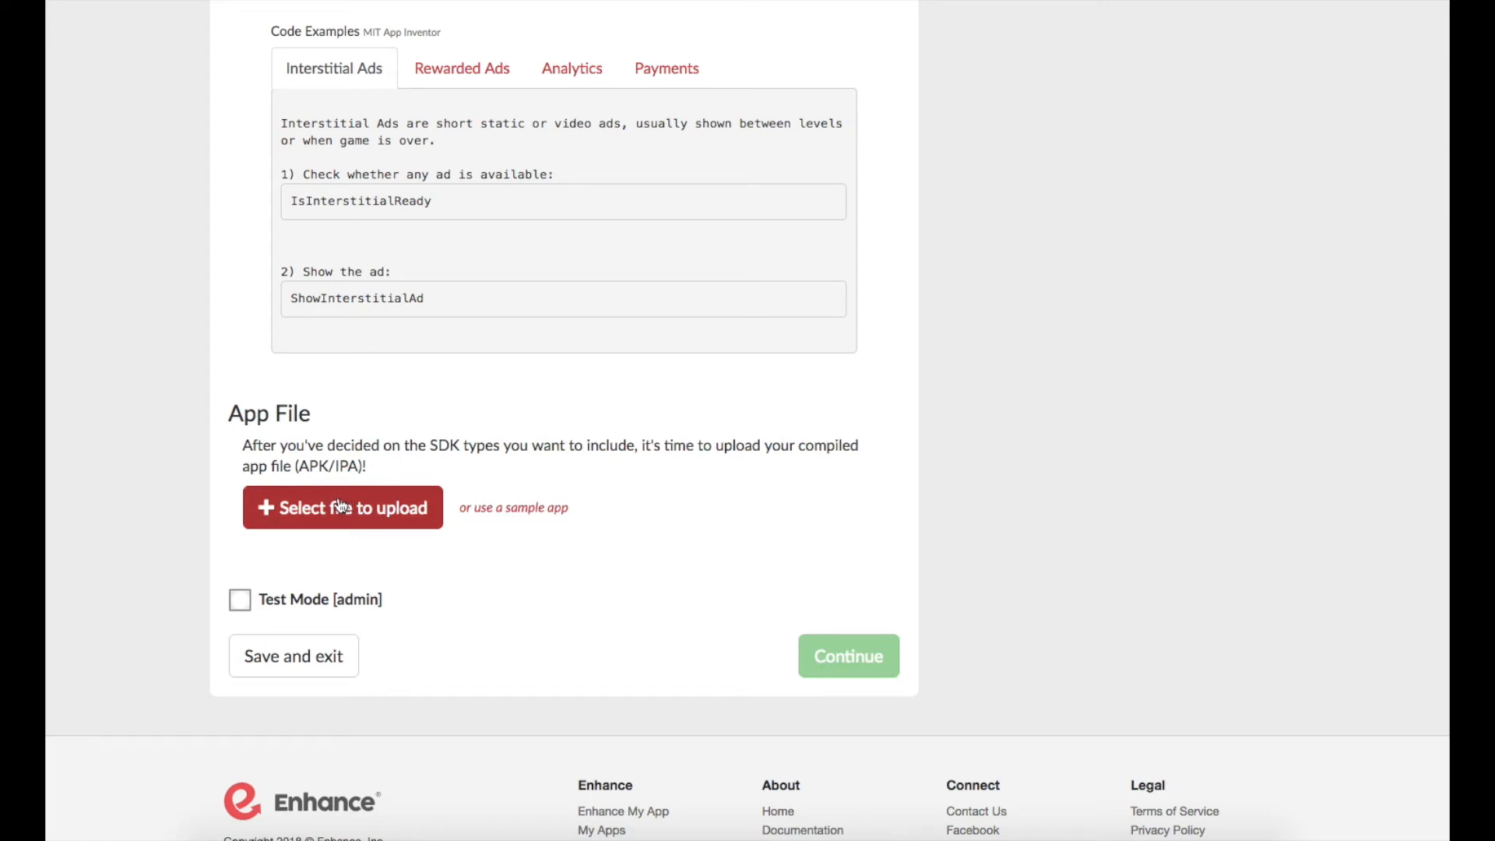
# - Upload EnhanceDemo.apk as the app file and continue to step 2, SDK providers
pyautogui.click(343, 506)
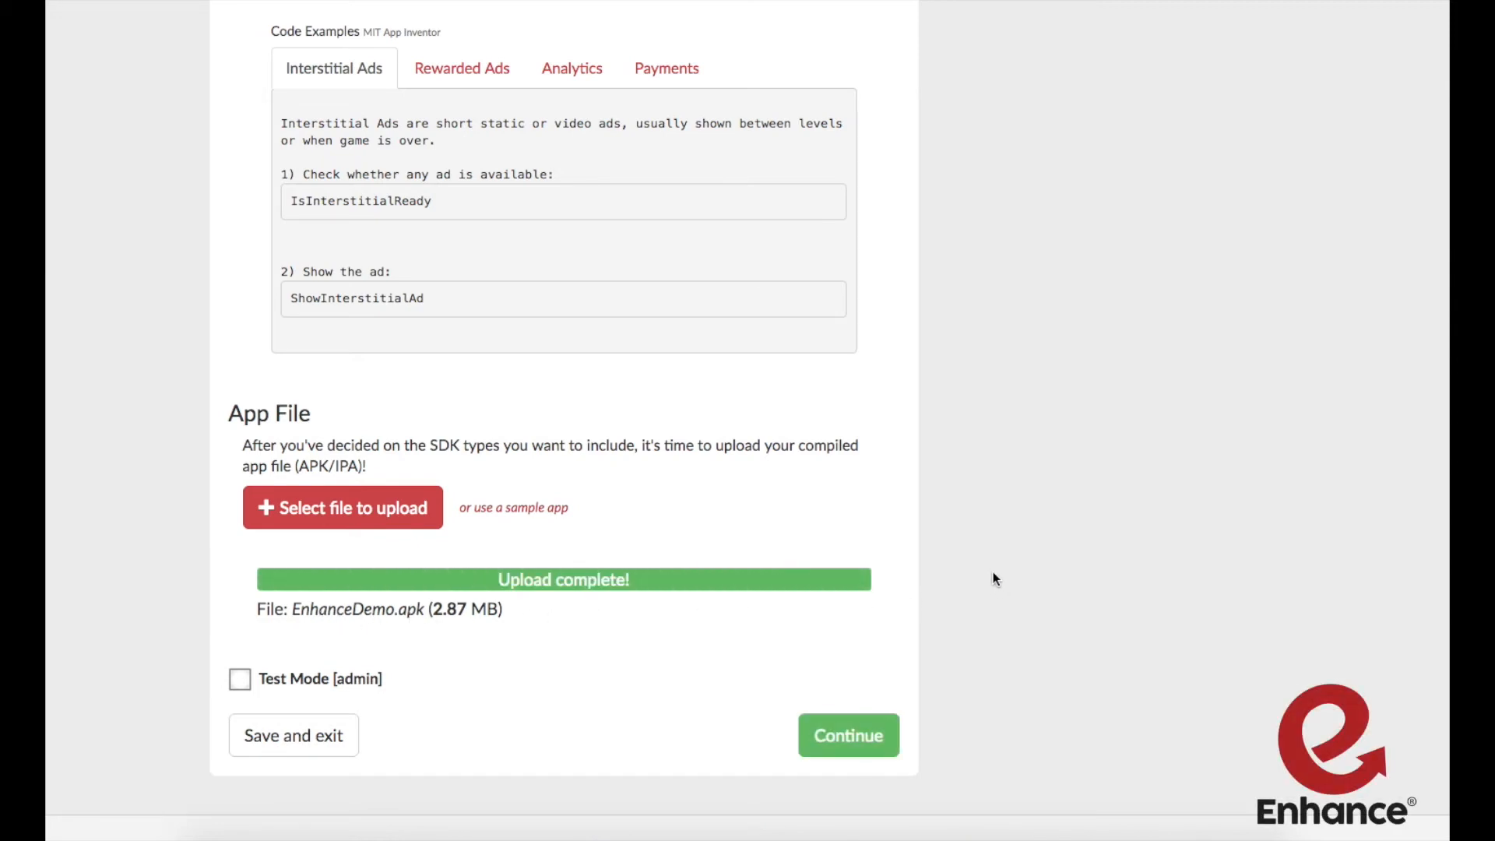
pyautogui.scroll(-3)
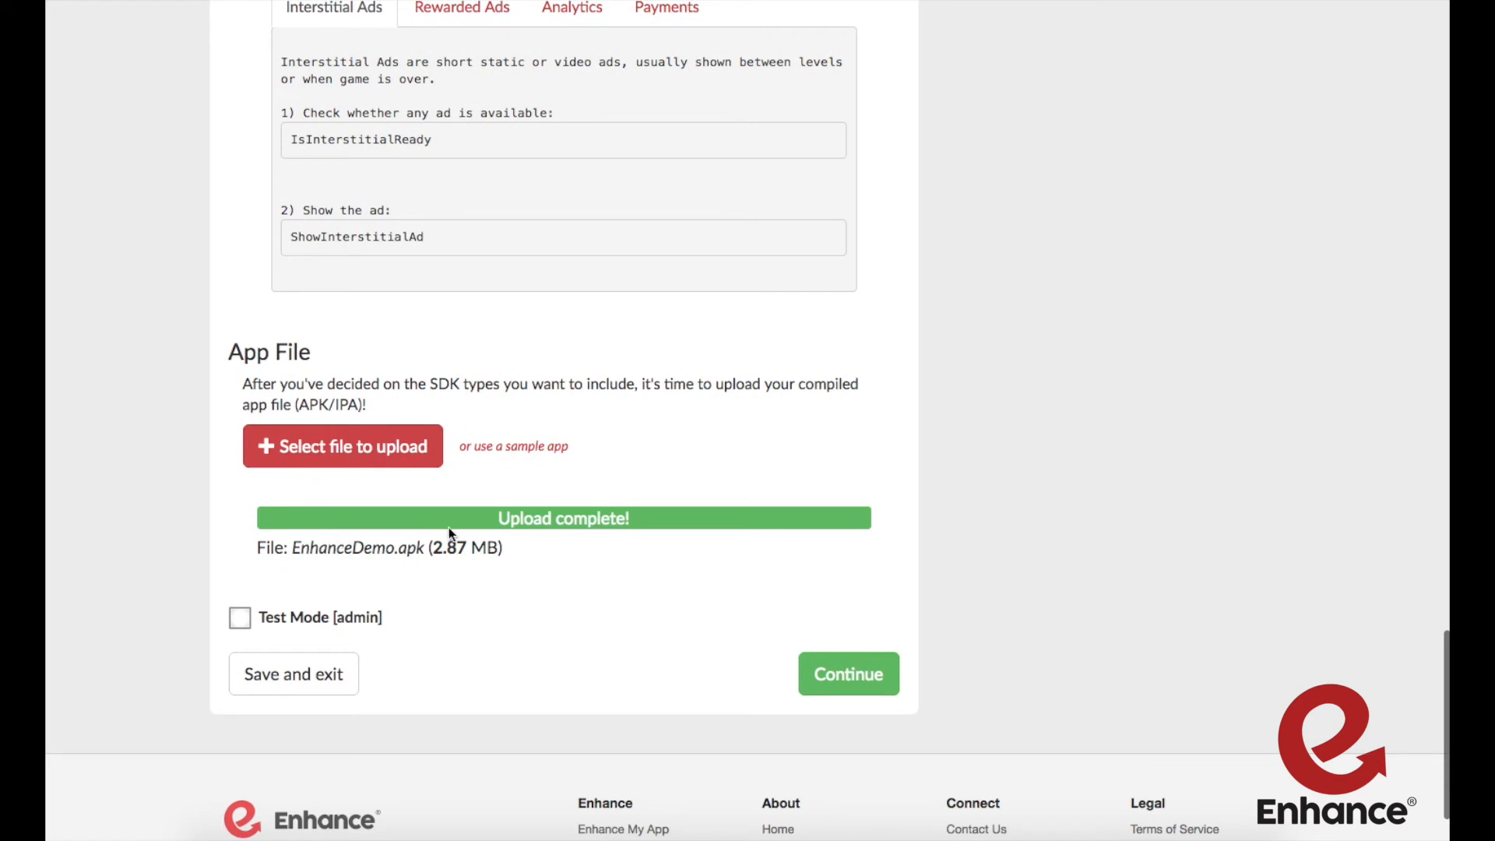
pyautogui.click(848, 673)
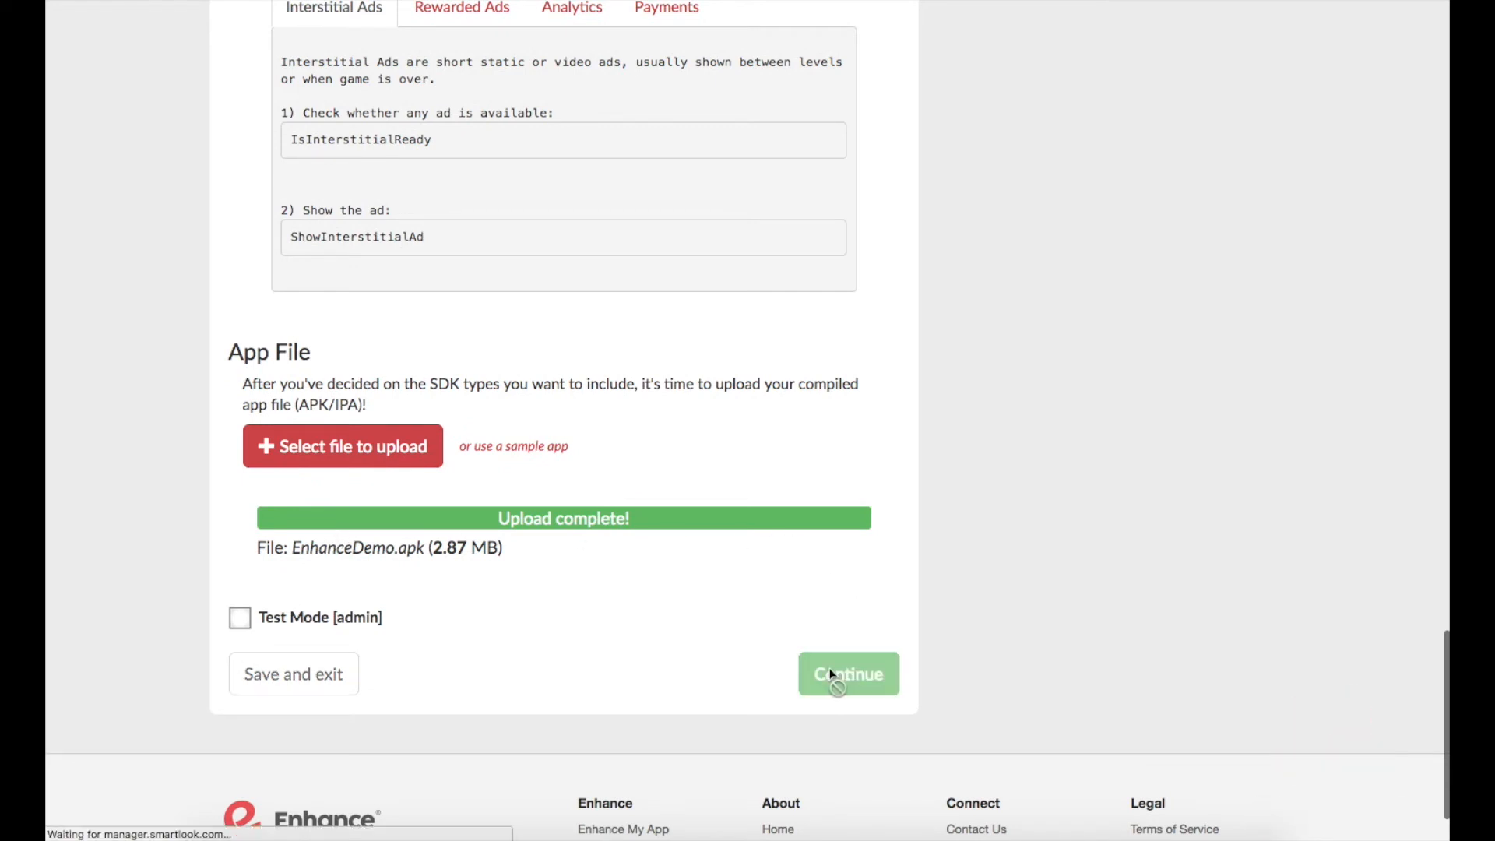
pyautogui.click(848, 673)
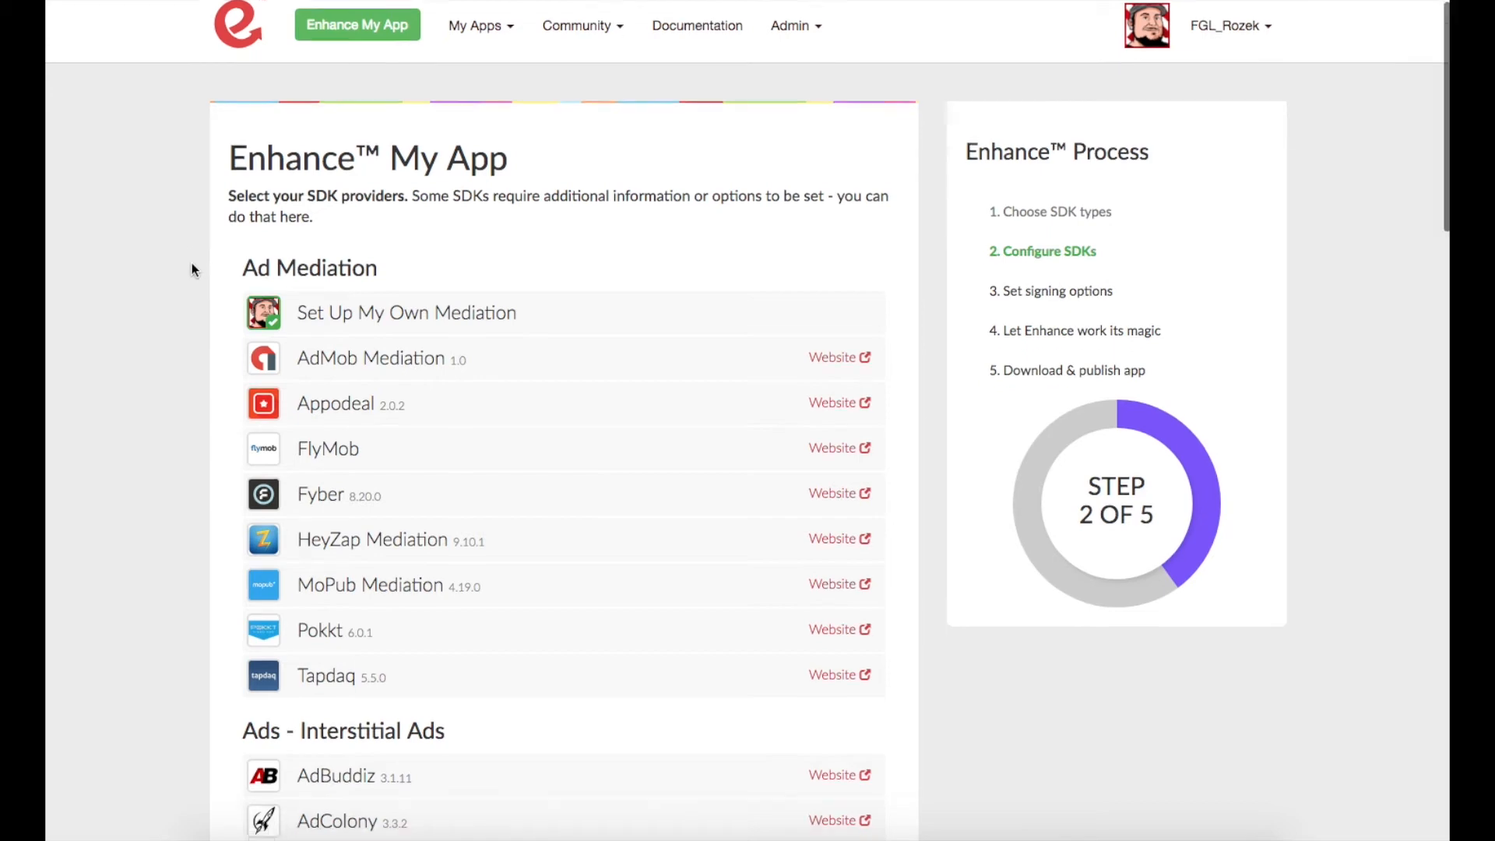
pyautogui.scroll(-3)
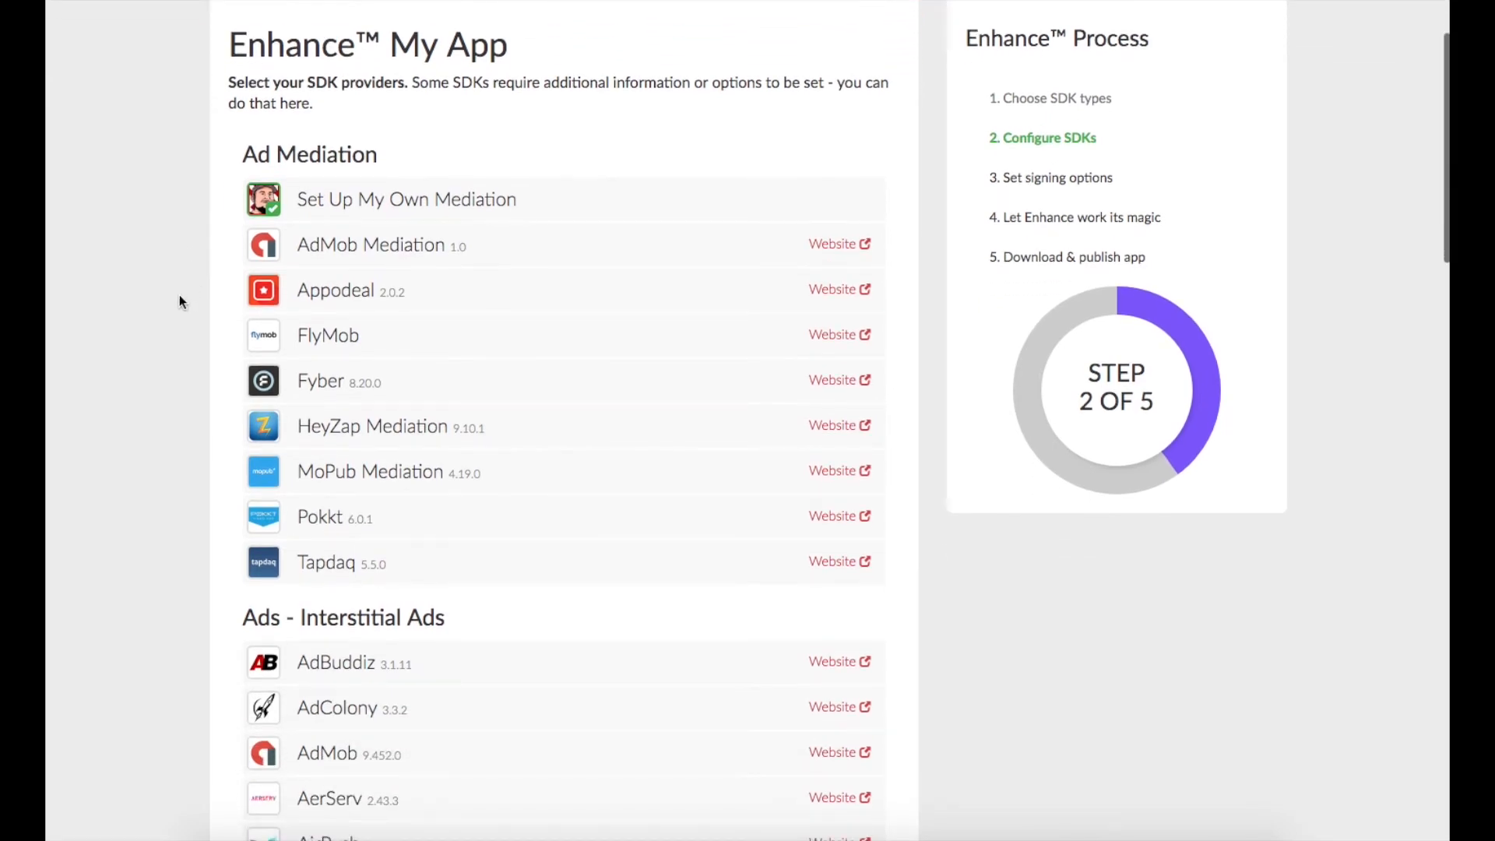
pyautogui.scroll(-3)
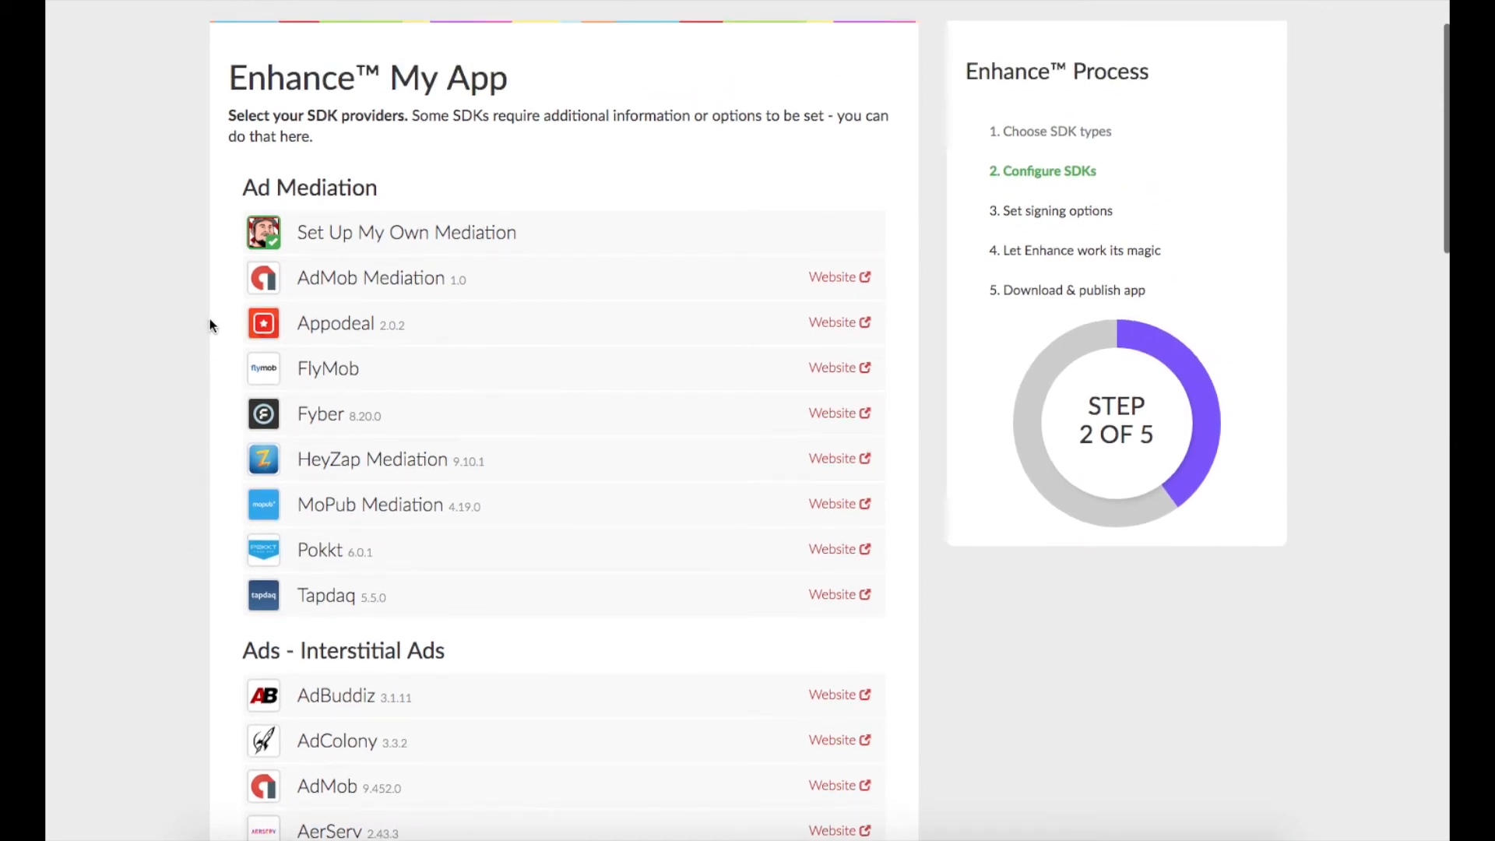
pyautogui.scroll(-3)
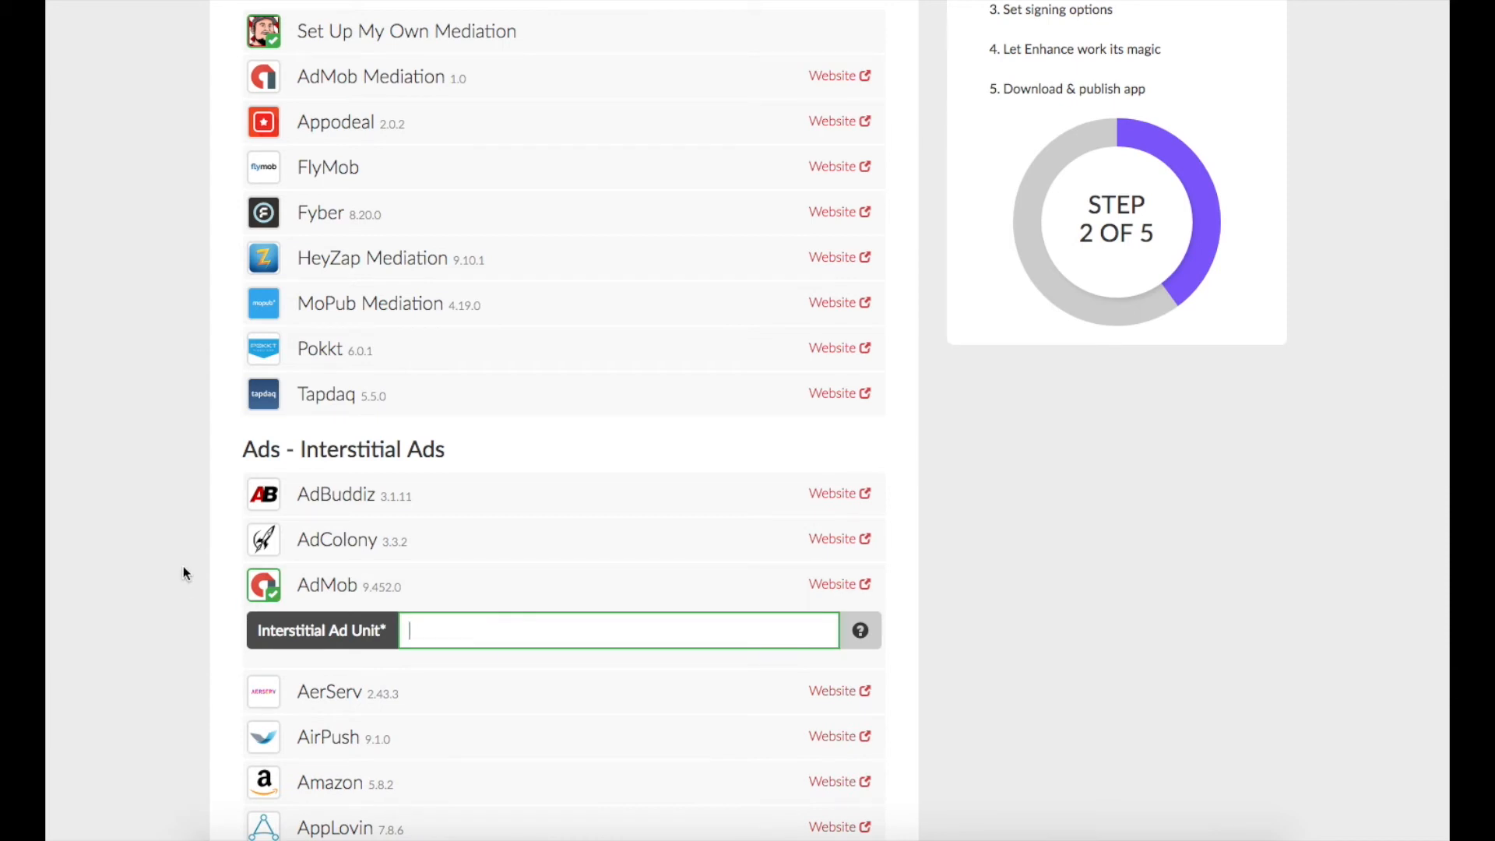
pyautogui.moveTo(167, 541)
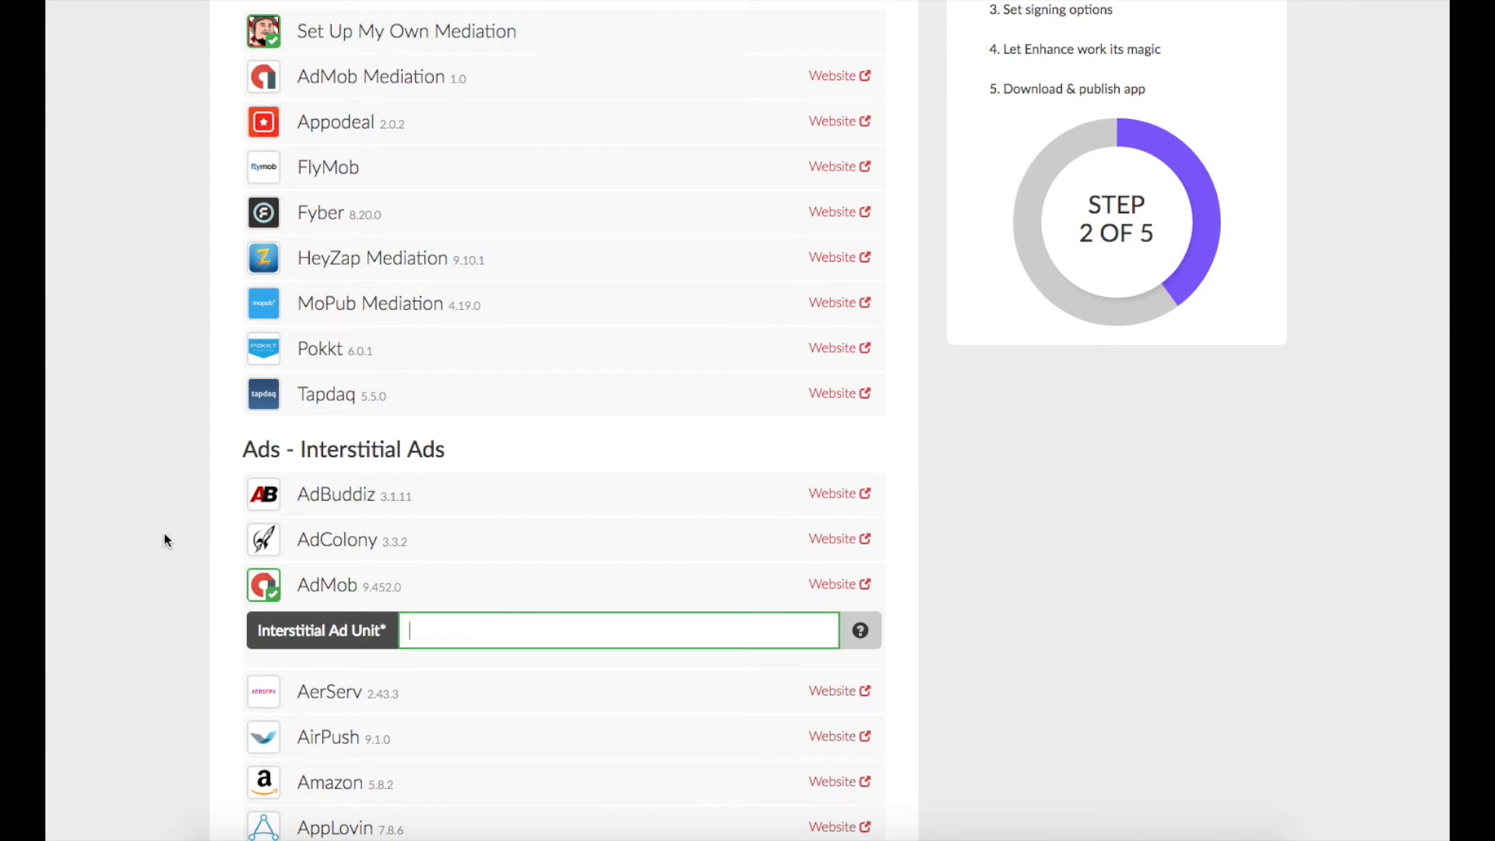
pyautogui.write('ca-app-pub-3940256099942544/1033173712')
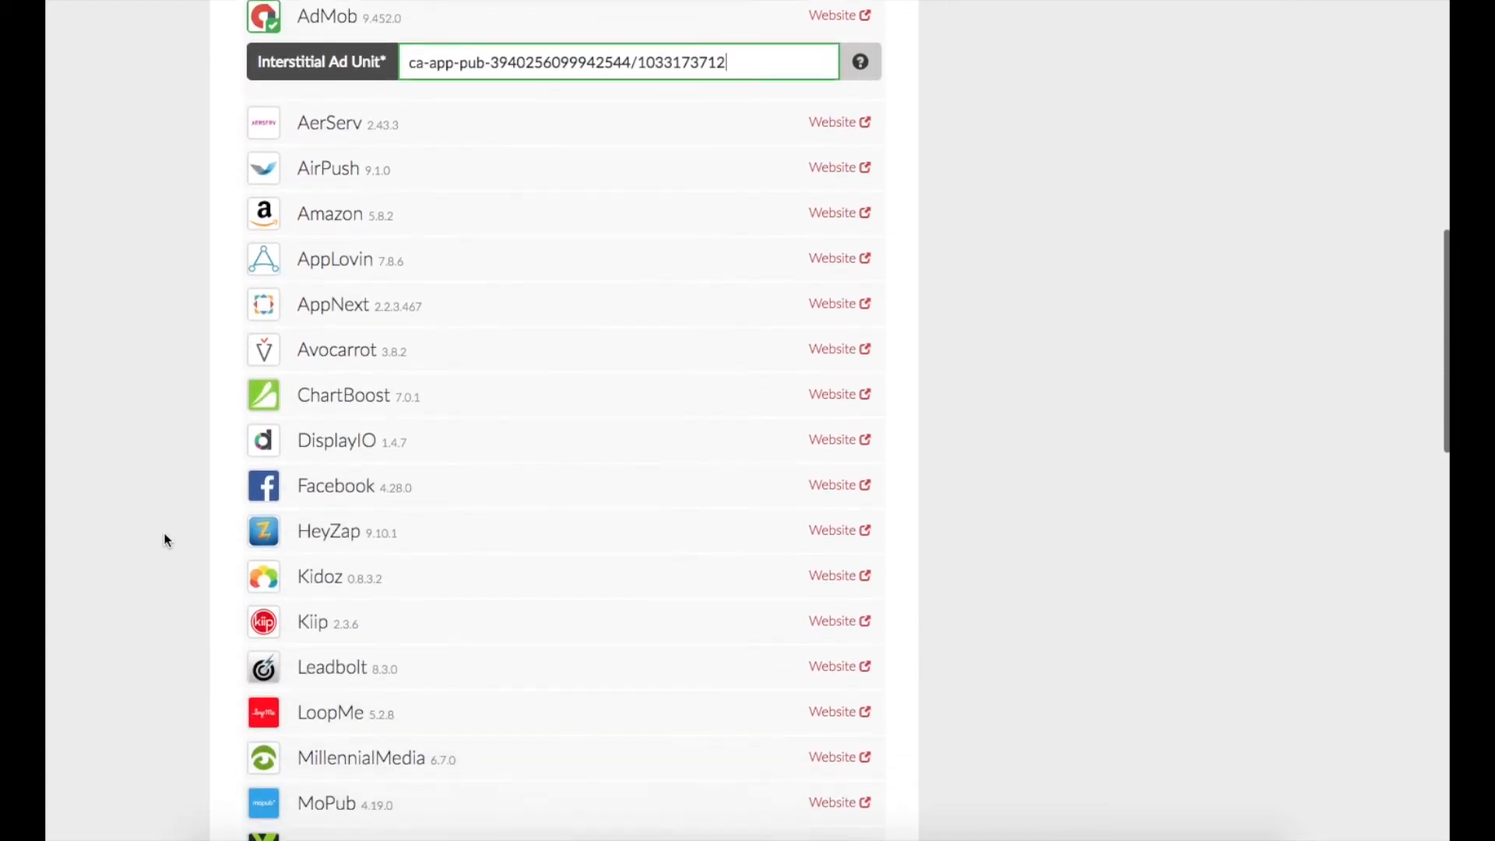
pyautogui.scroll(-3)
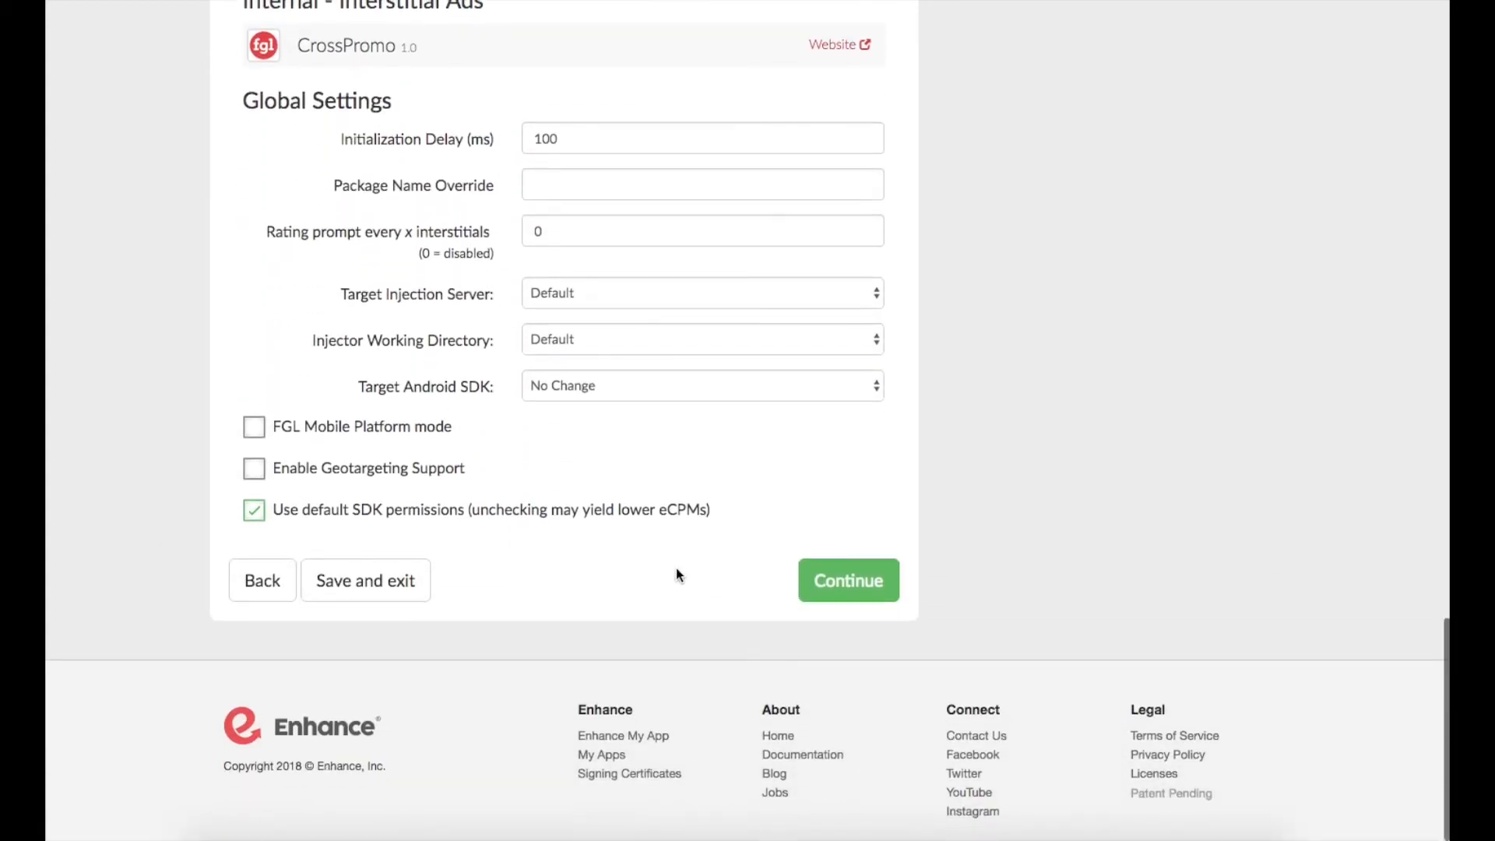
pyautogui.click(847, 579)
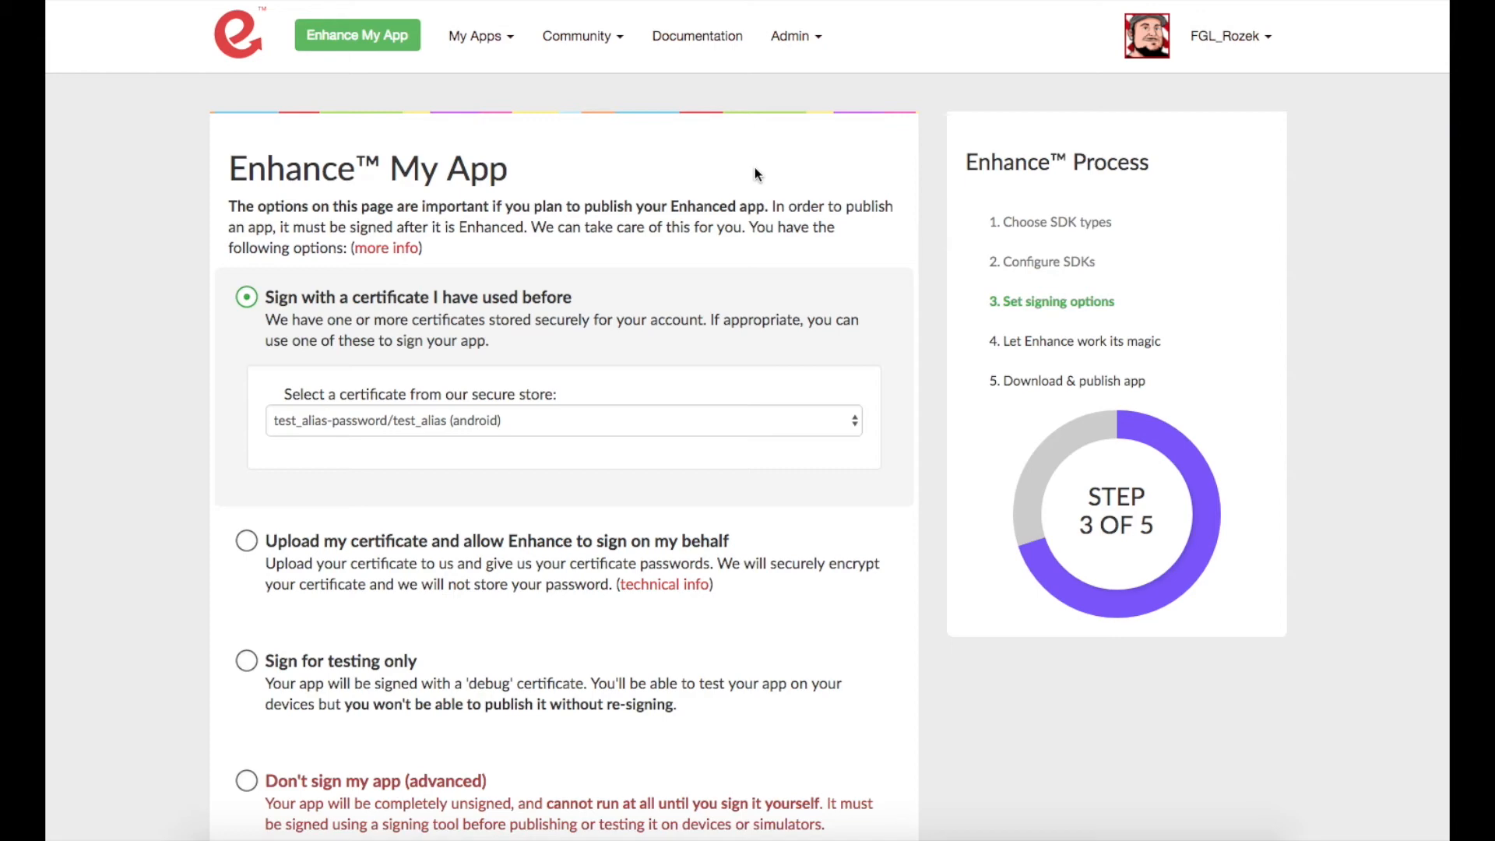
pyautogui.moveTo(566, 187)
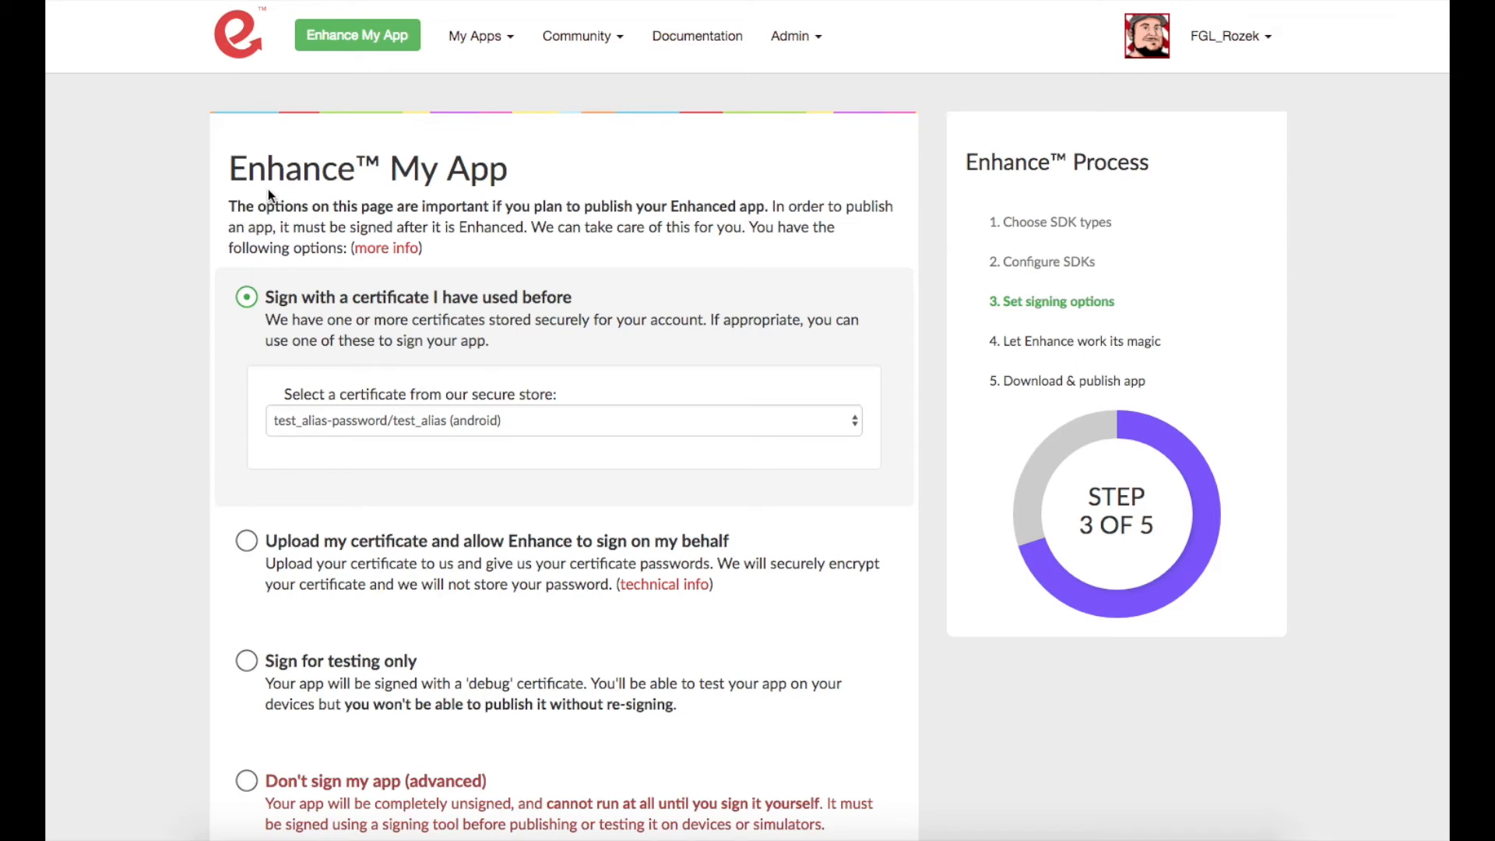
pyautogui.moveTo(341, 422)
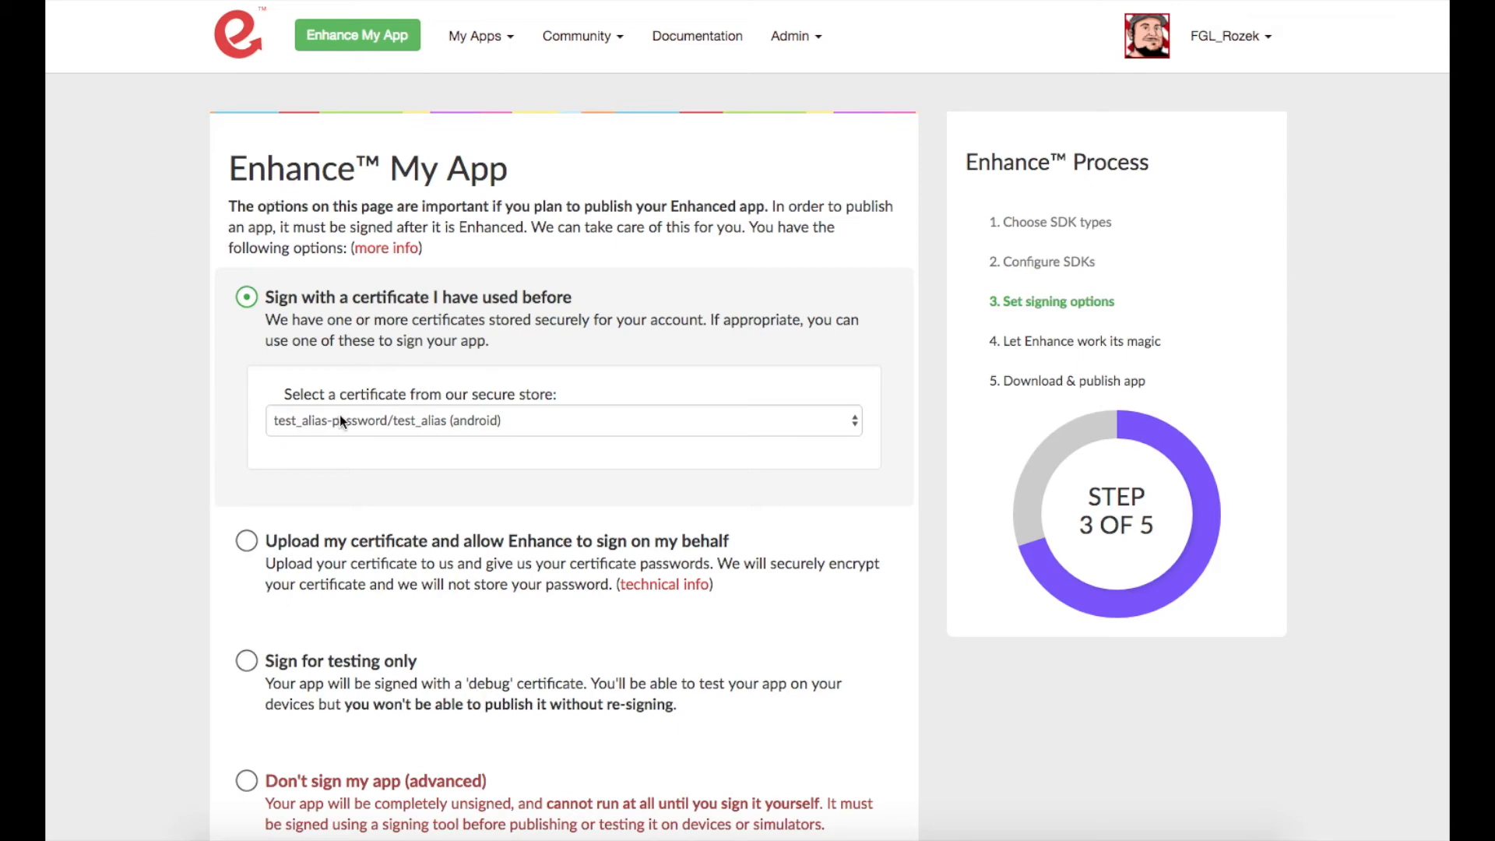
pyautogui.click(562, 421)
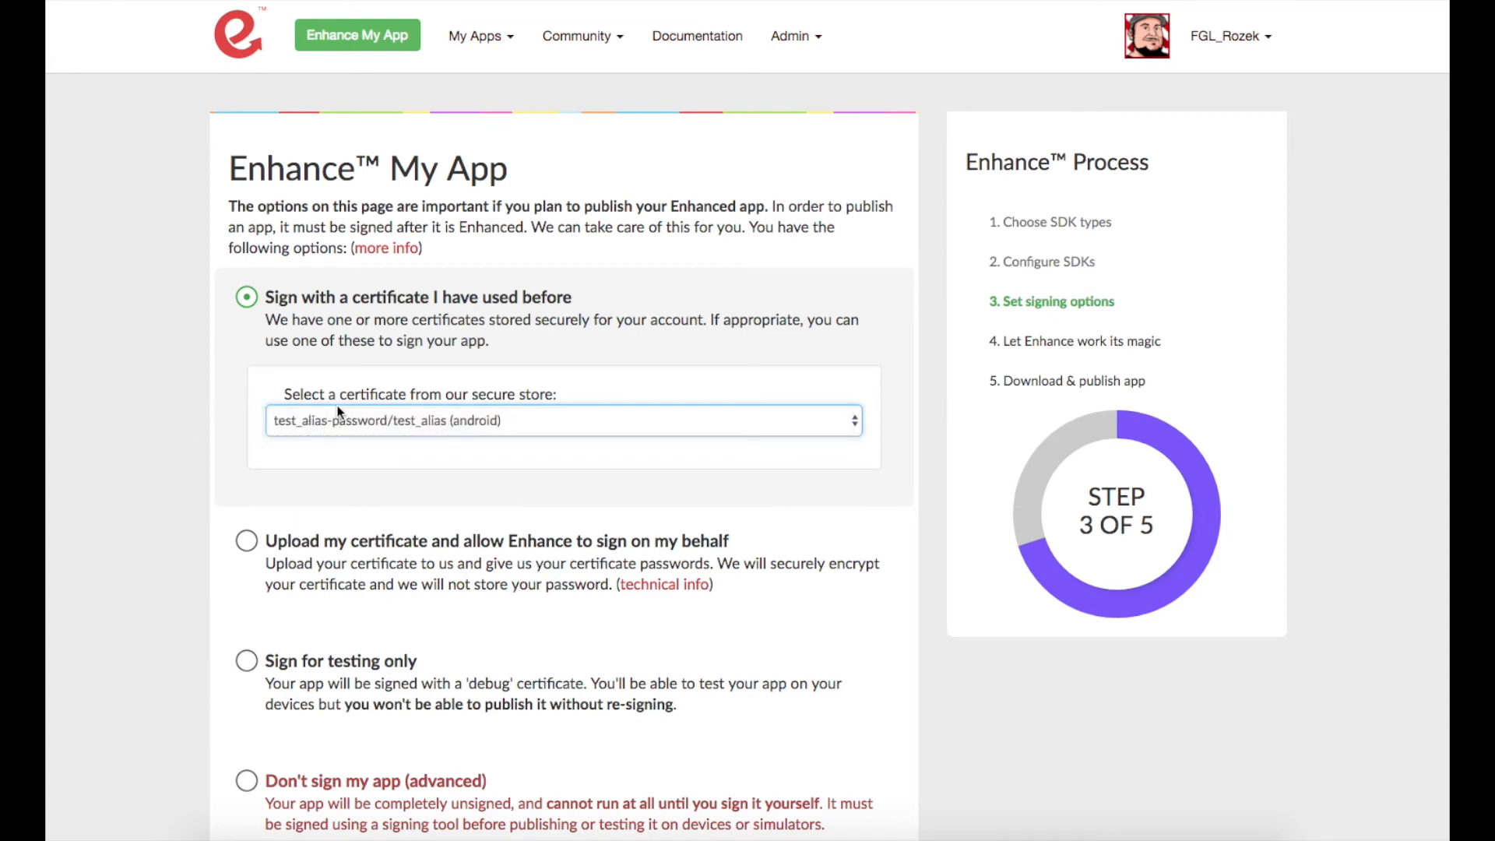
pyautogui.moveTo(360, 454)
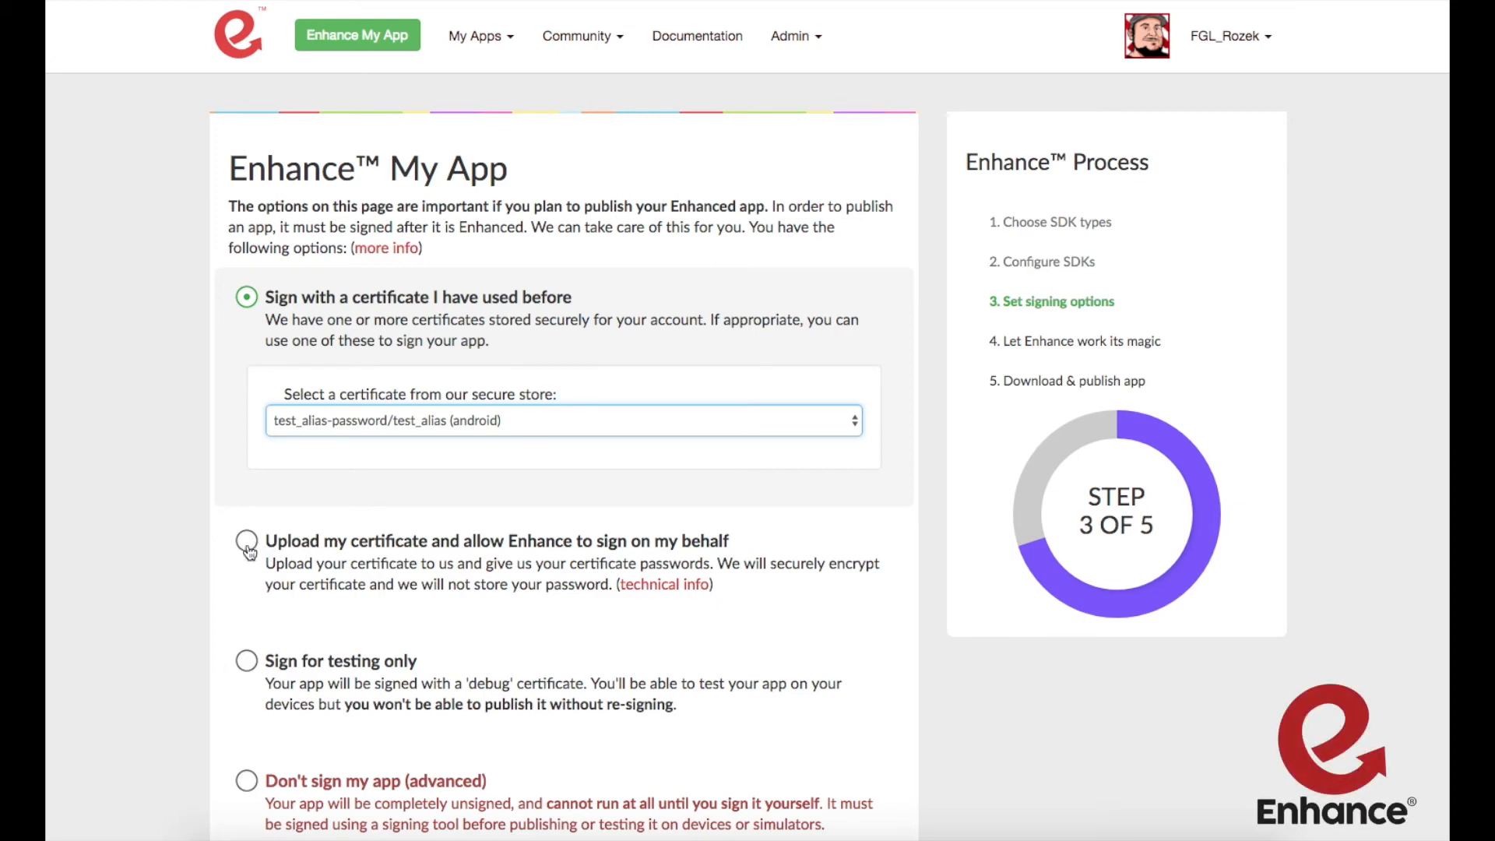
# - Choose 'Upload my certificate', select android.keystore and enter its keystore password
pyautogui.click(246, 540)
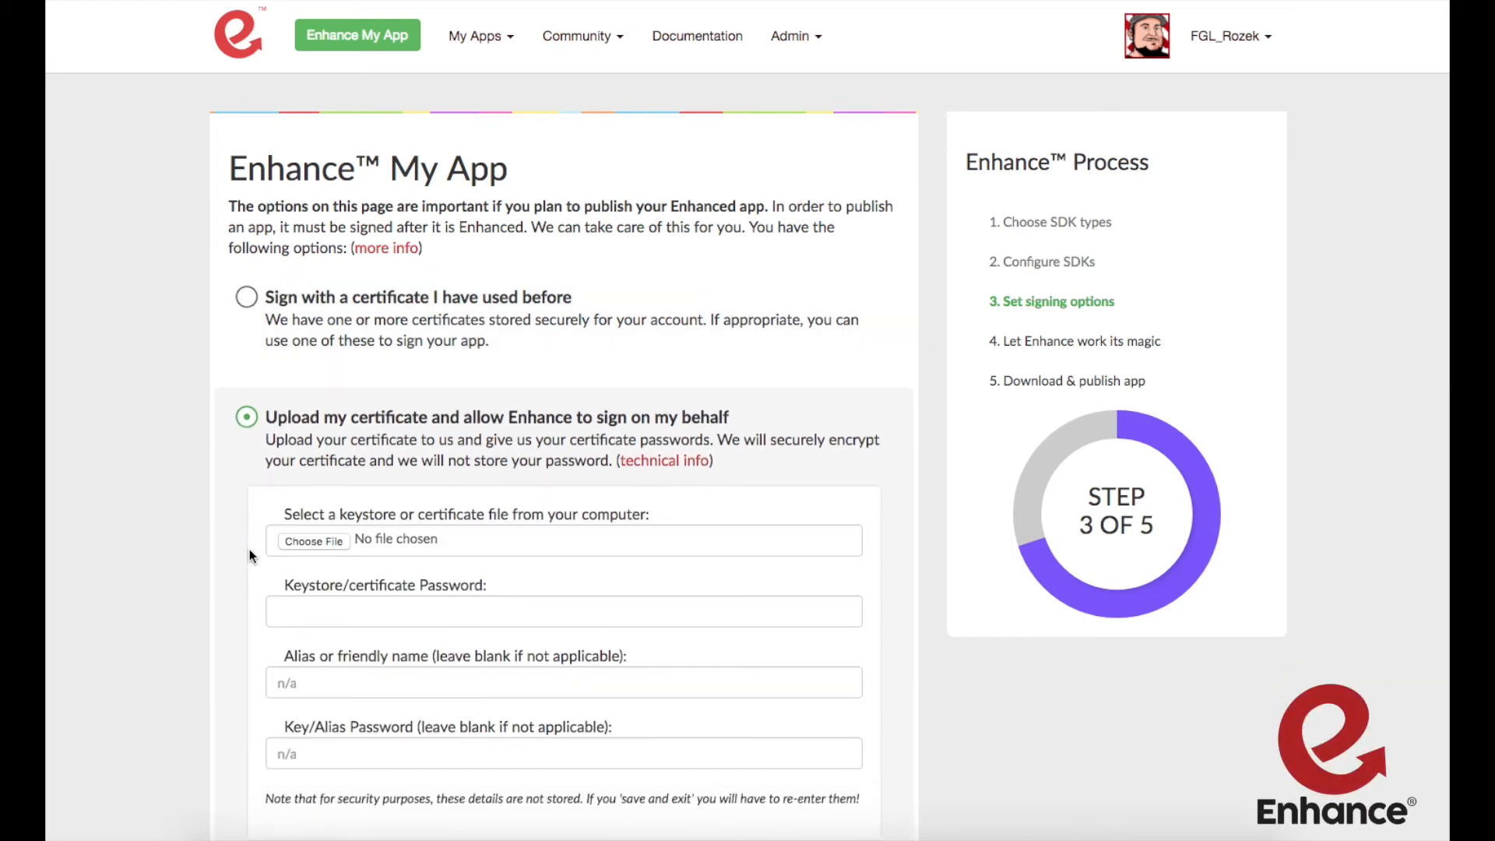
pyautogui.scroll(-3)
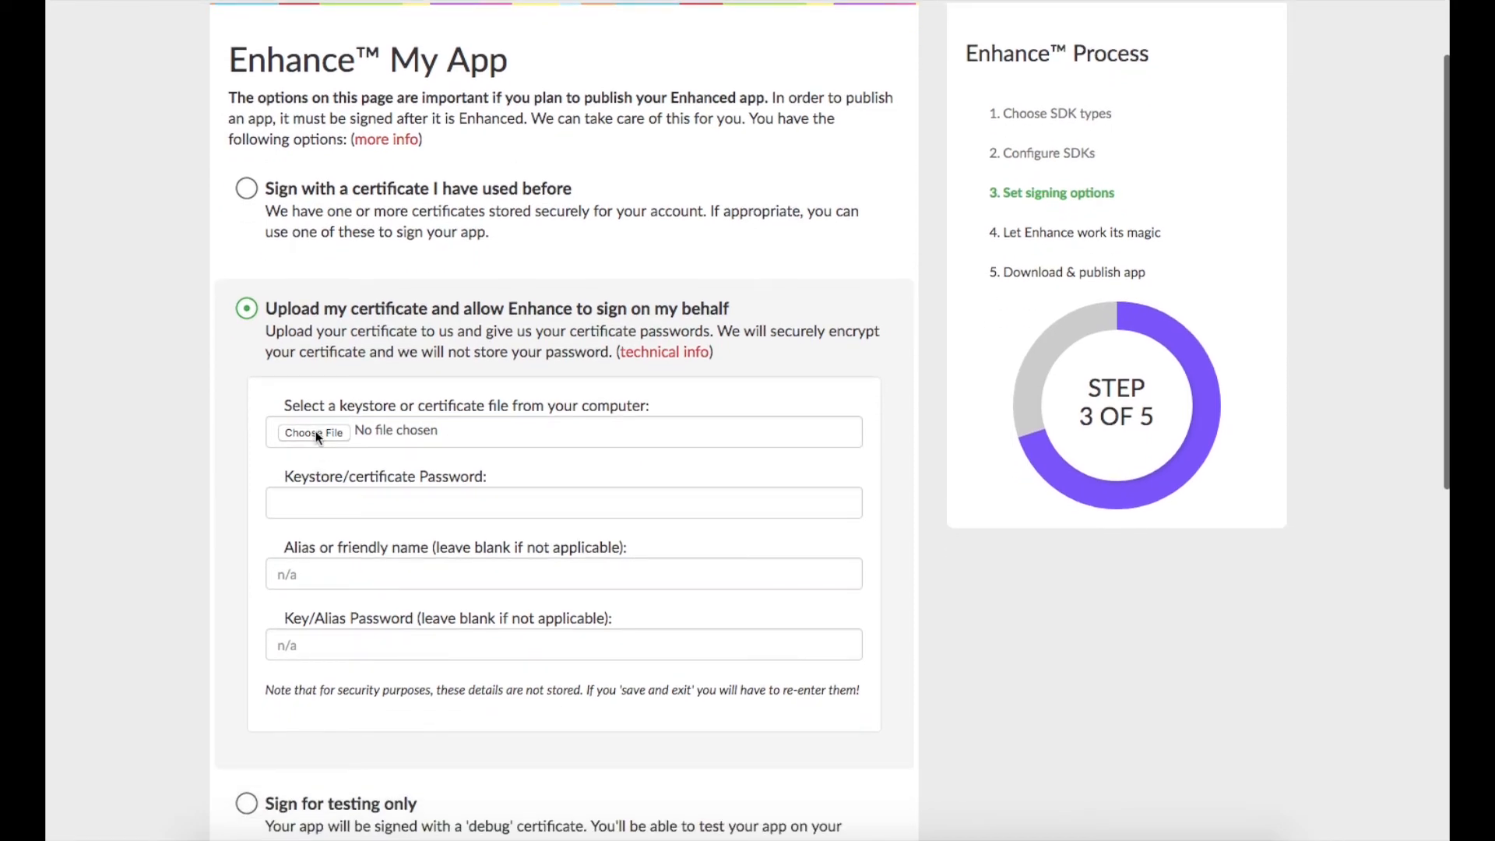
pyautogui.click(314, 432)
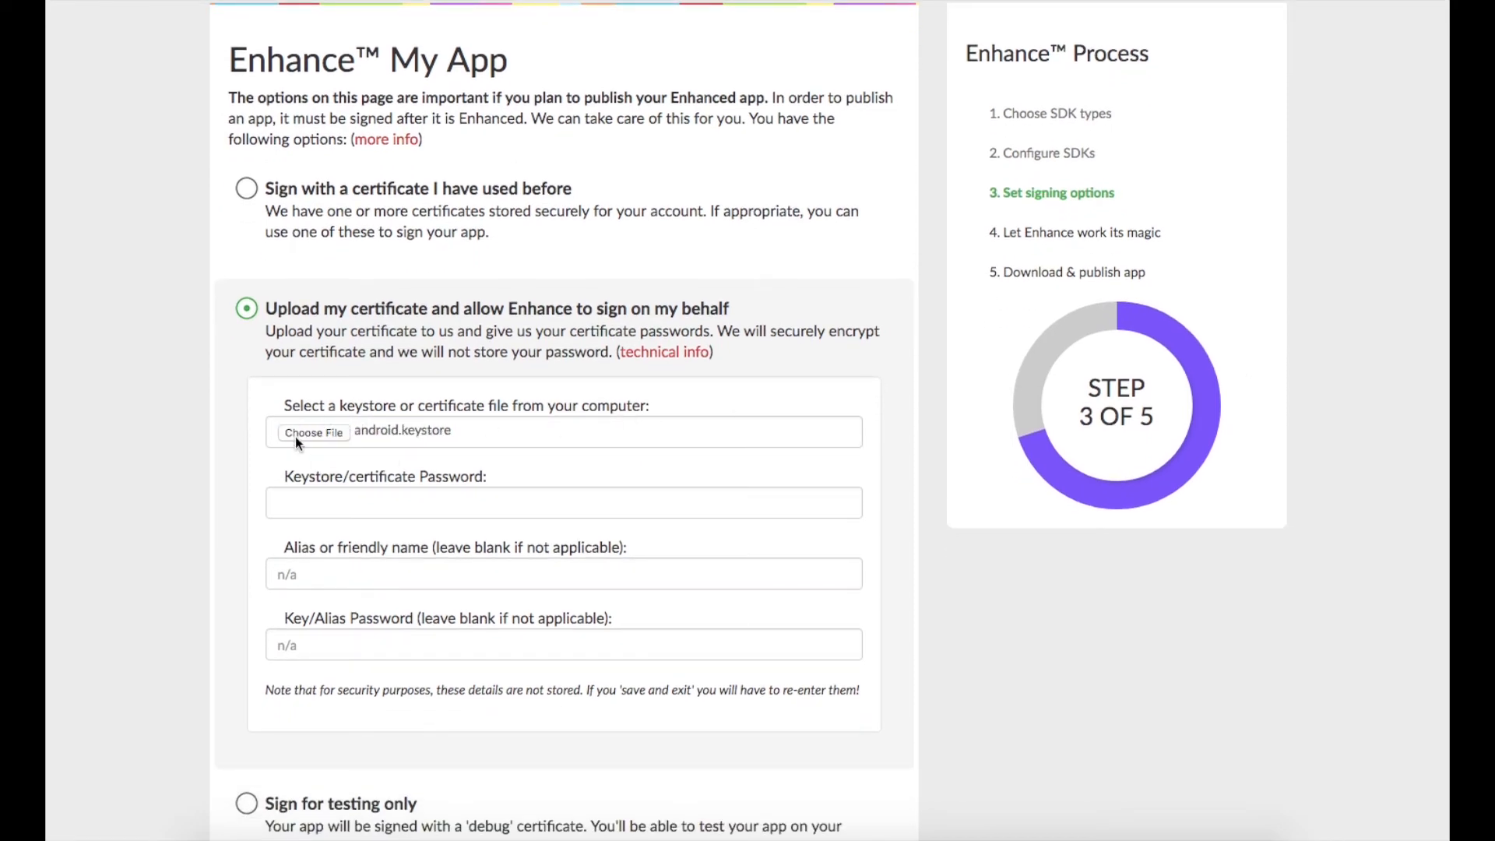
pyautogui.moveTo(400, 430)
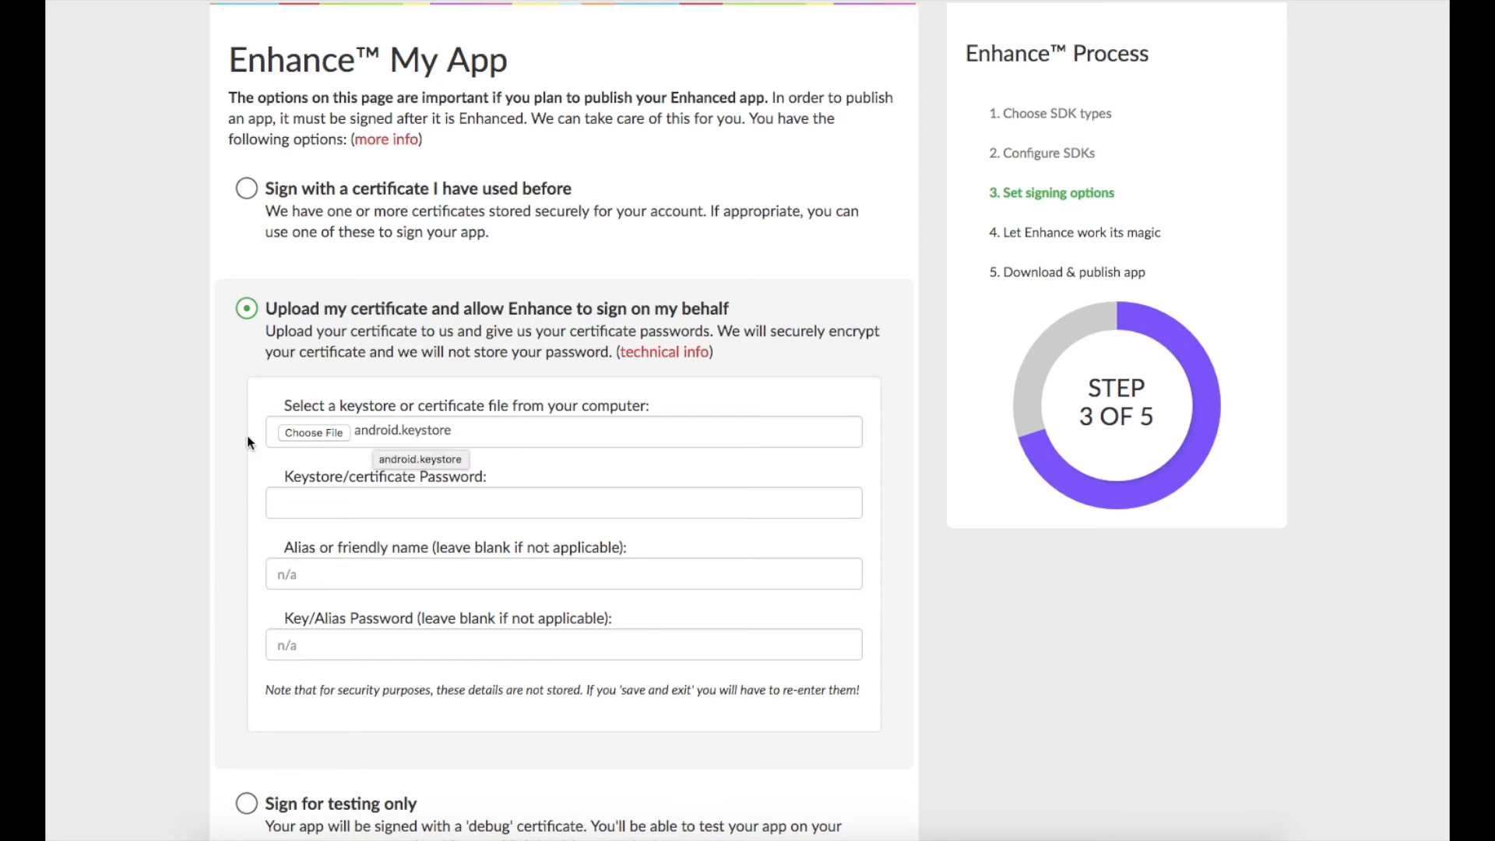
pyautogui.moveTo(235, 421)
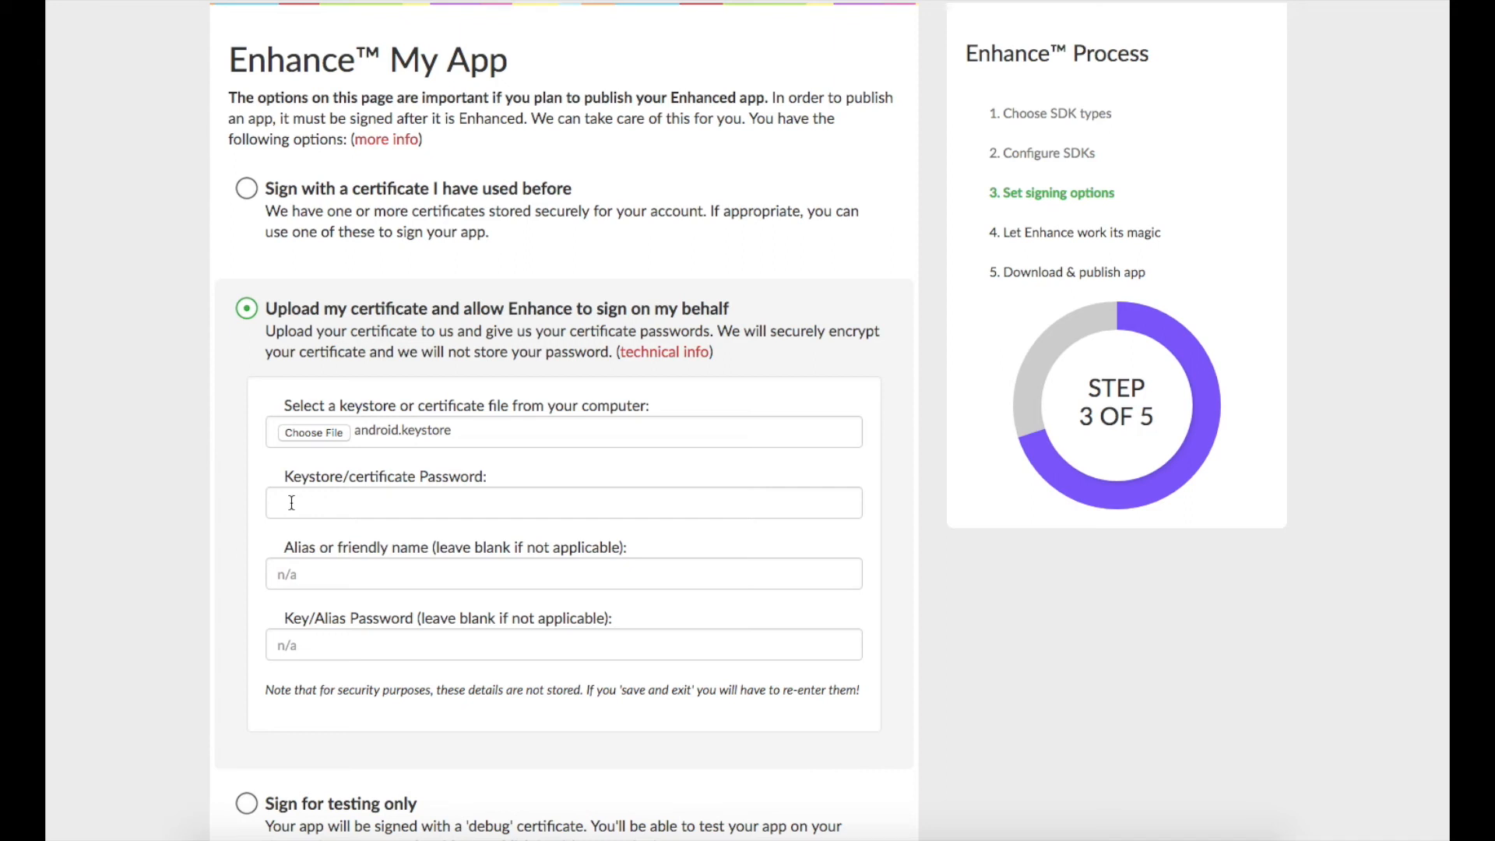
pyautogui.write('••')
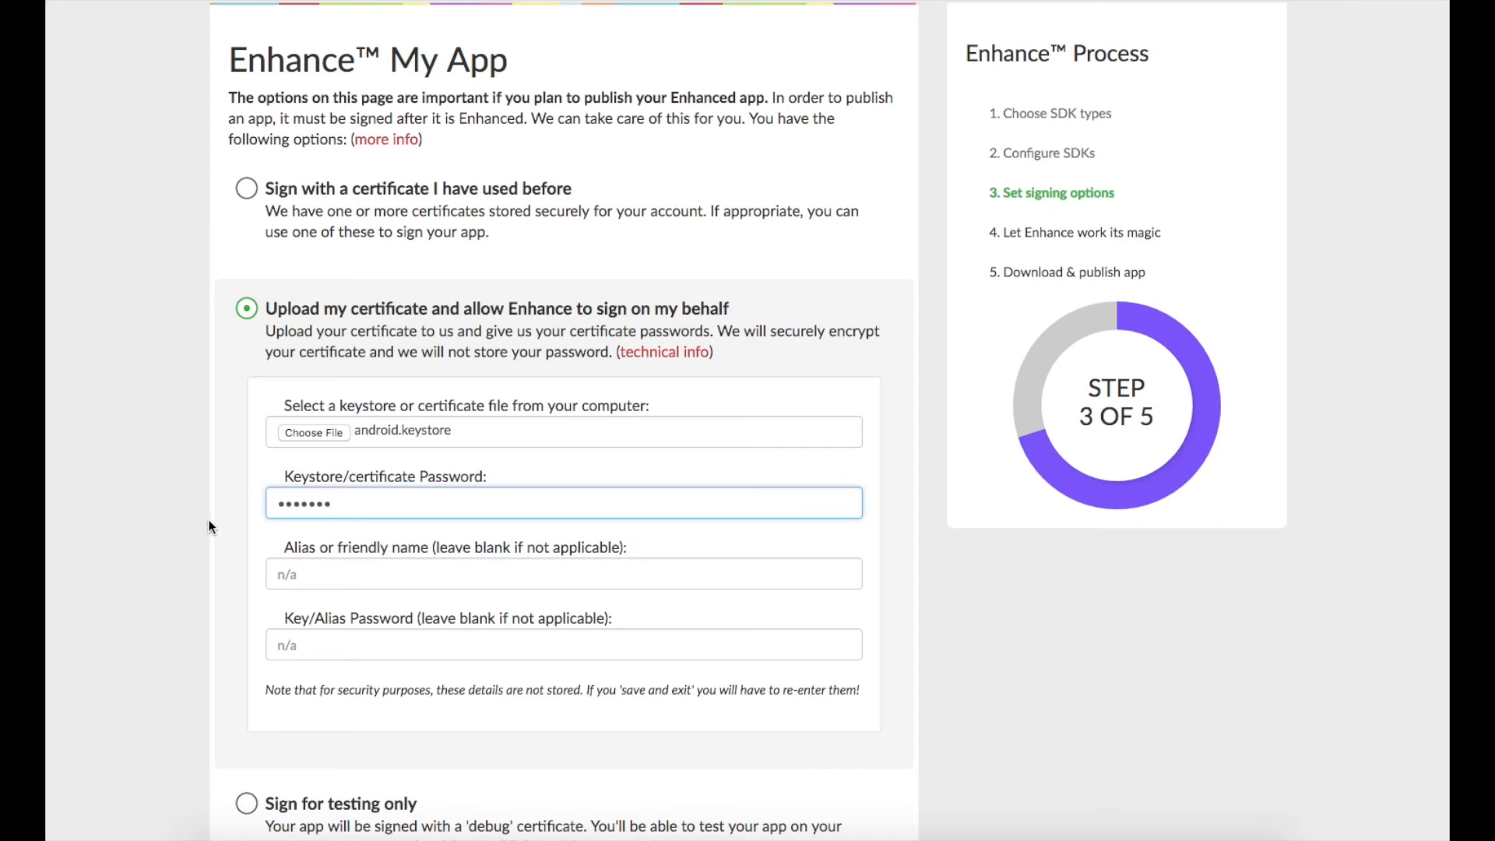
# - Start the enhancement with Enhance Now
pyautogui.scroll(-3)
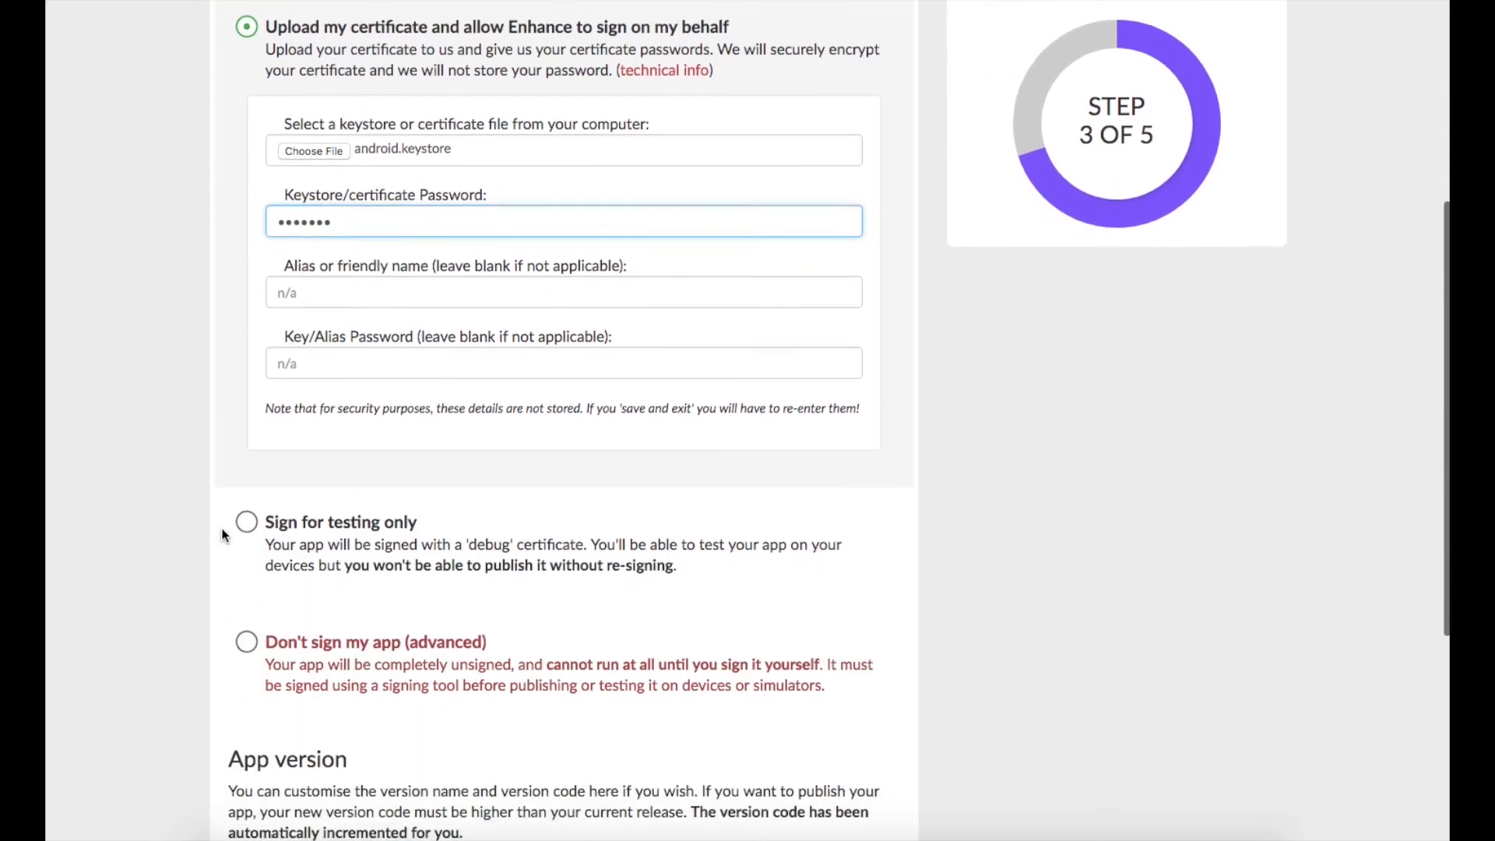
pyautogui.scroll(-3)
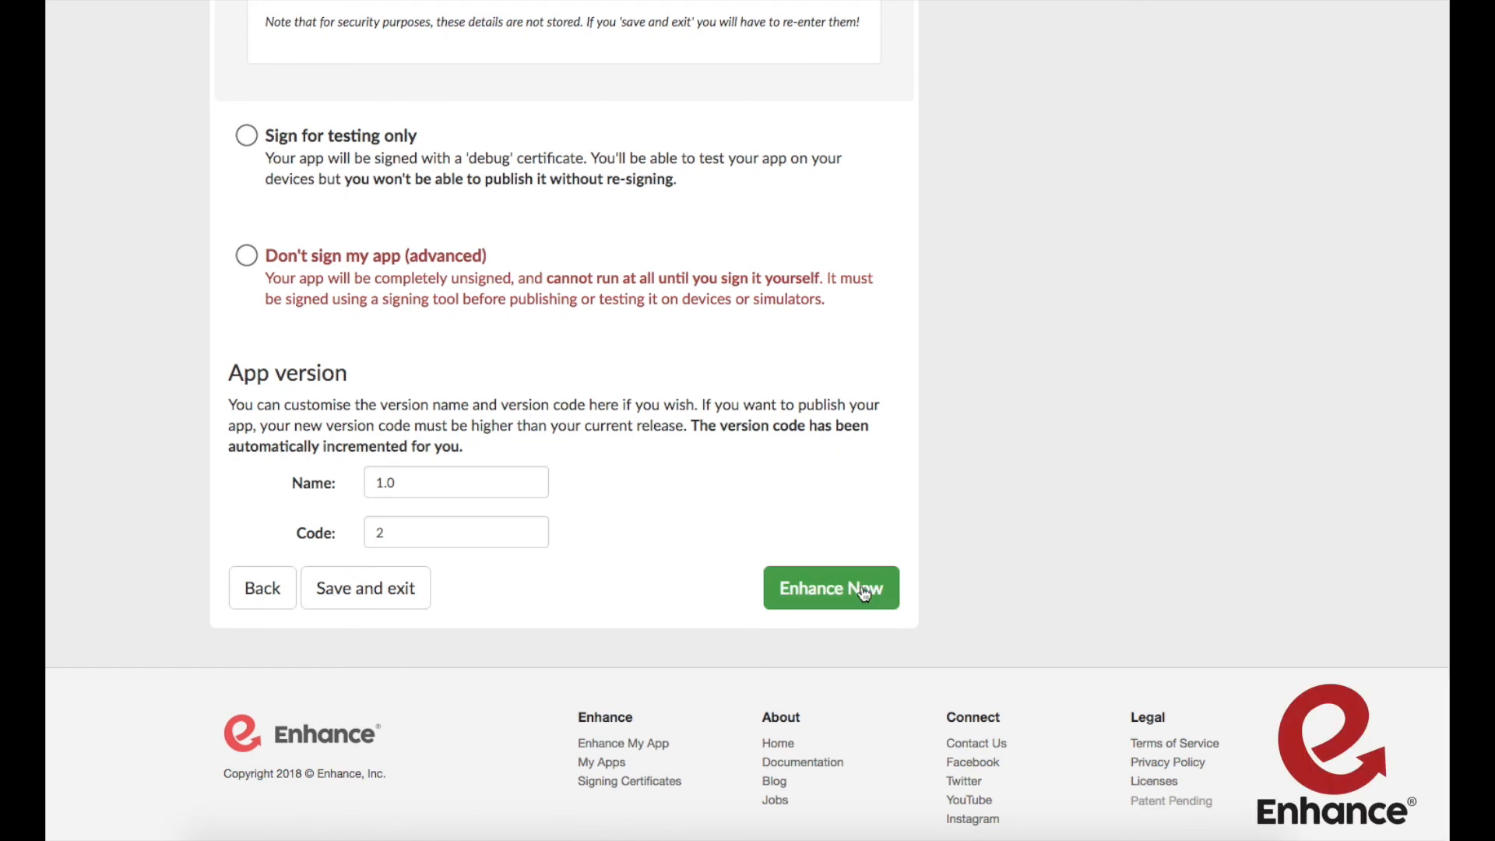
pyautogui.click(830, 588)
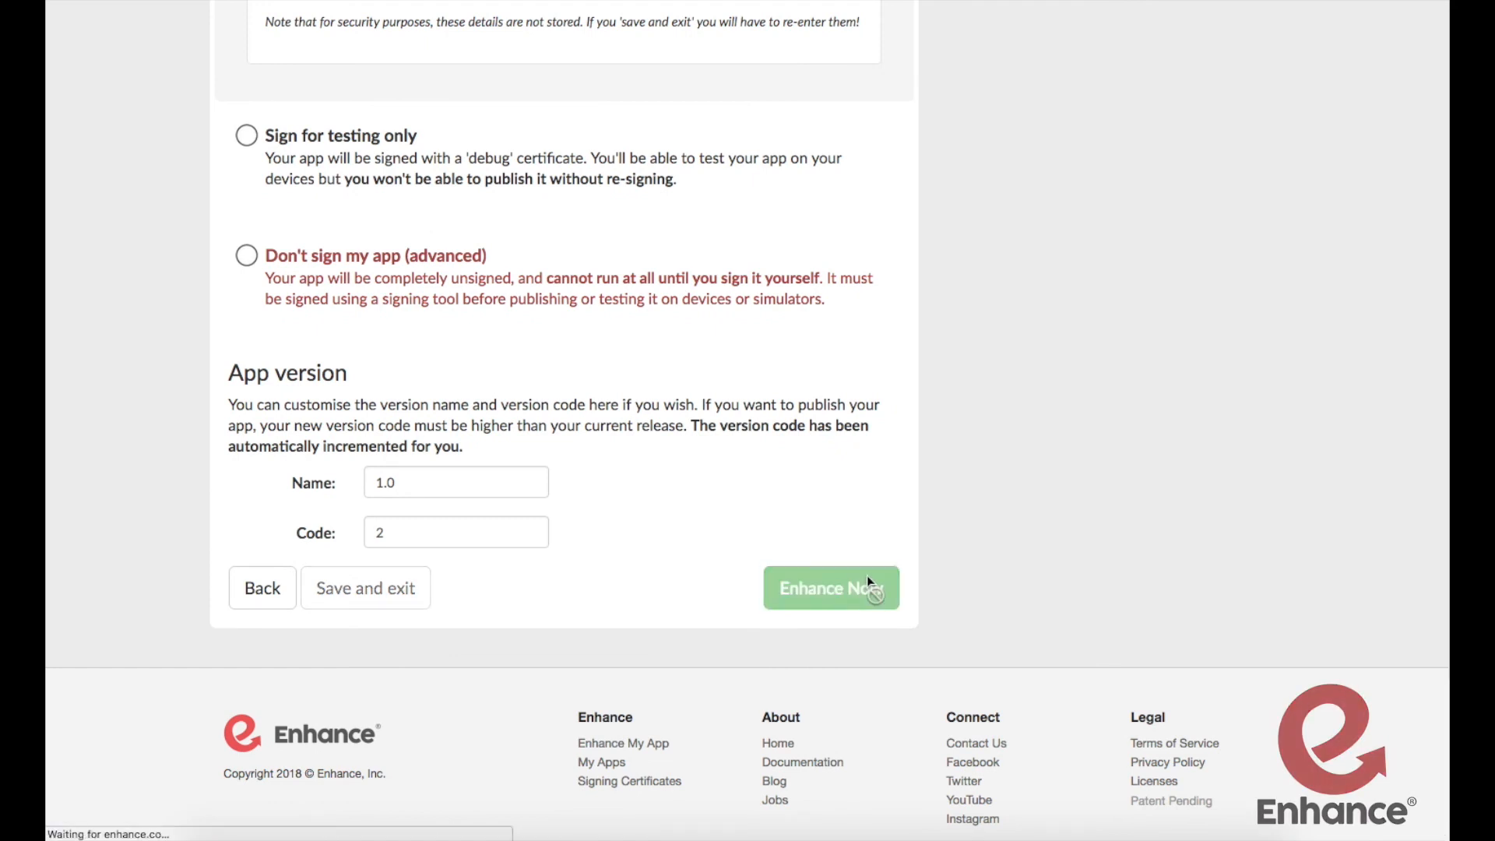
pyautogui.click(831, 587)
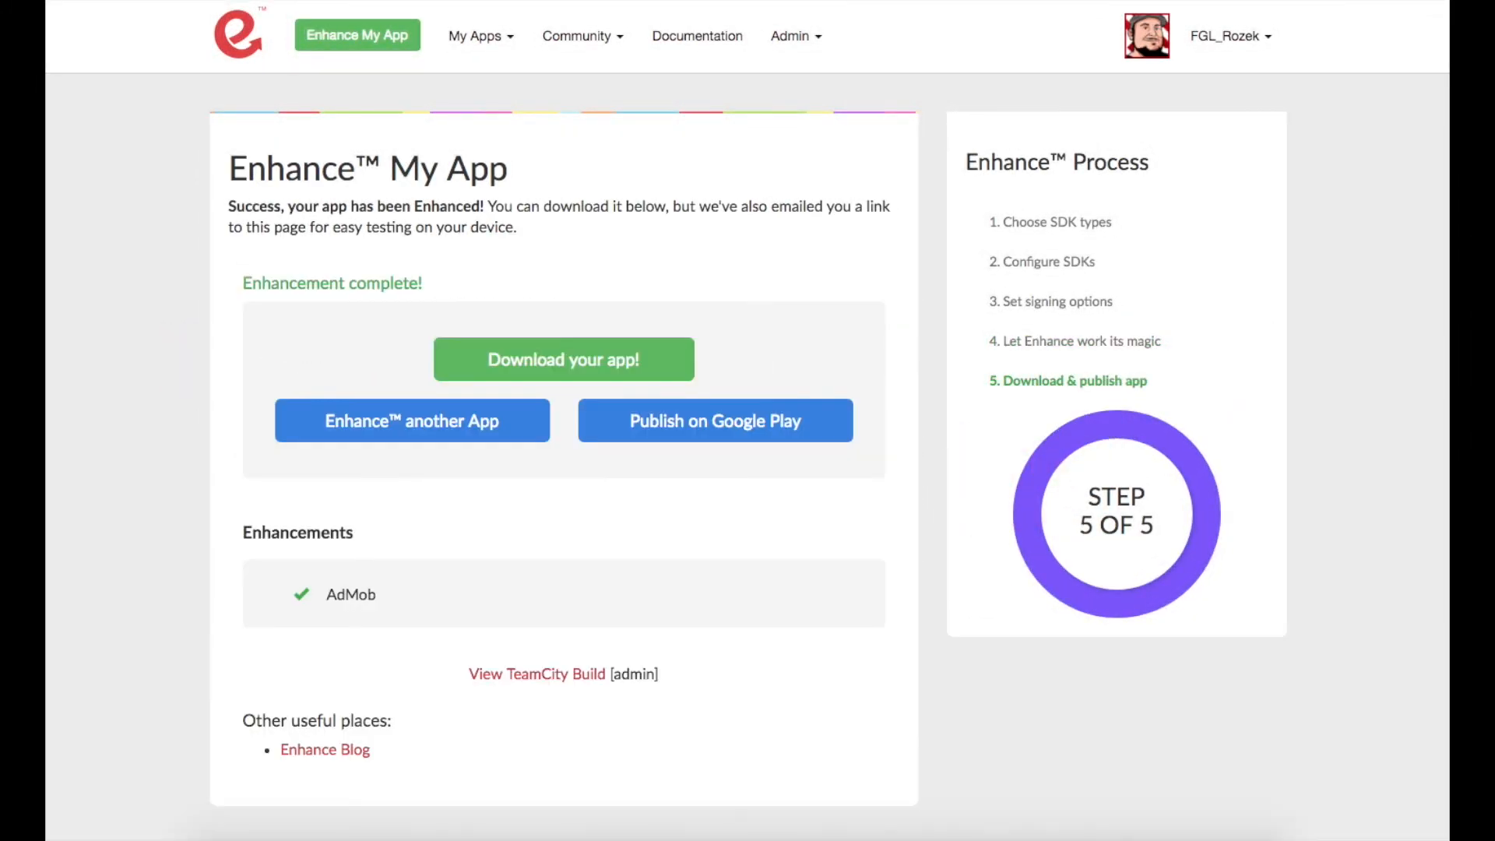
pyautogui.moveTo(564, 359)
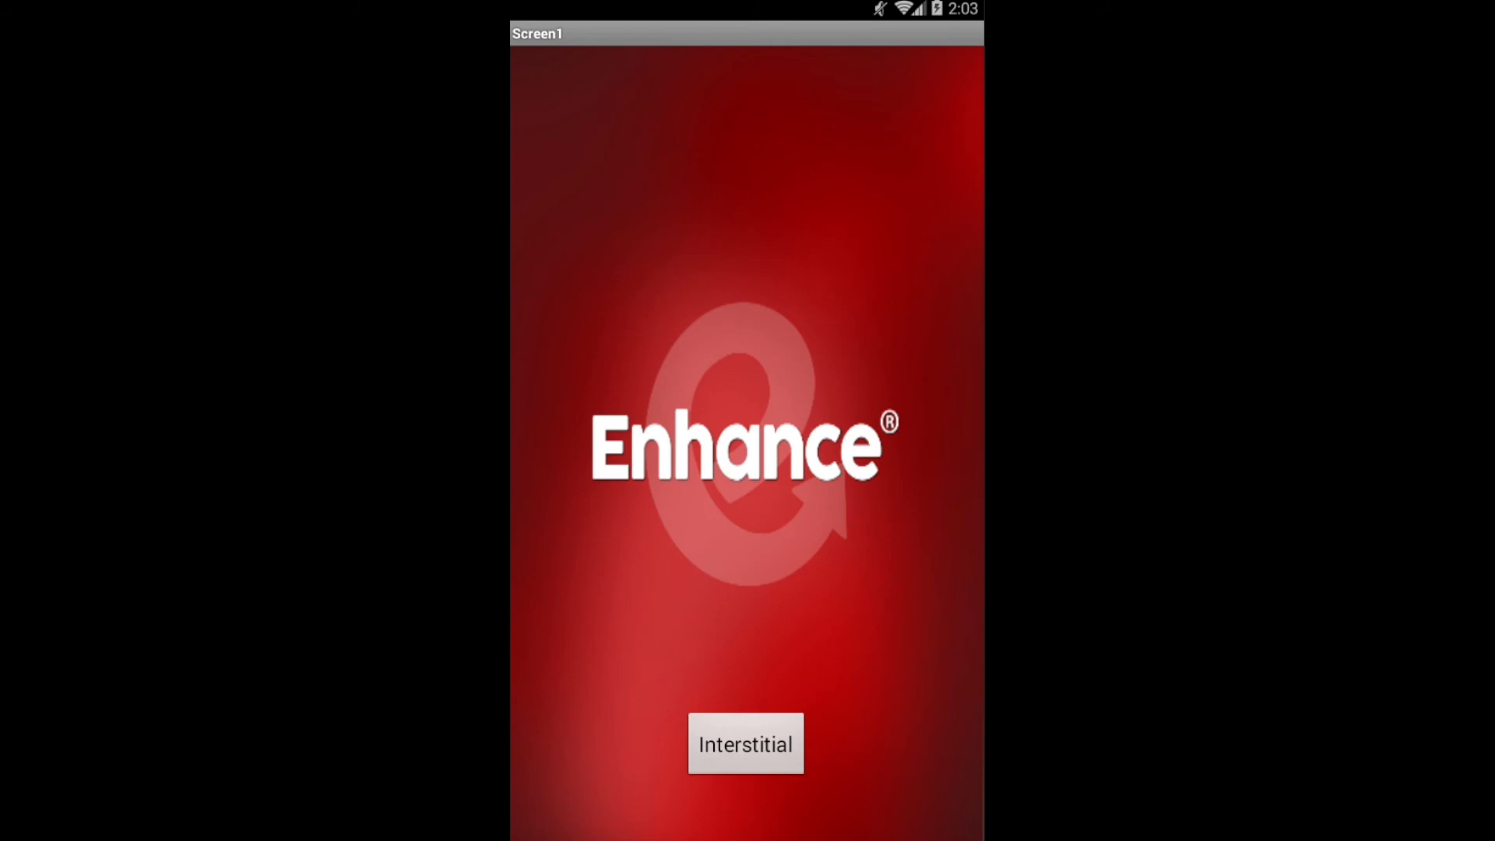
pyautogui.moveTo(851, 119)
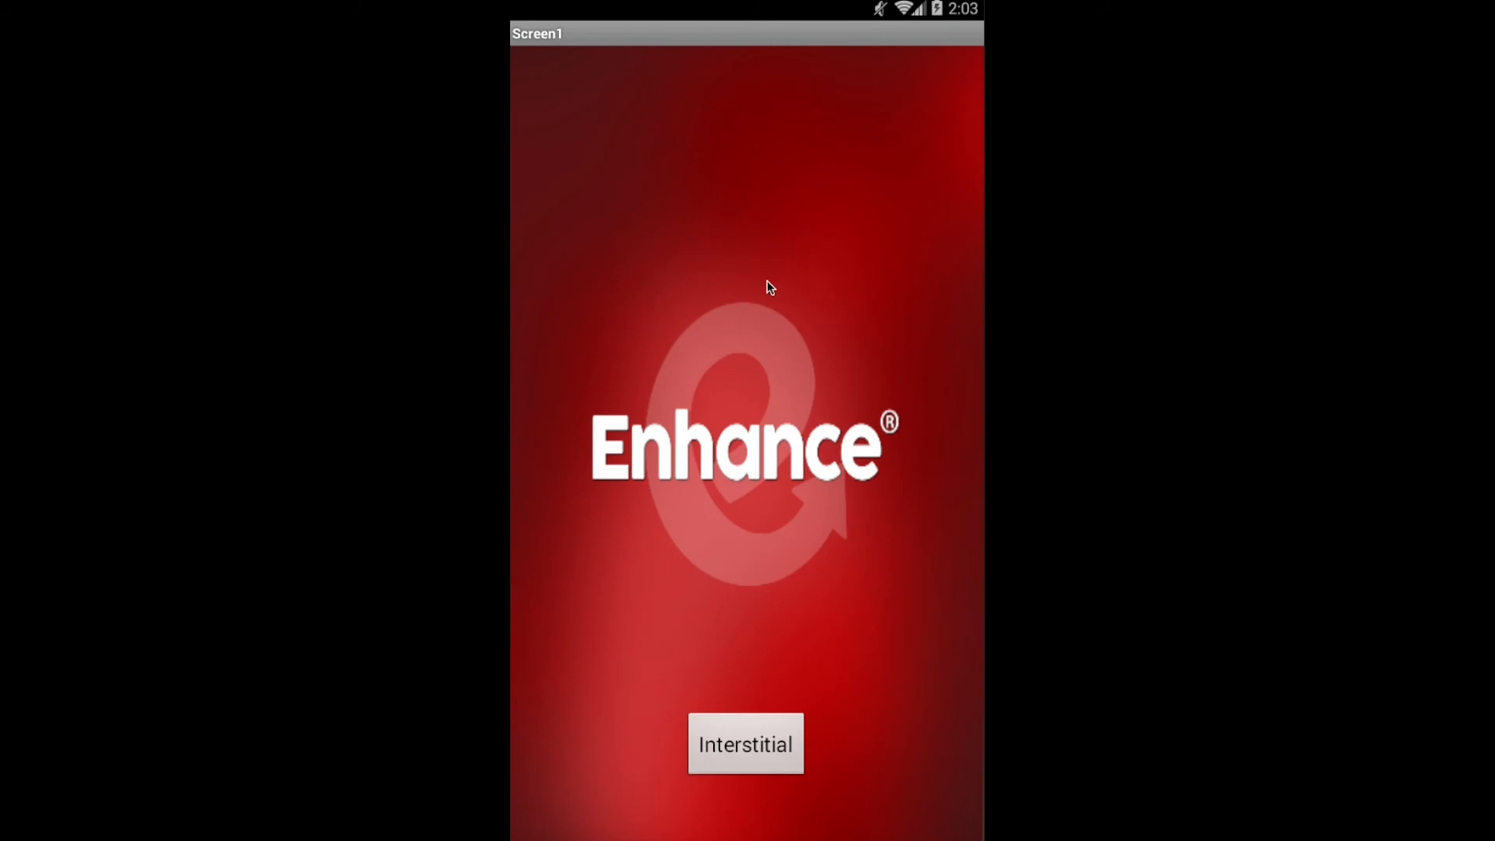
pyautogui.moveTo(838, 721)
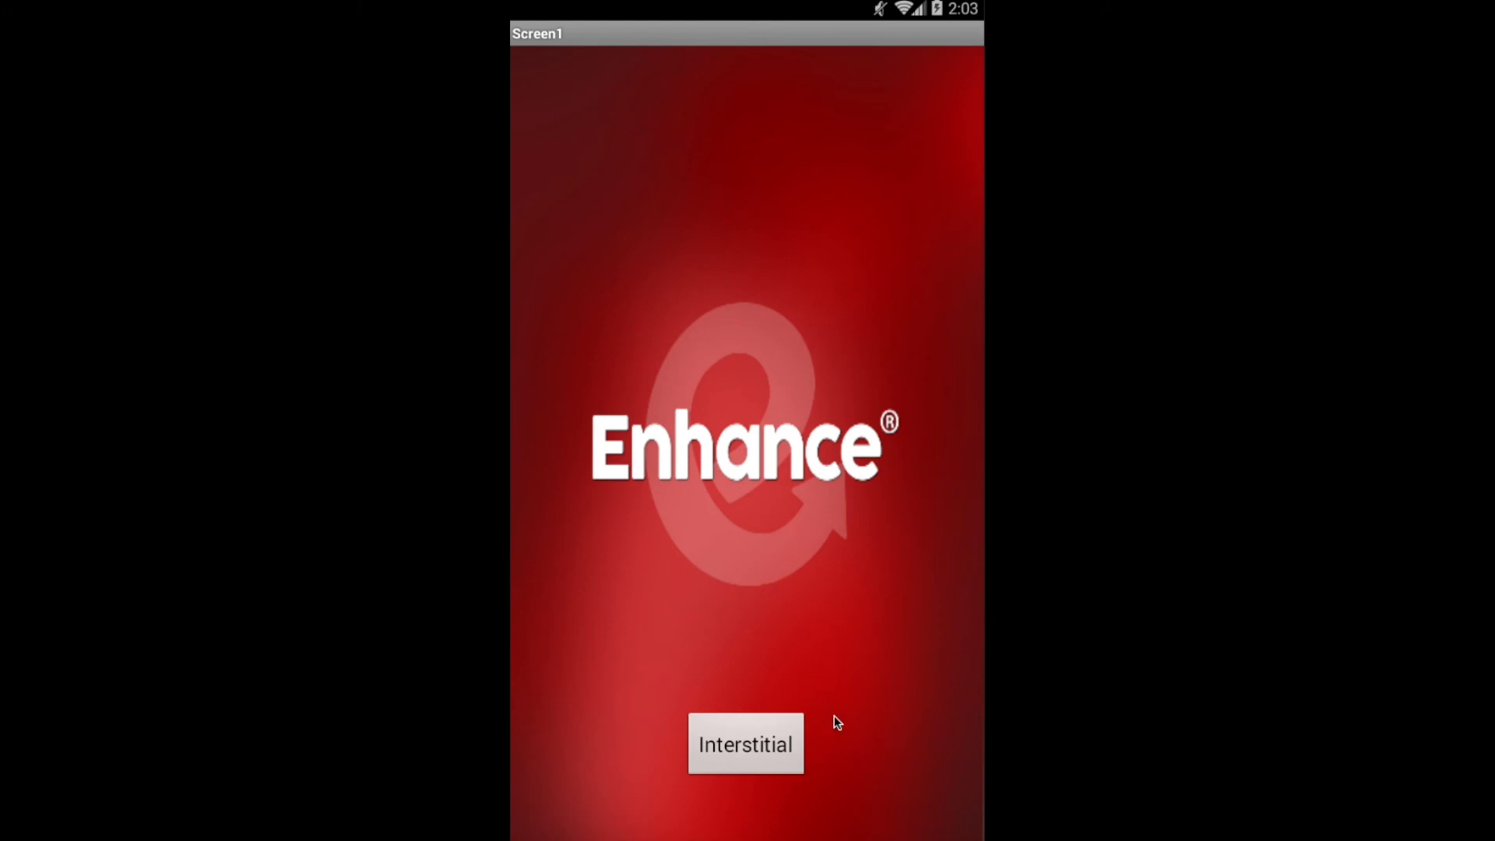
pyautogui.moveTo(868, 719)
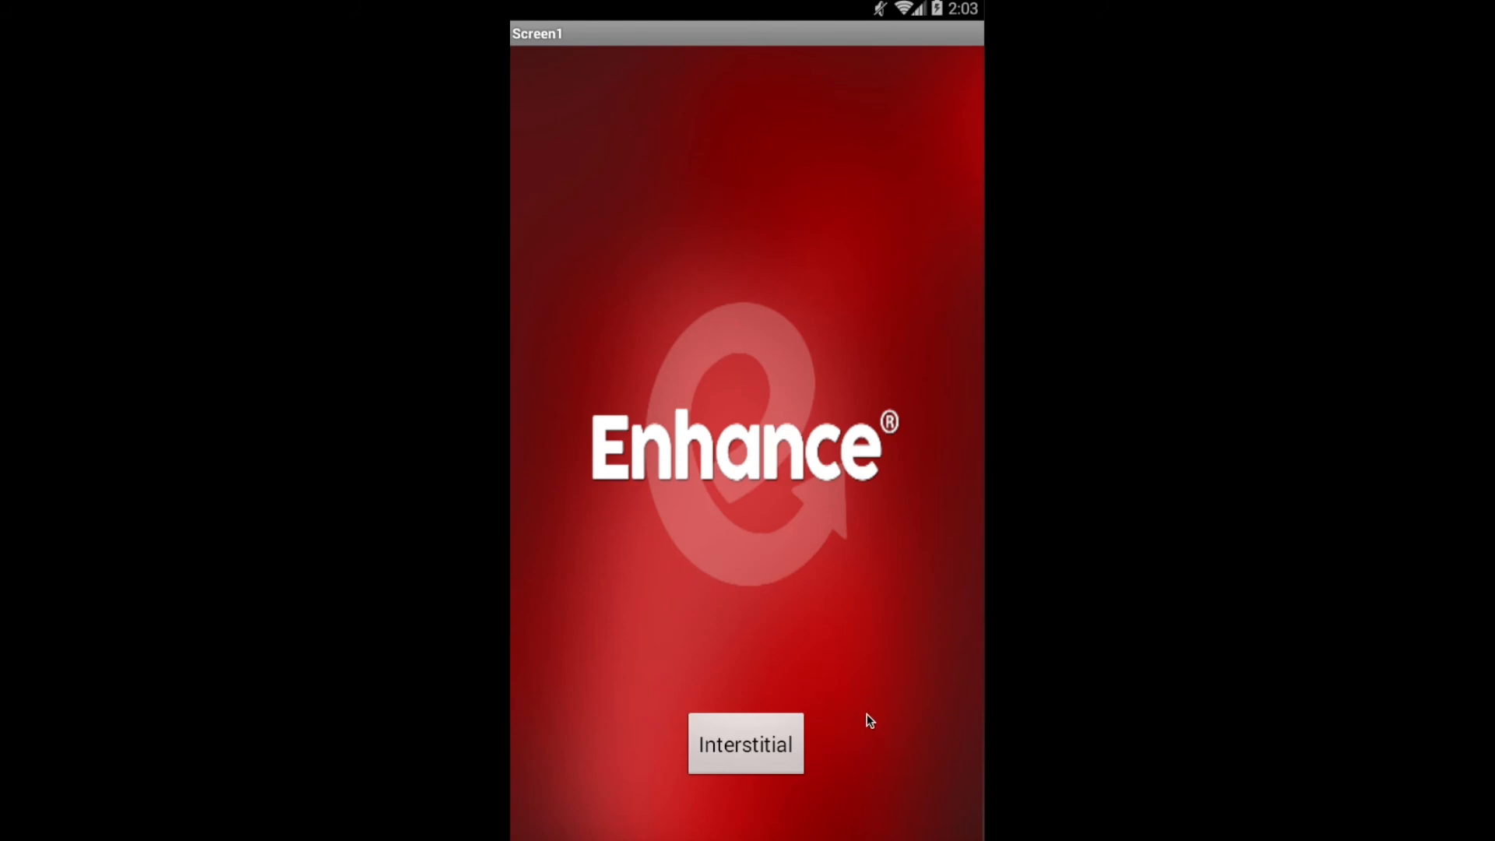
pyautogui.moveTo(693, 687)
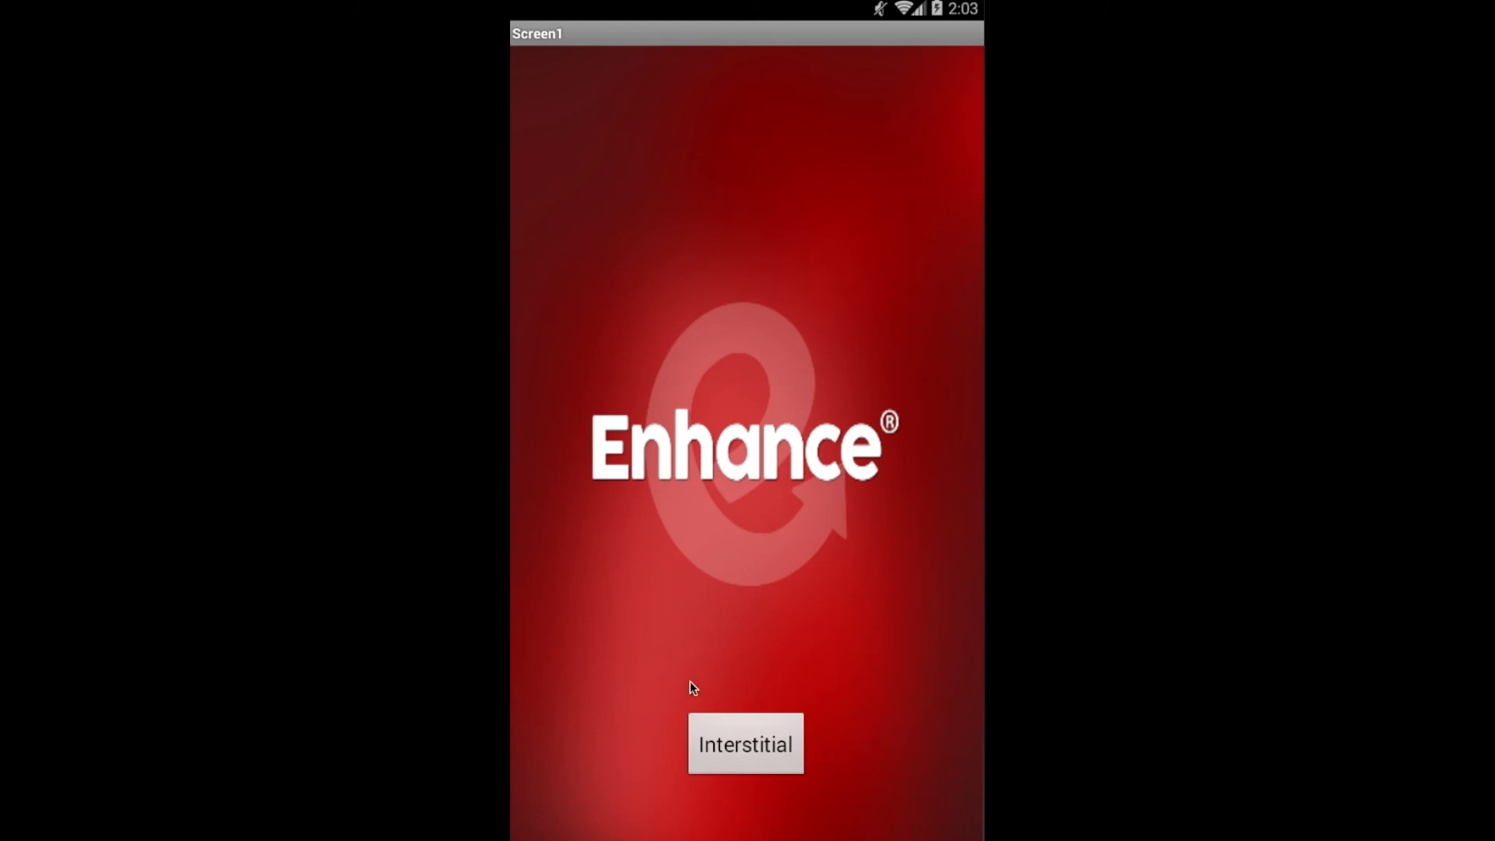
pyautogui.moveTo(724, 482)
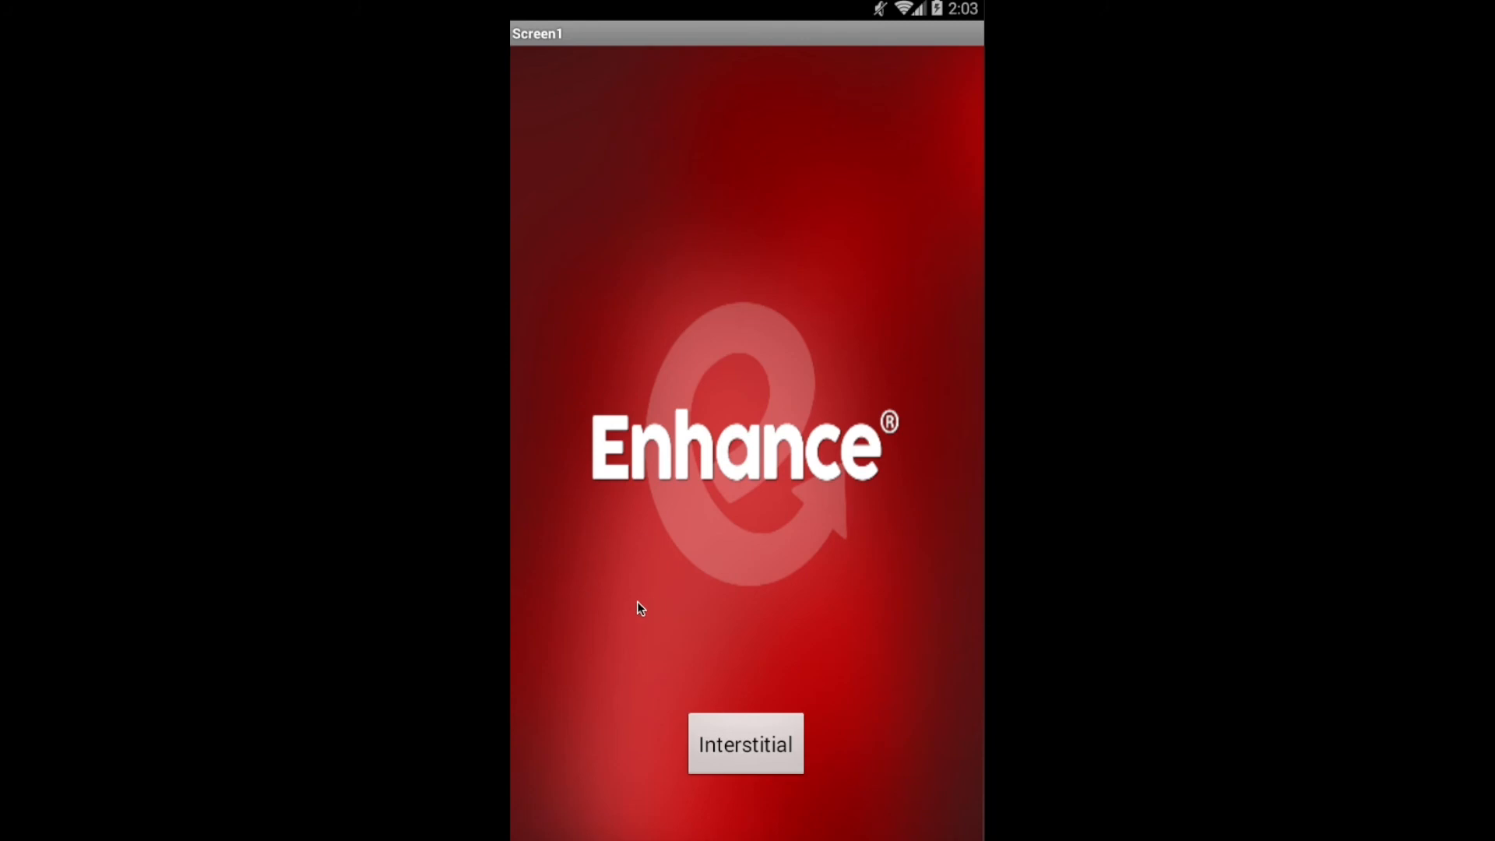
# - Tap Interstitial in the enhanced app to show the AdMob test interstitial ad
pyautogui.click(747, 745)
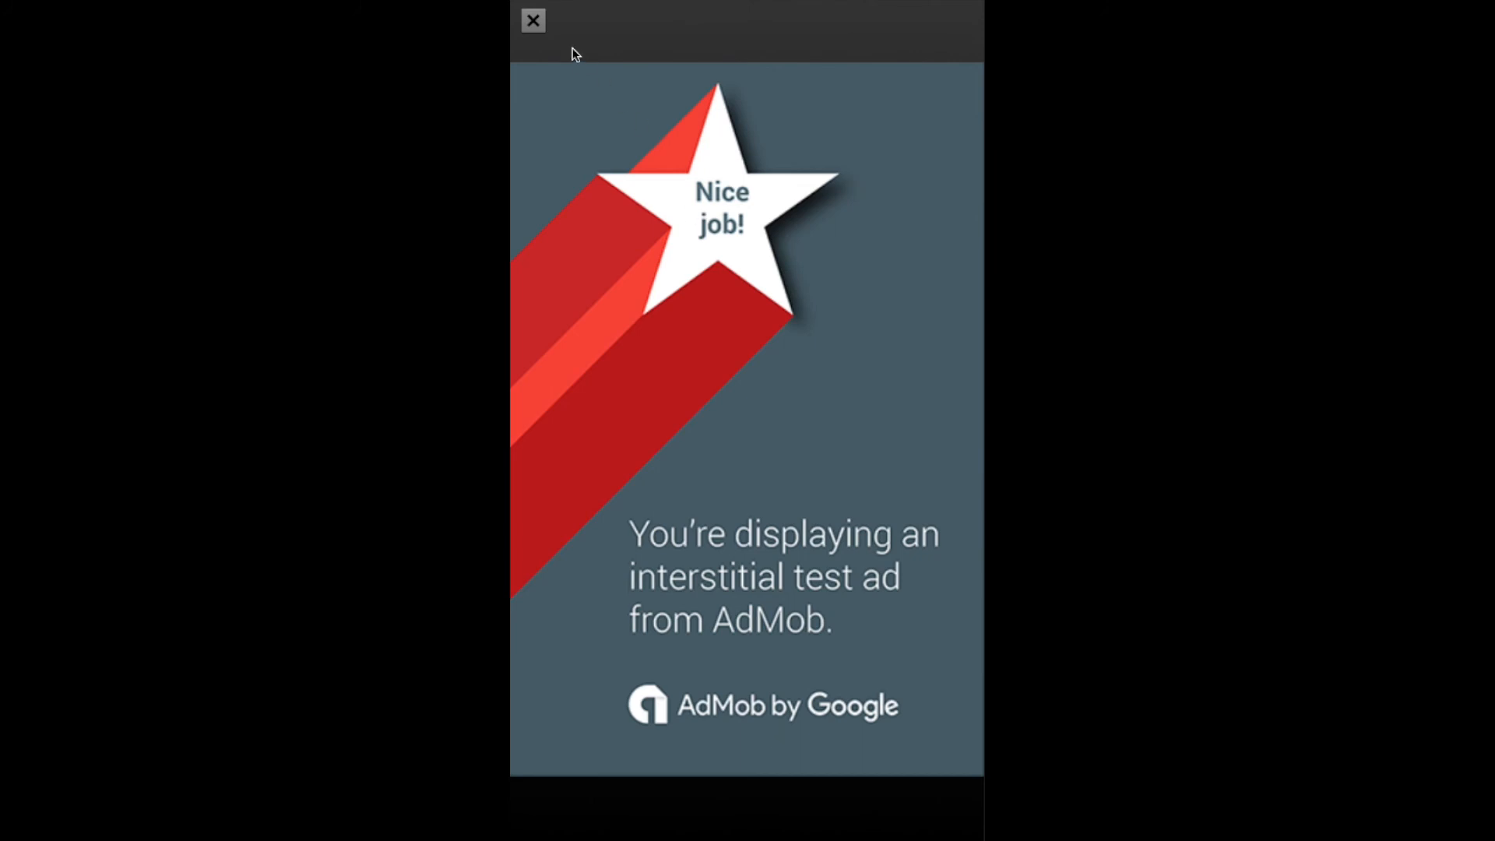
pyautogui.moveTo(533, 20)
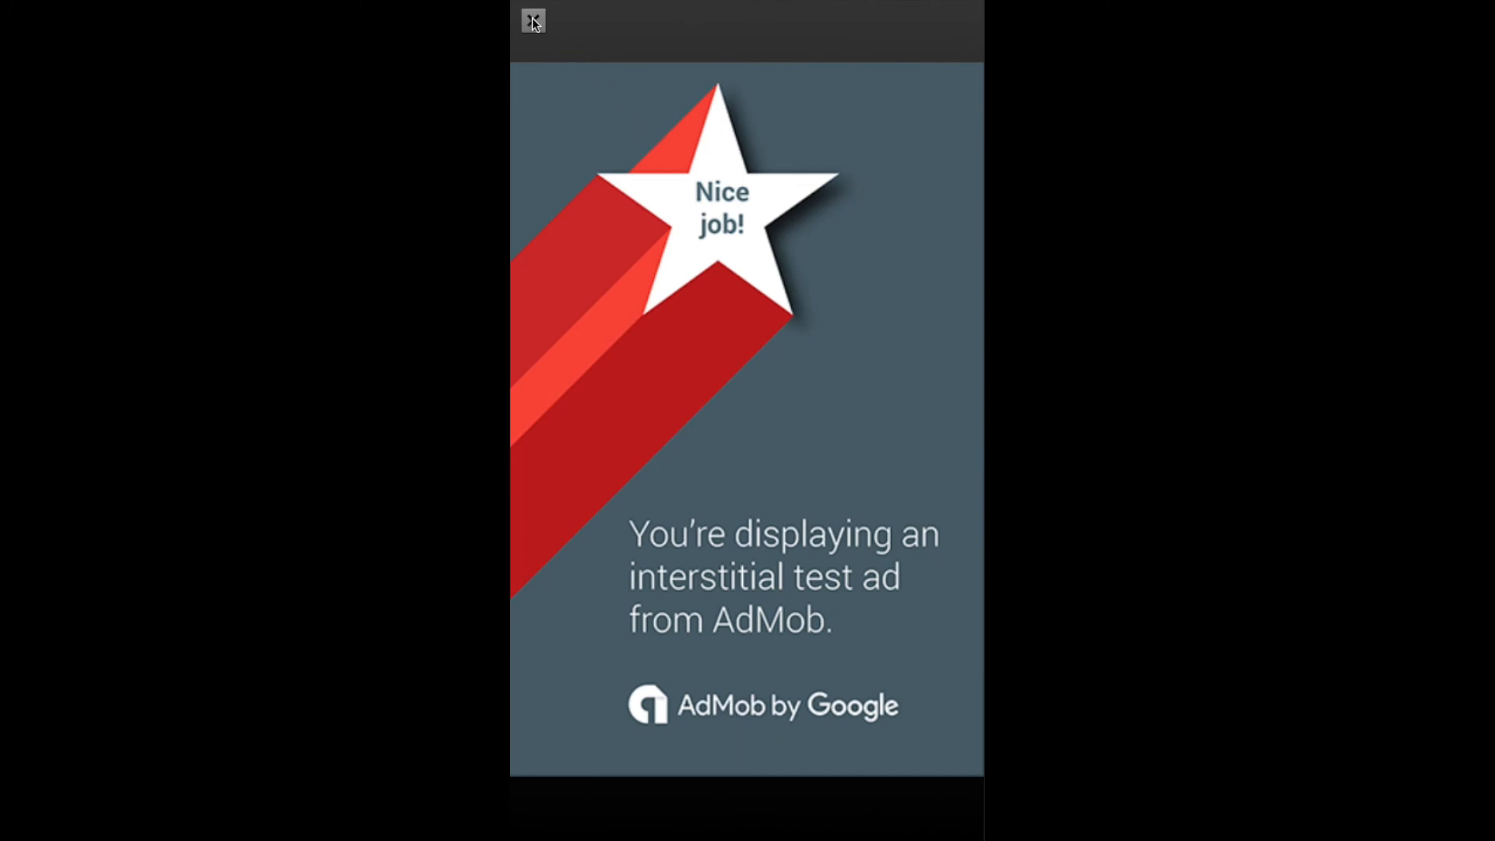